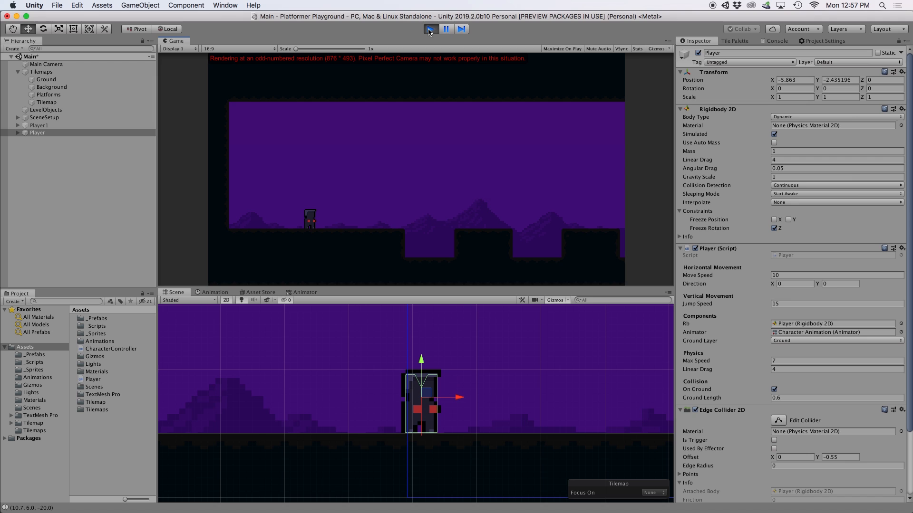
Step: Move the Ground tilemap from the Default layer to the existing Ground layer
click(428, 29)
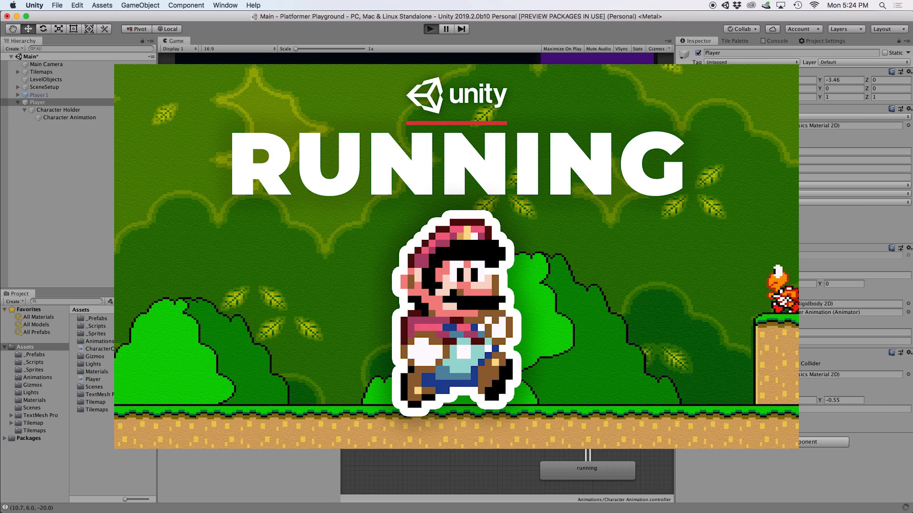
click(429, 29)
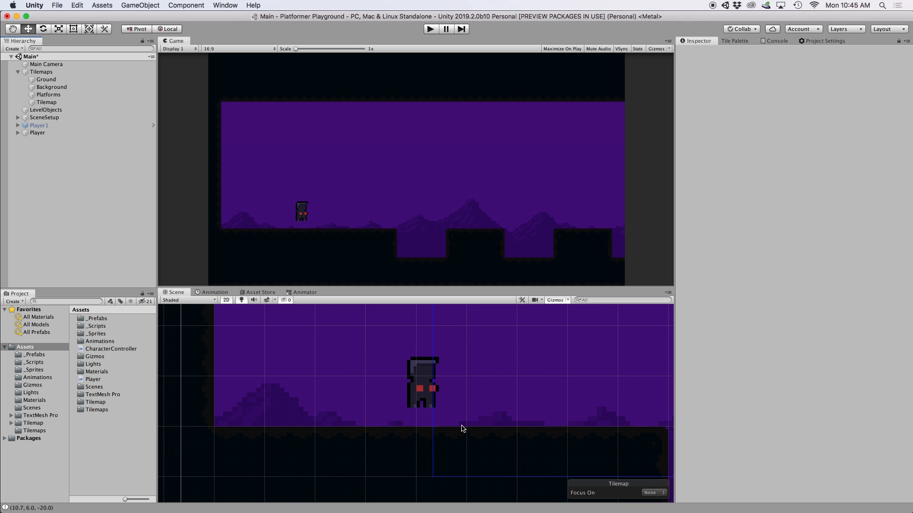
mouse_move(66, 165)
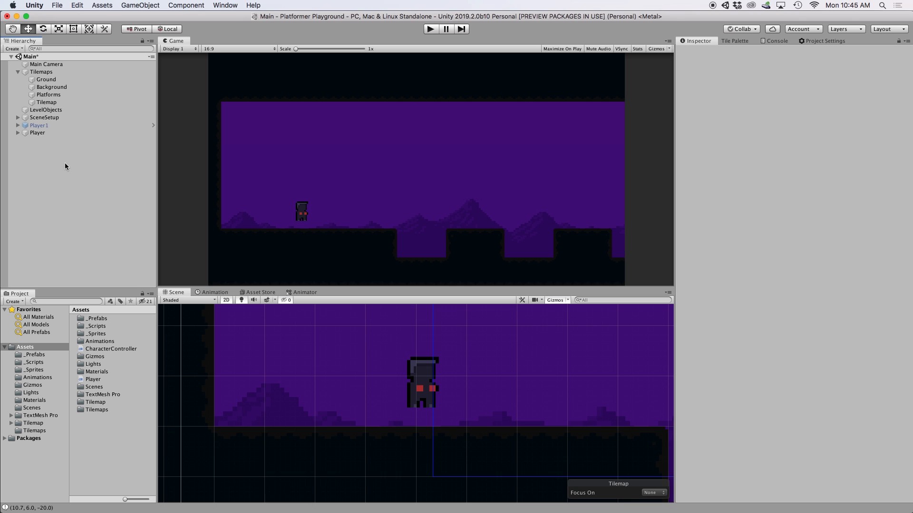
click(47, 79)
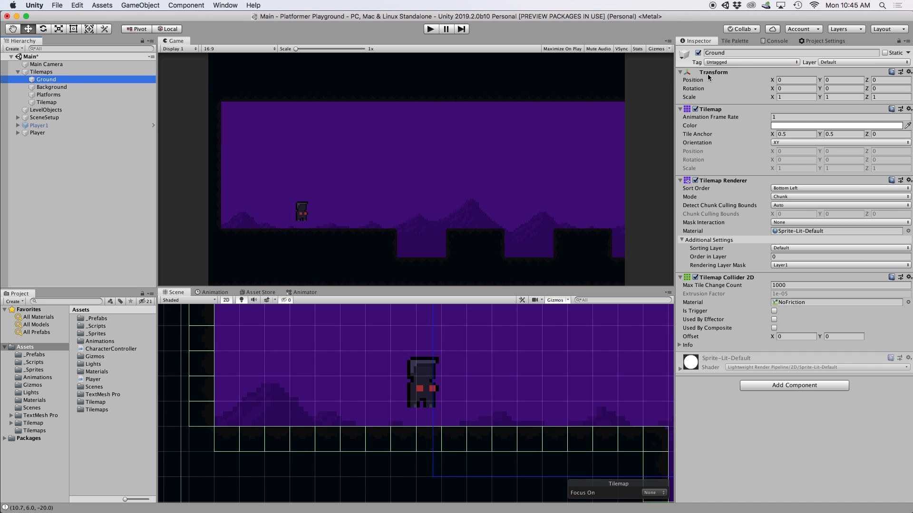
click(839, 63)
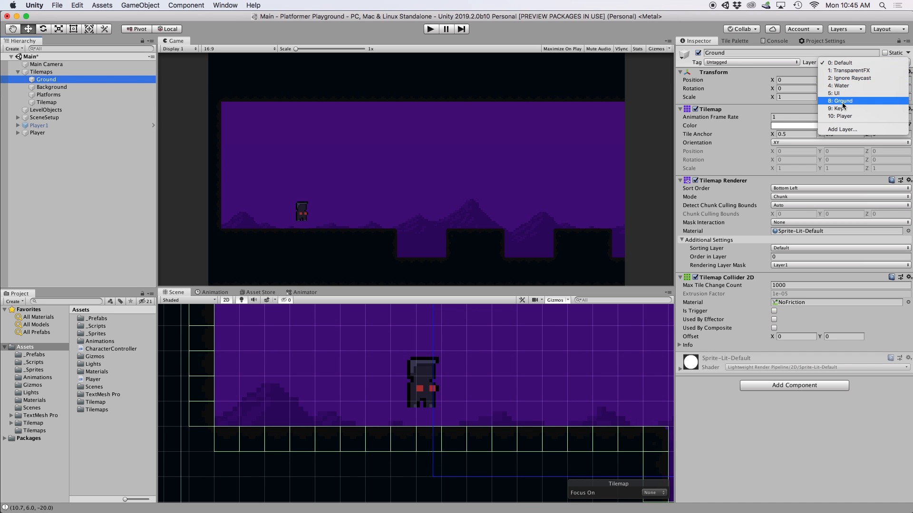
click(841, 100)
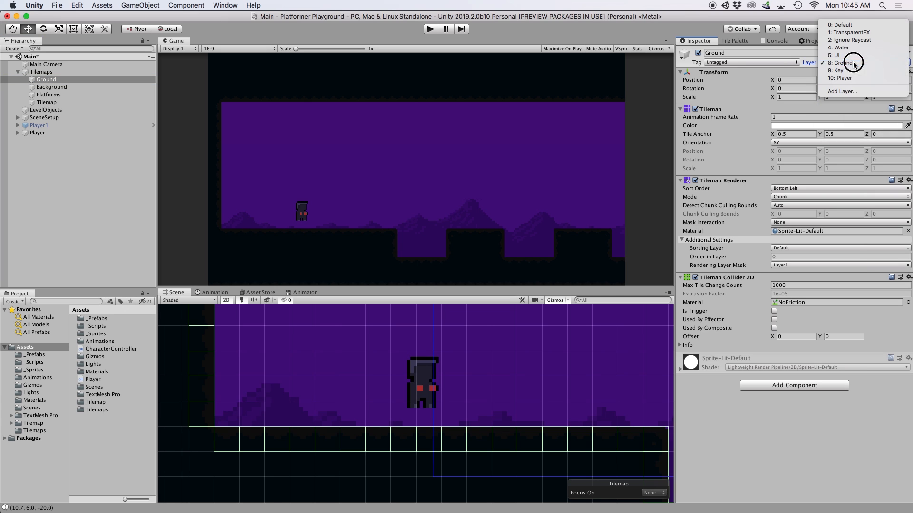
click(841, 91)
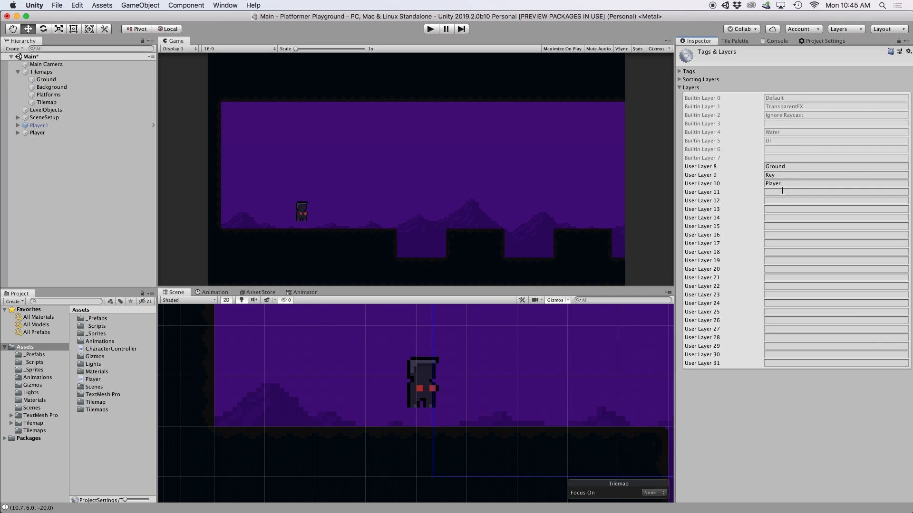
click(45, 79)
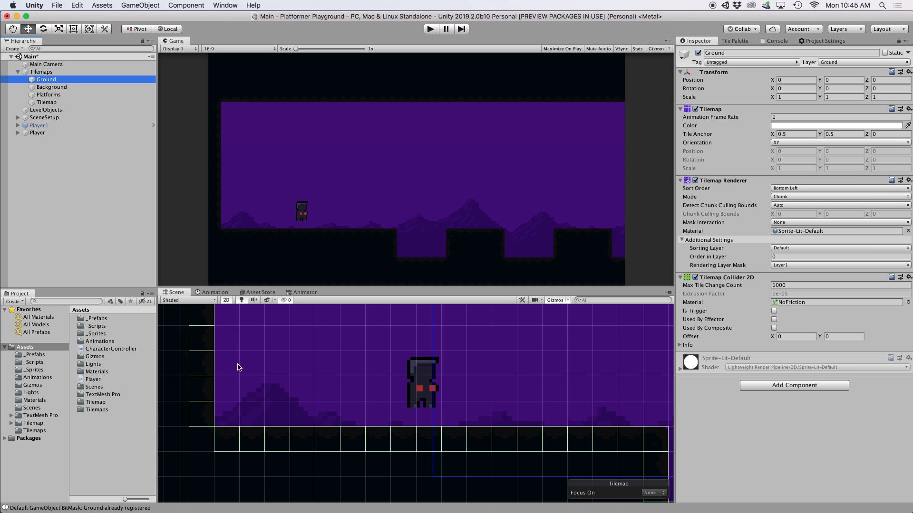
mouse_move(266, 494)
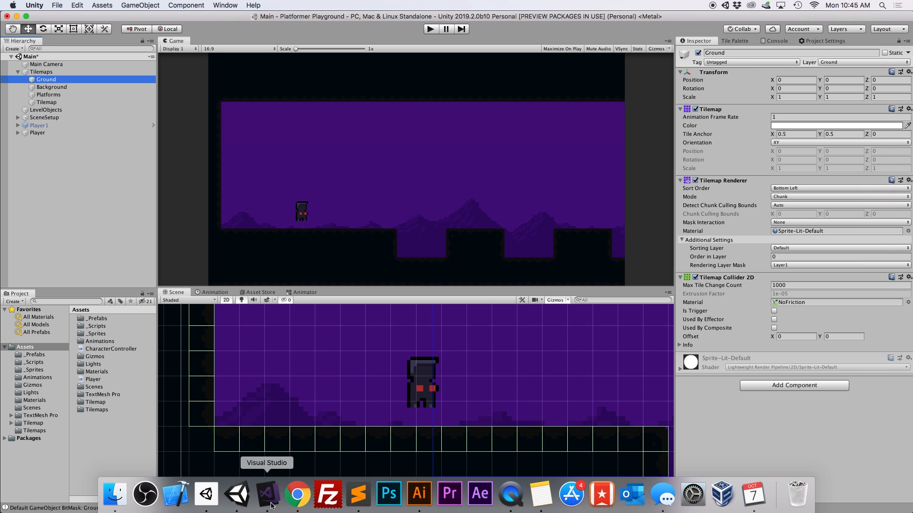
Step: Declare public LayerMask groundLayer and, under [Header("Collision")], public bool onGround = false
click(266, 495)
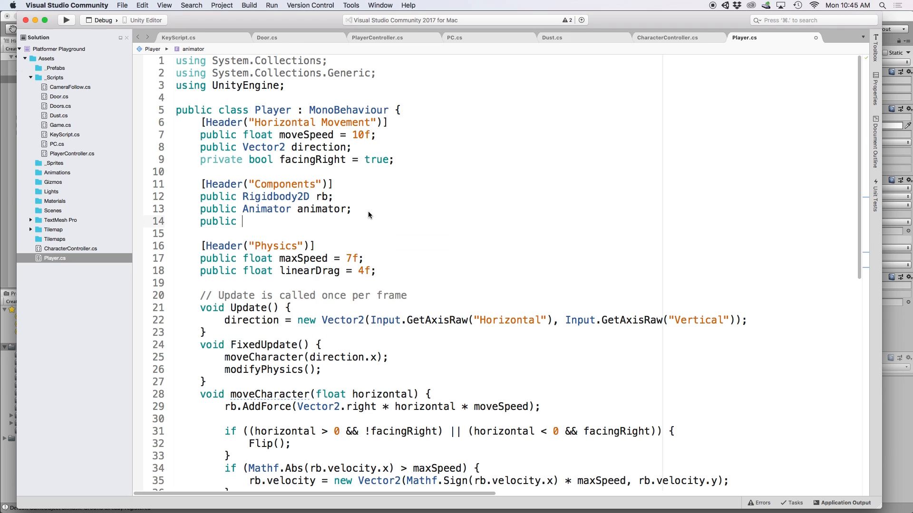
text(LayerMask groundLayer;)
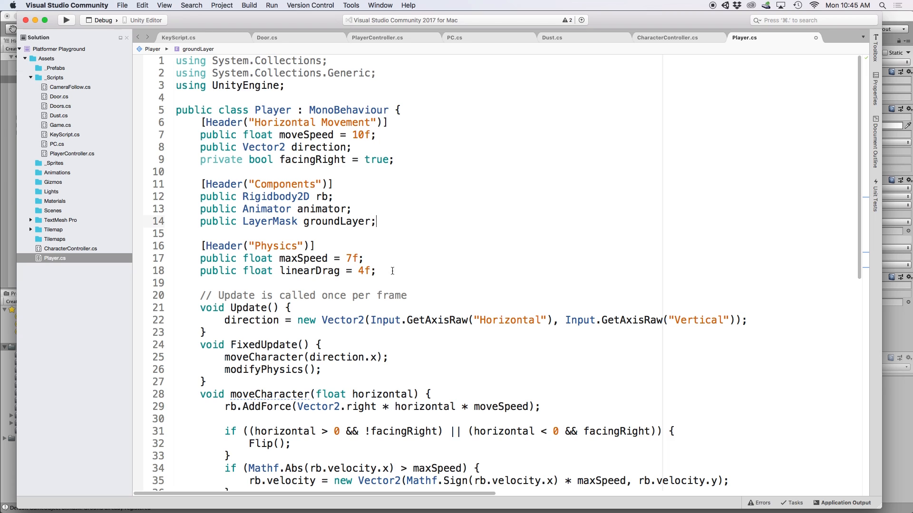
key(Return)
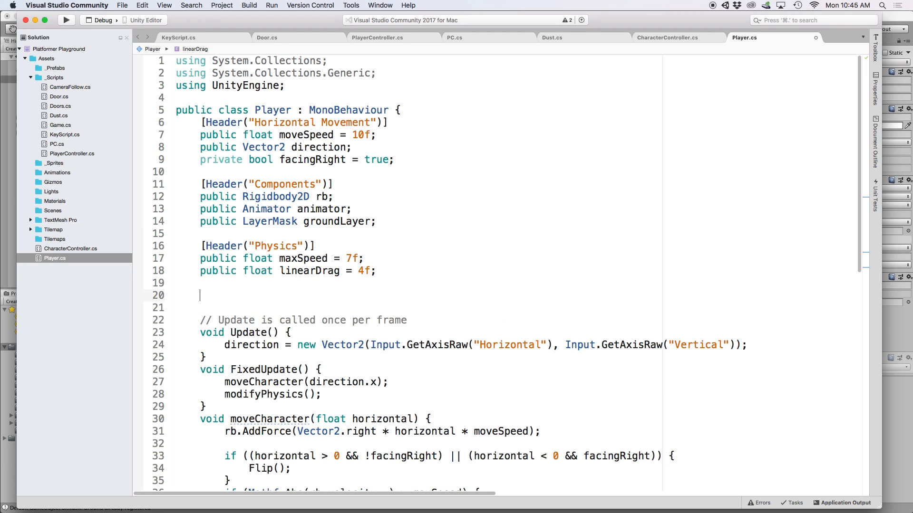
text(public bool on)
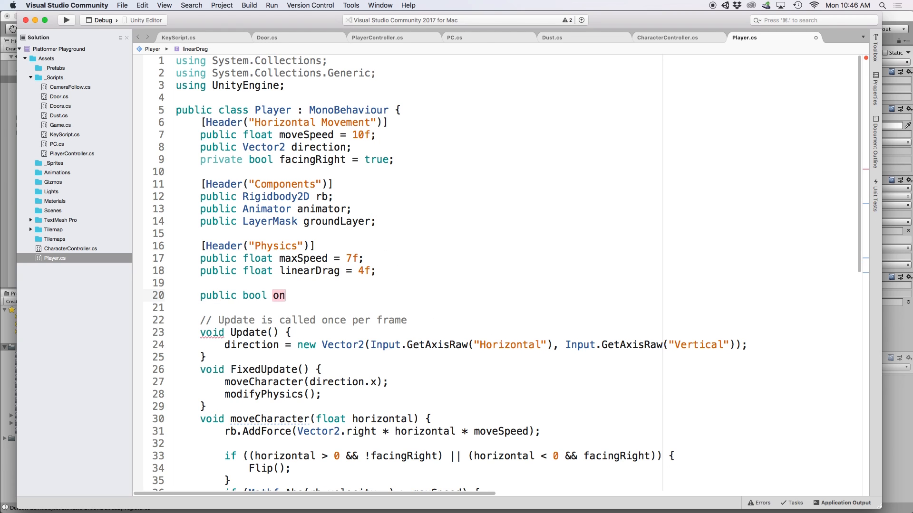
text(Ground = false;)
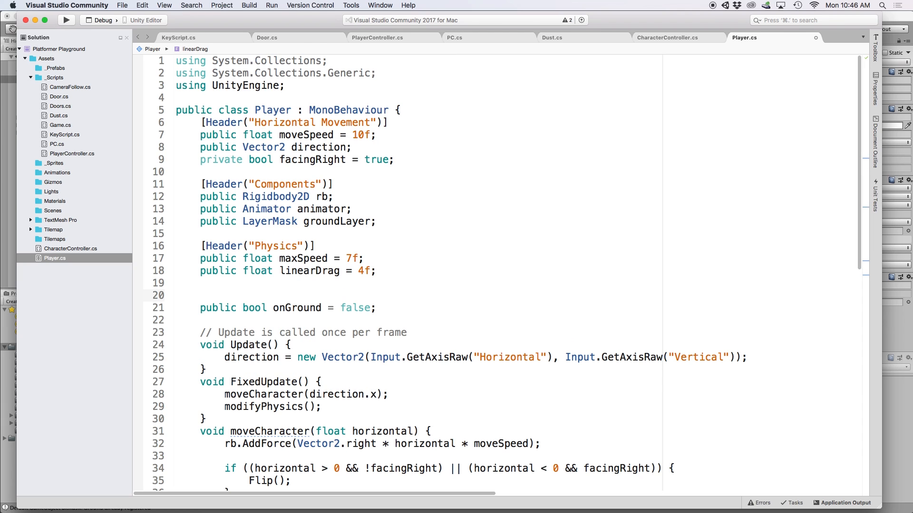
text([Header("Collision")])
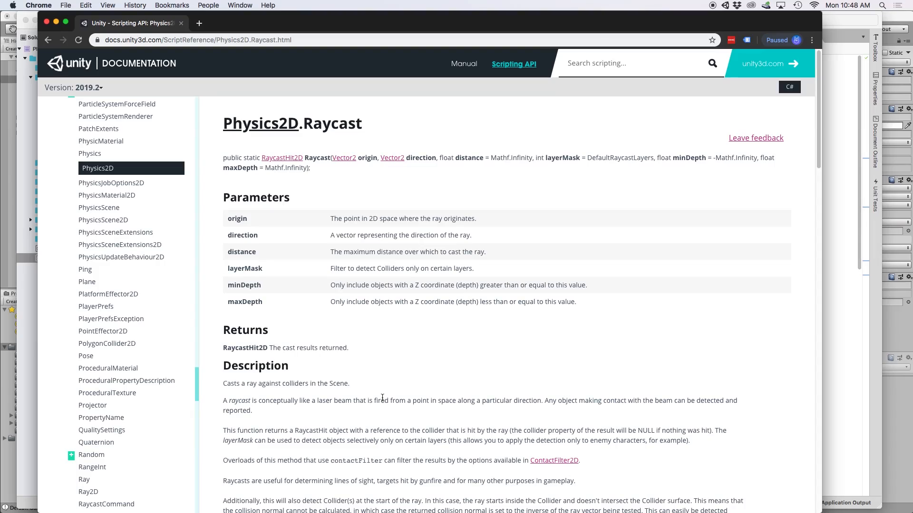
mouse_move(236, 318)
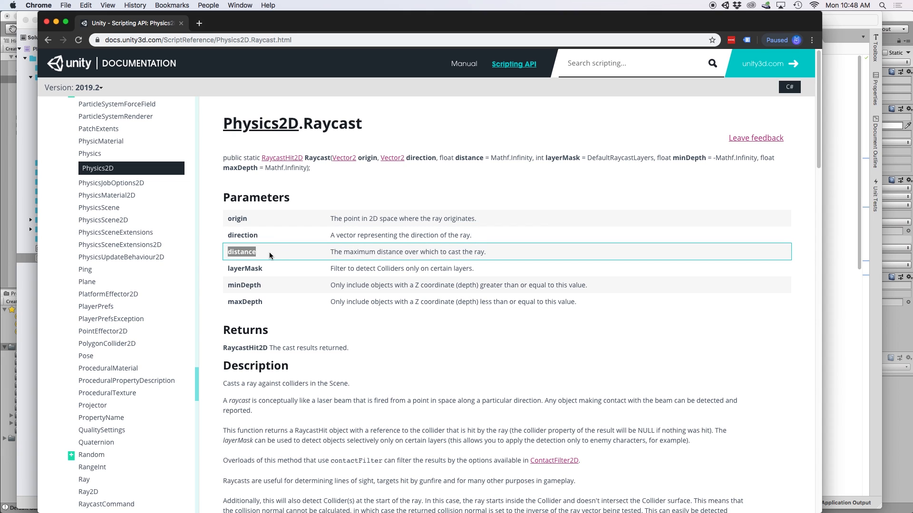
Step: Review the distance and layerMask parameters of Physics2D.Raycast and scroll to the example script
click(244, 268)
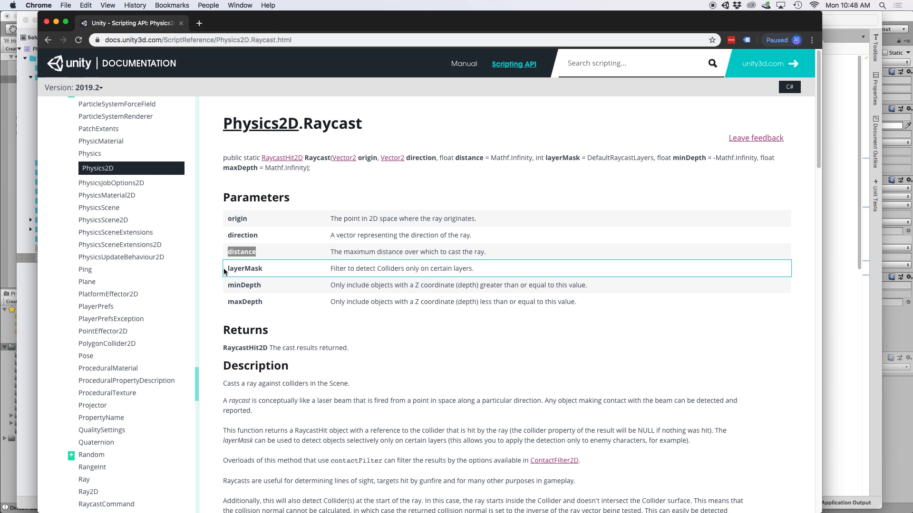
double_click(244, 268)
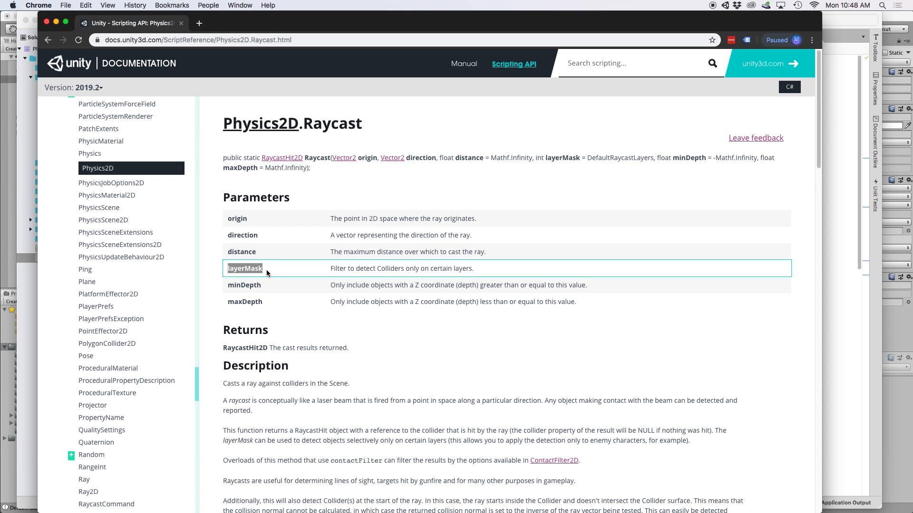
mouse_move(412, 269)
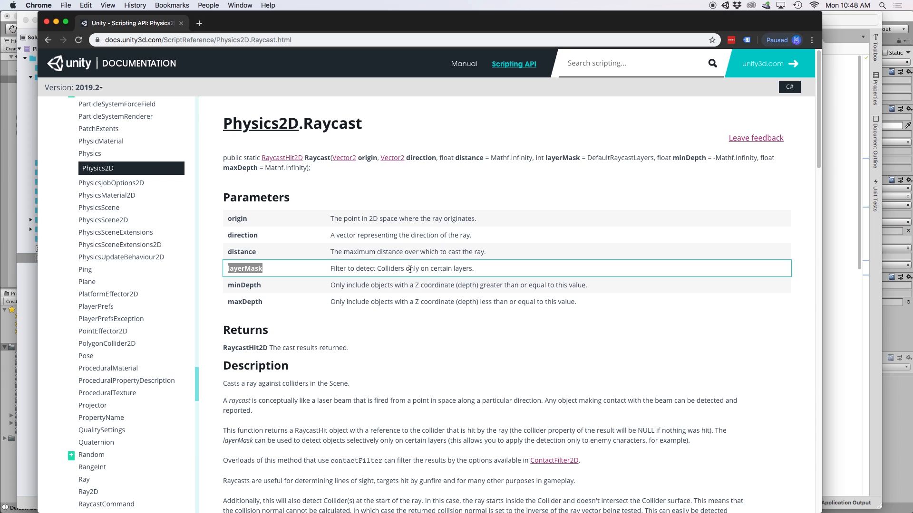
click(487, 359)
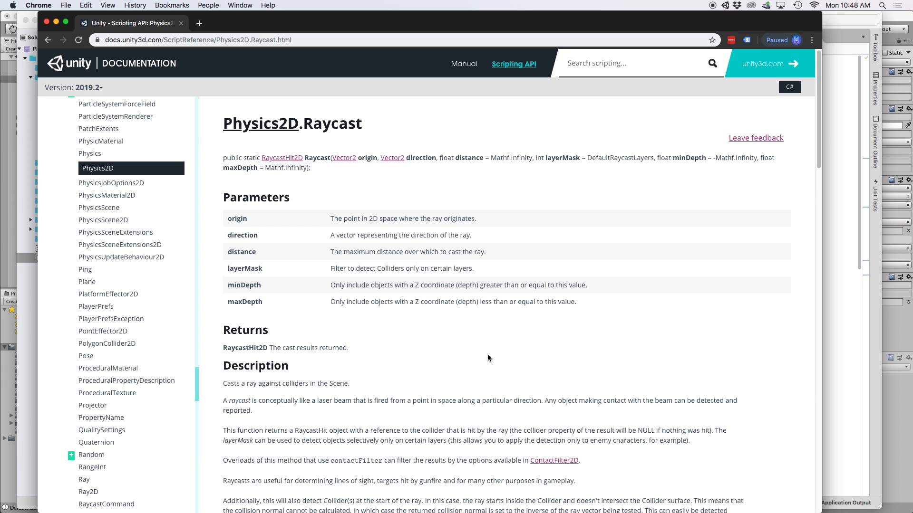
mouse_move(479, 376)
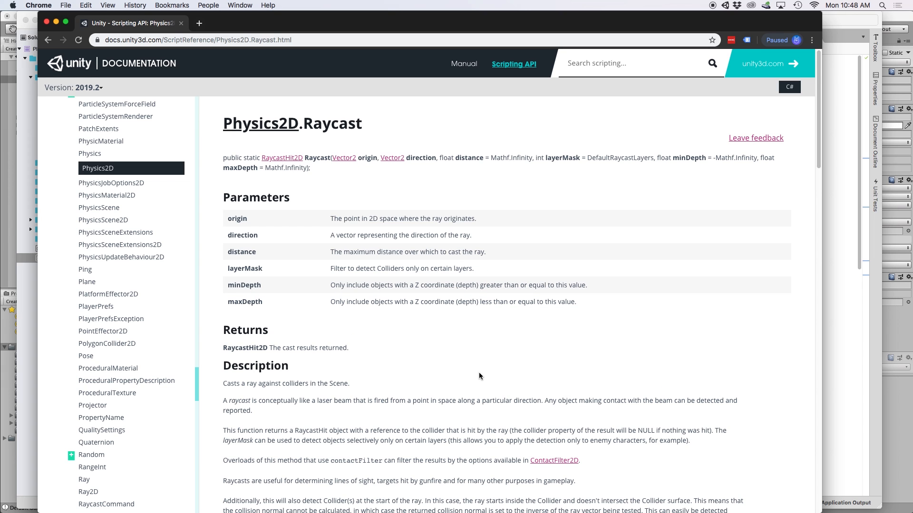
scroll(down, 3)
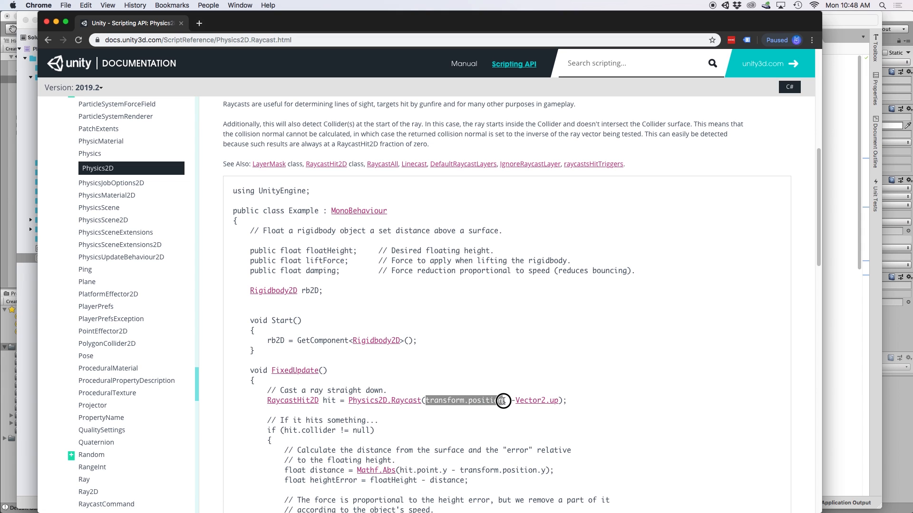
mouse_move(527, 406)
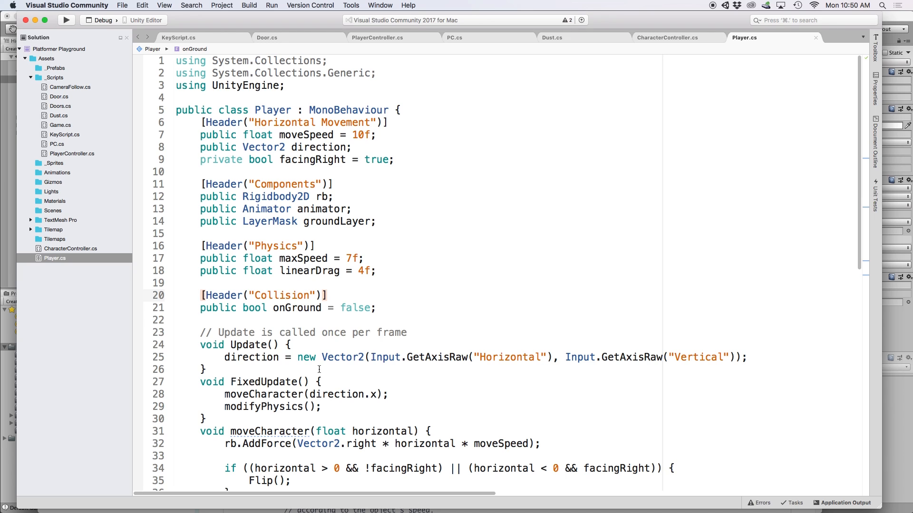
Step: In Update, set onGround = Physics2D.Raycast(transform.position, Vector2.down, 0.6f, groundLayer)
click(299, 345)
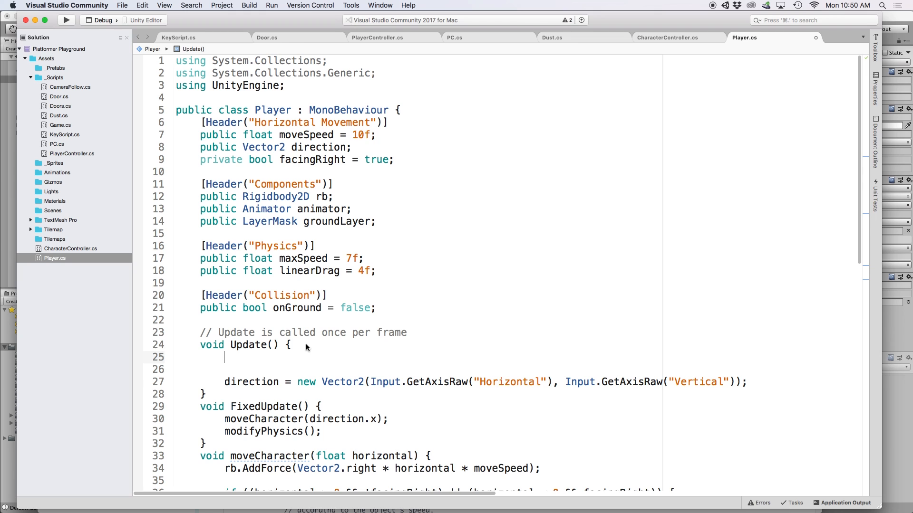
text(onGround)
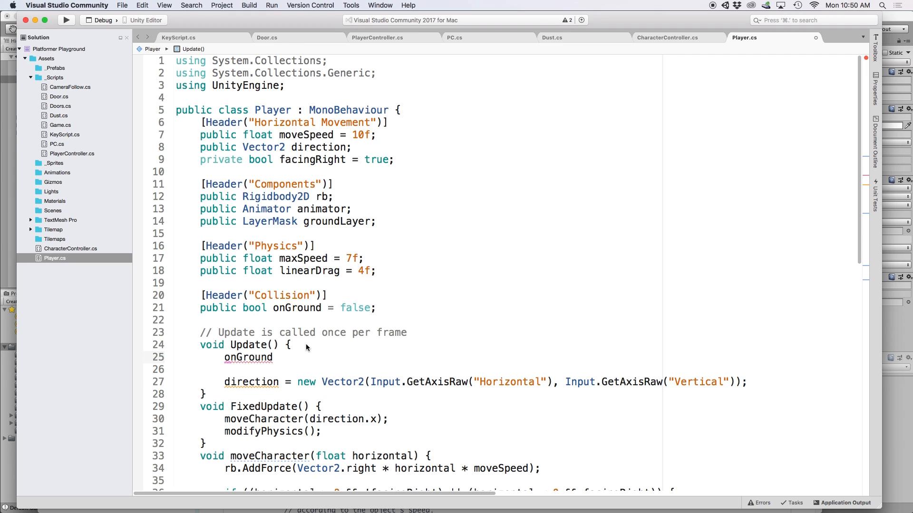
text(= Physics2D)
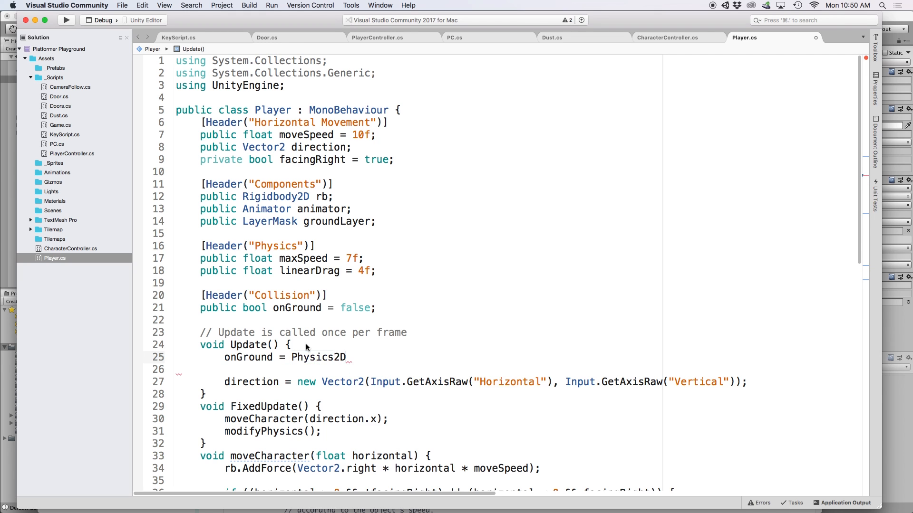
text(.Raycast()
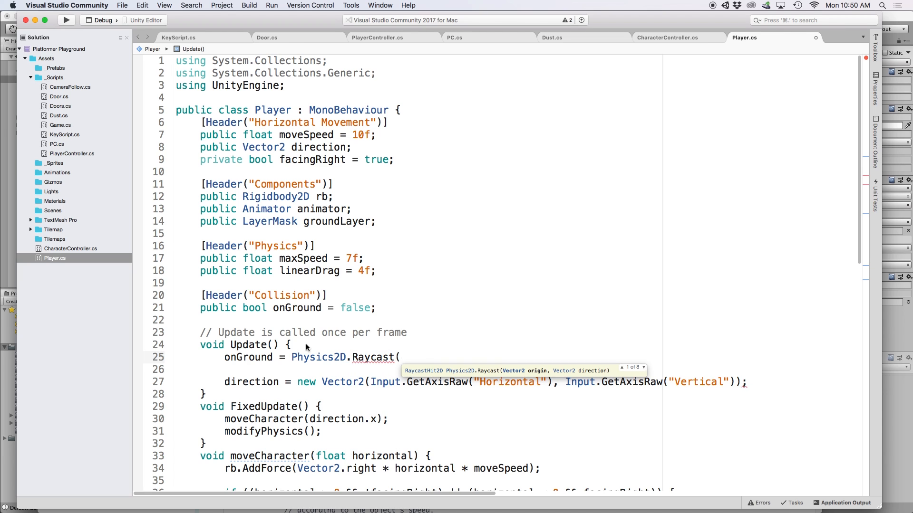
text(transform.position,)
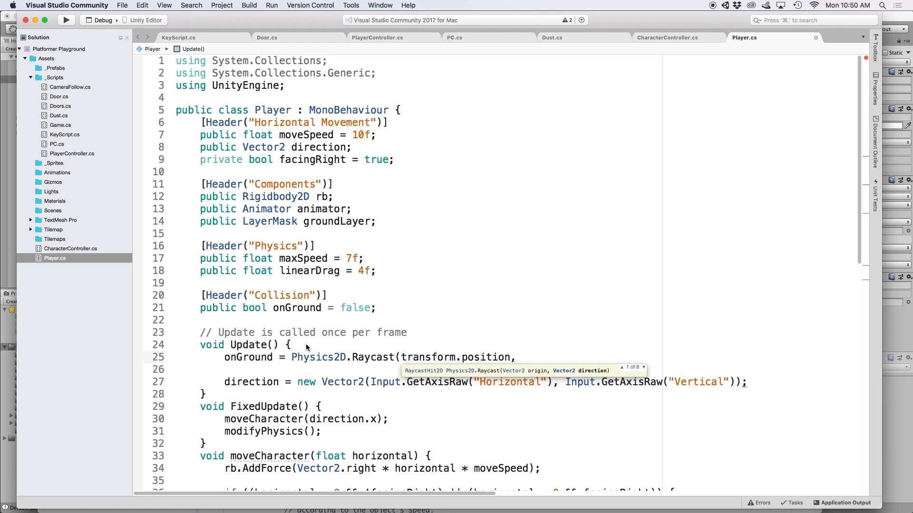
click(515, 356)
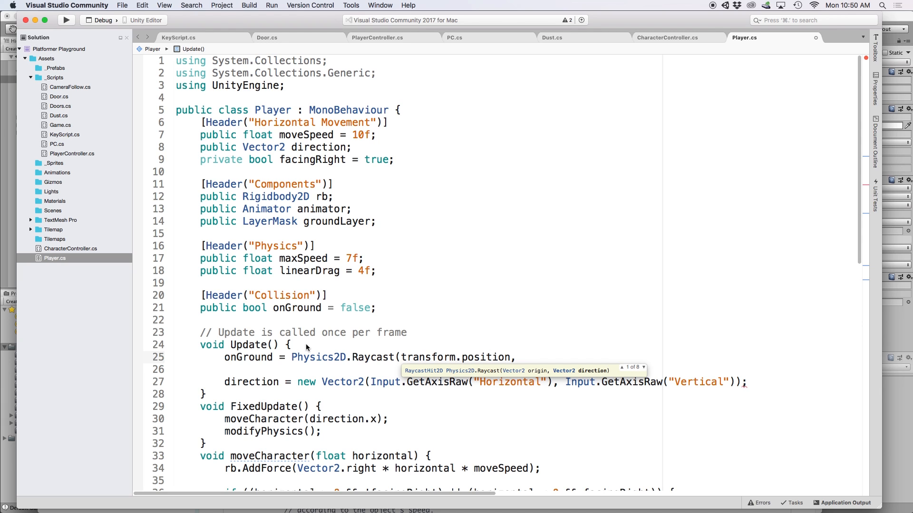
text(Vector2.down,)
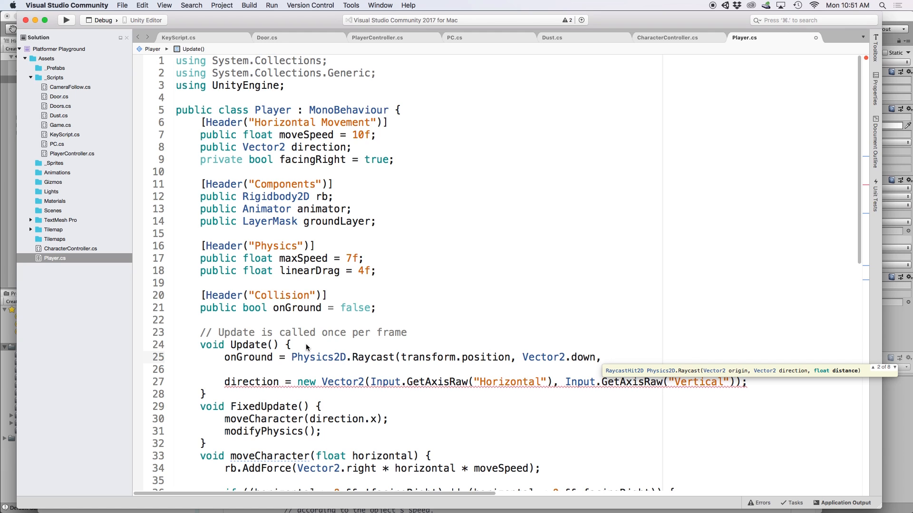
click(607, 357)
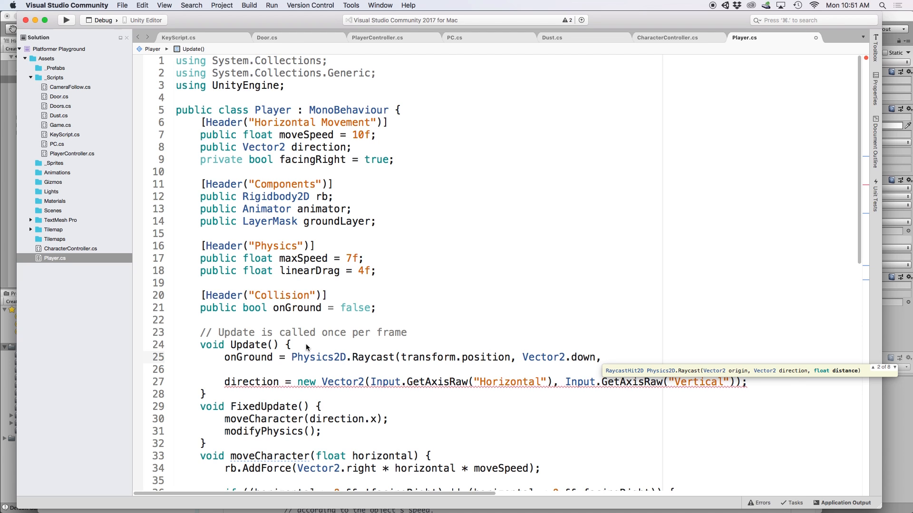
text(0.6f)
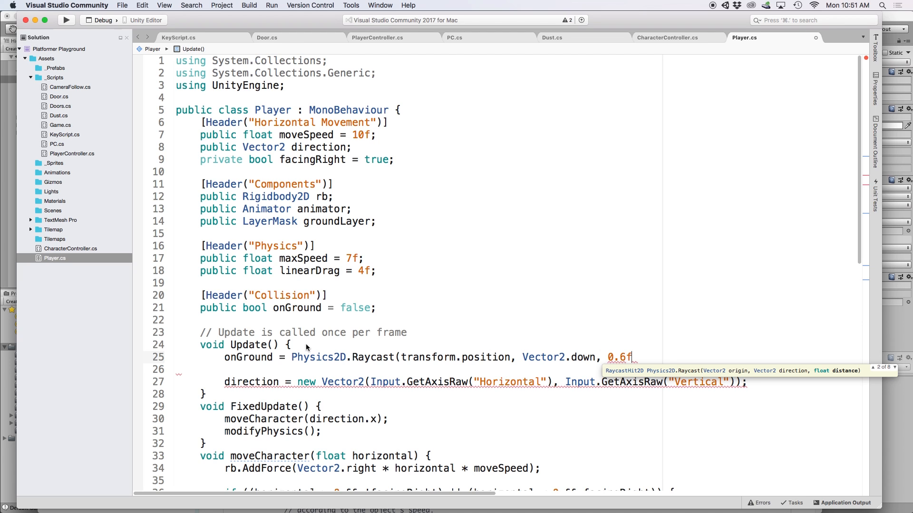
text(, groundLayer)
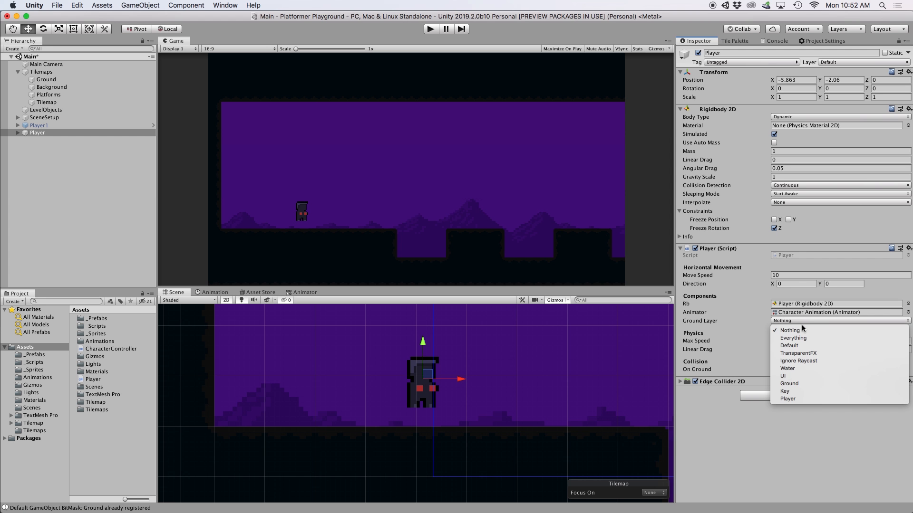
Step: Set the Player script's Ground Layer to Ground and play-test that On Ground ticks on the floor
click(790, 383)
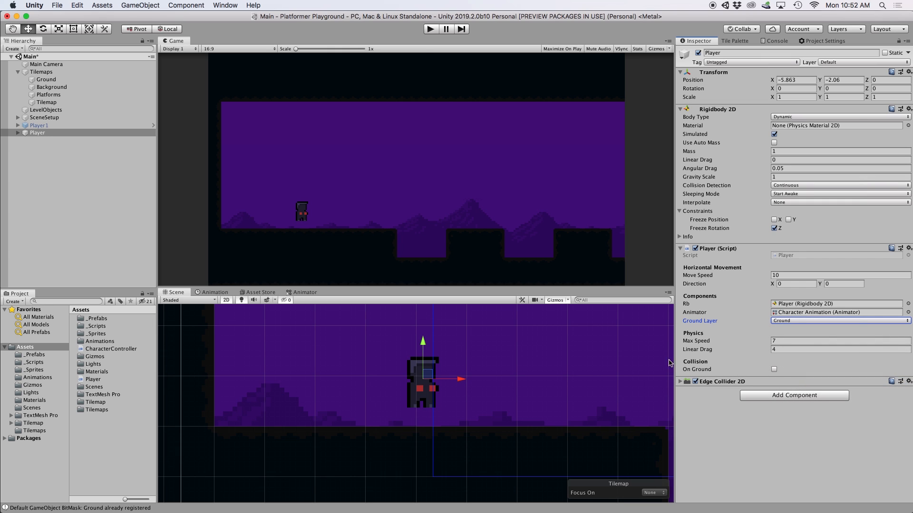
click(430, 29)
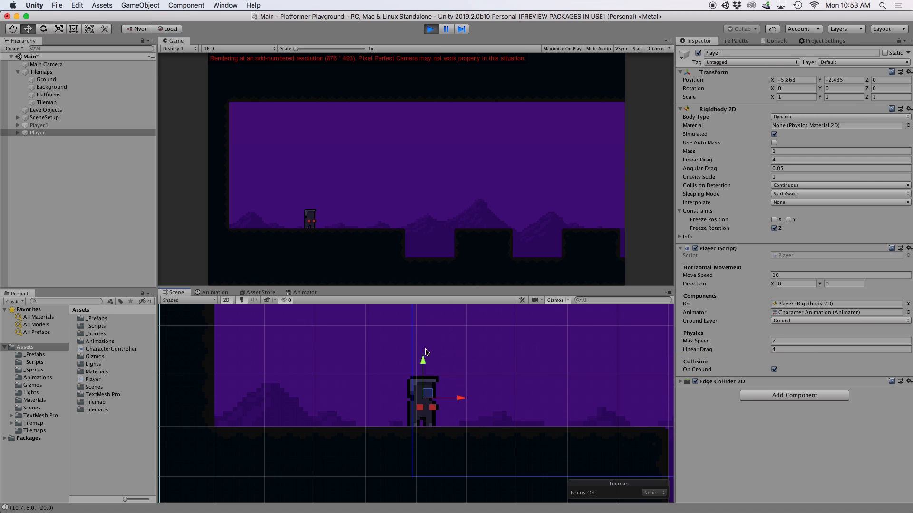
click(430, 29)
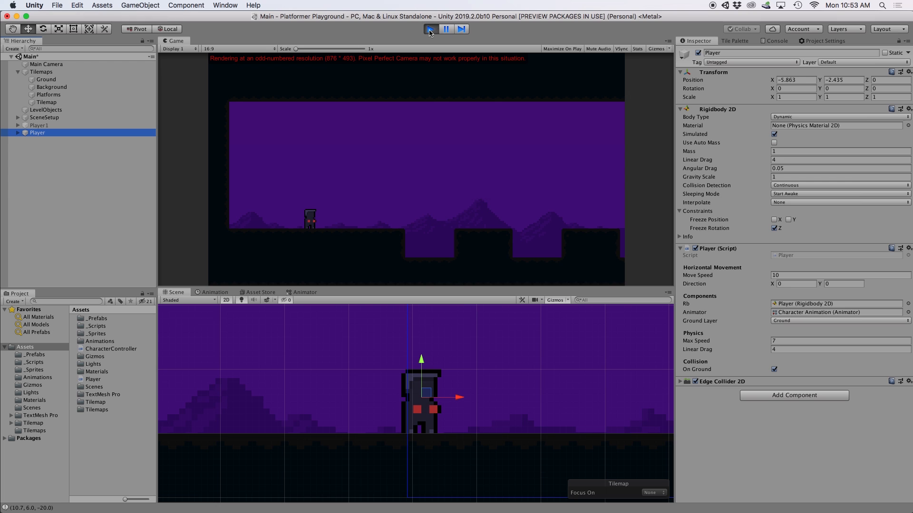
click(430, 28)
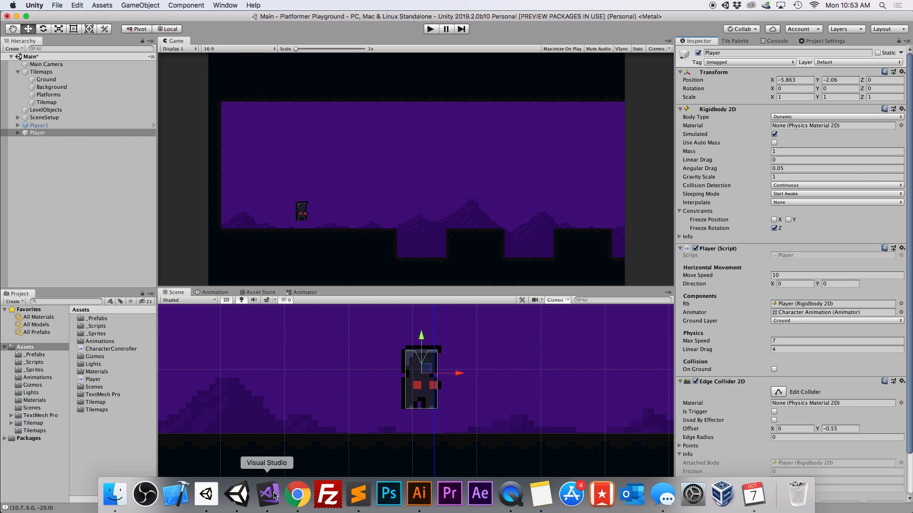
Step: Add a public float groundLength of 0.6f to Player.cs
click(266, 494)
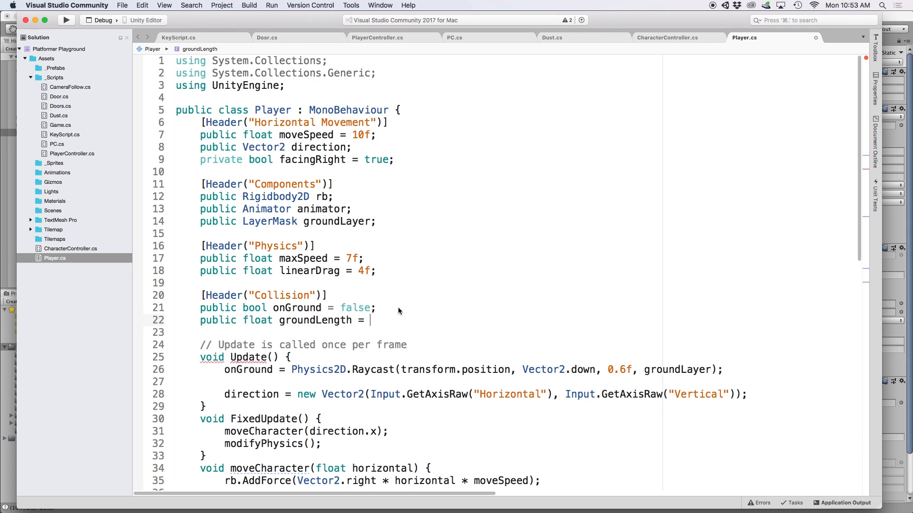
text(0.6)
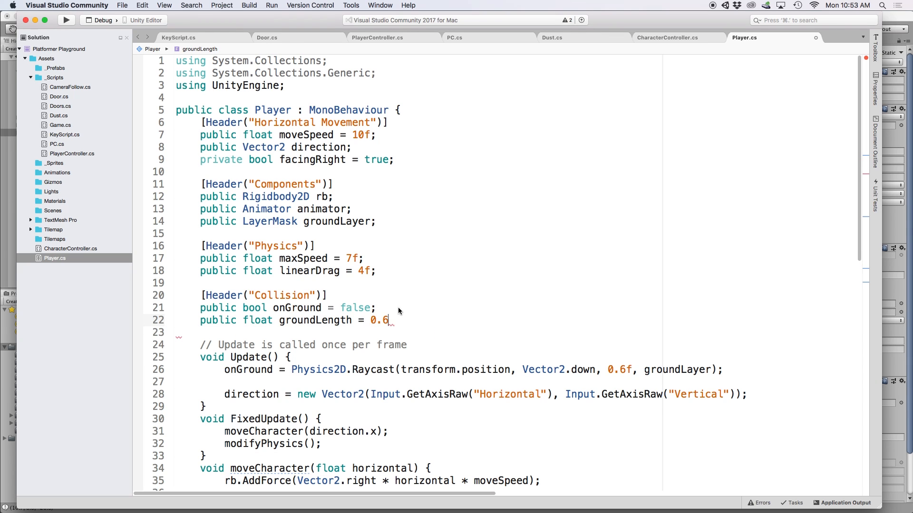
scroll(down, 3)
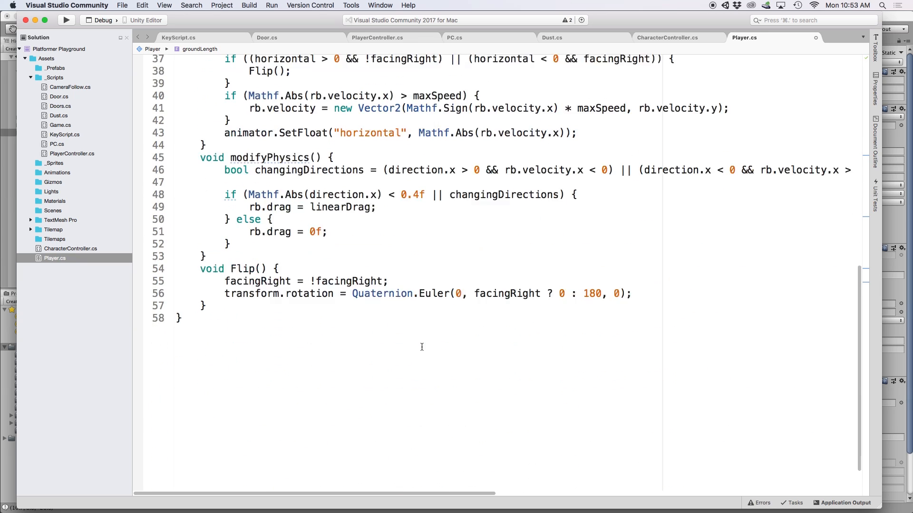
Step: Add OnDrawGizmos drawing a red Gizmos line from the player down by groundLength
text(void OnDrawGizmos() {)
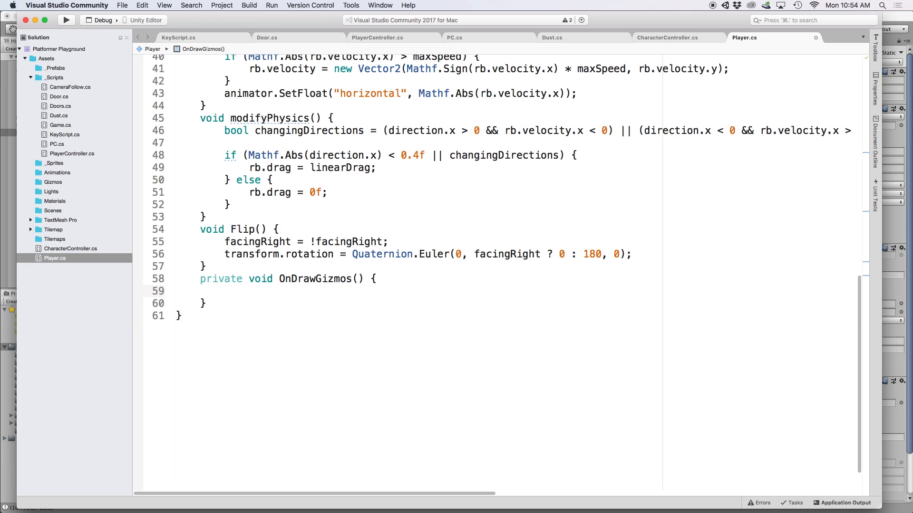
click(225, 291)
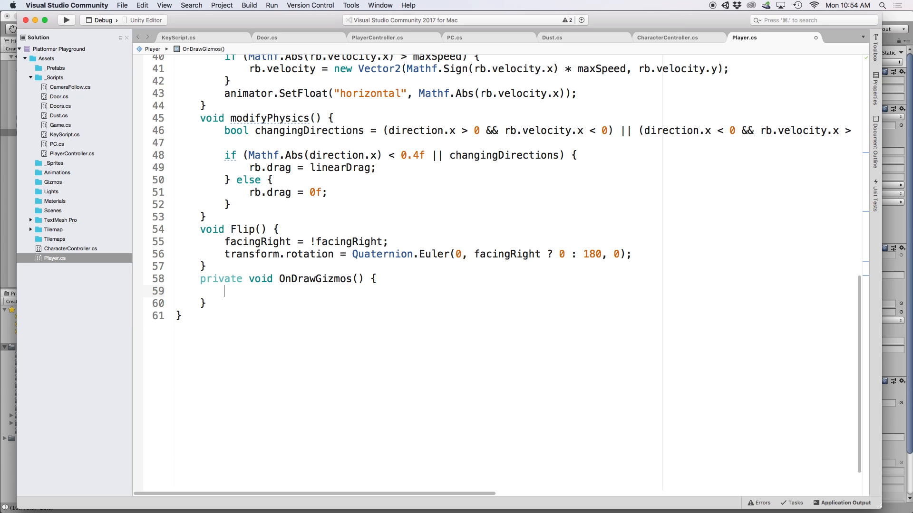
text(Gizmos.color = Color.red;)
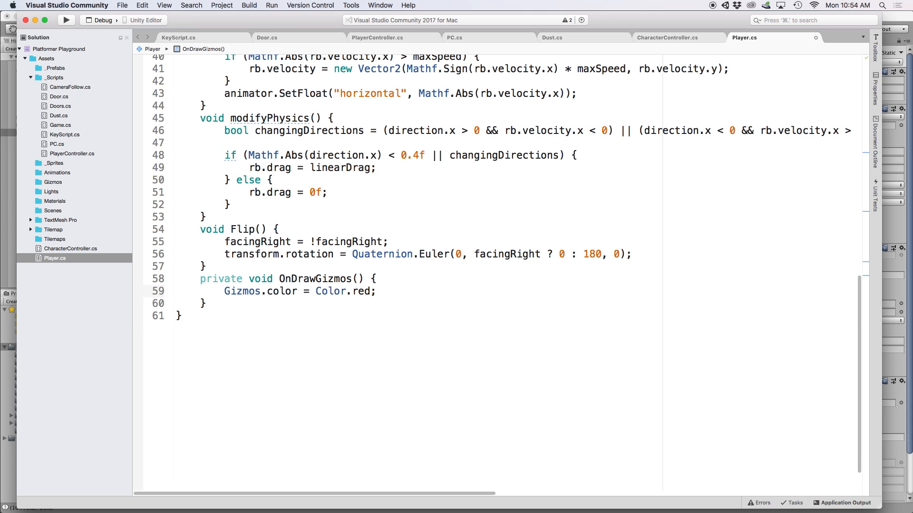
text(Gizmos.DrawLine()
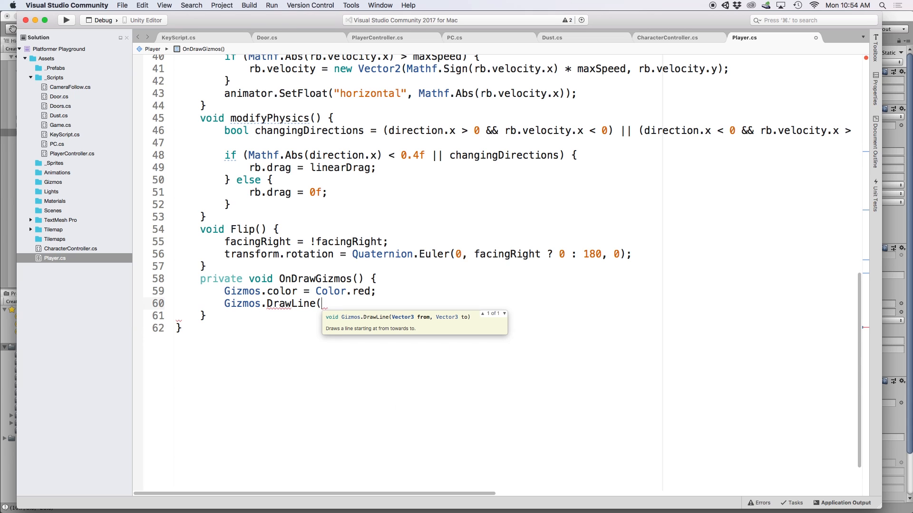
text(tr)
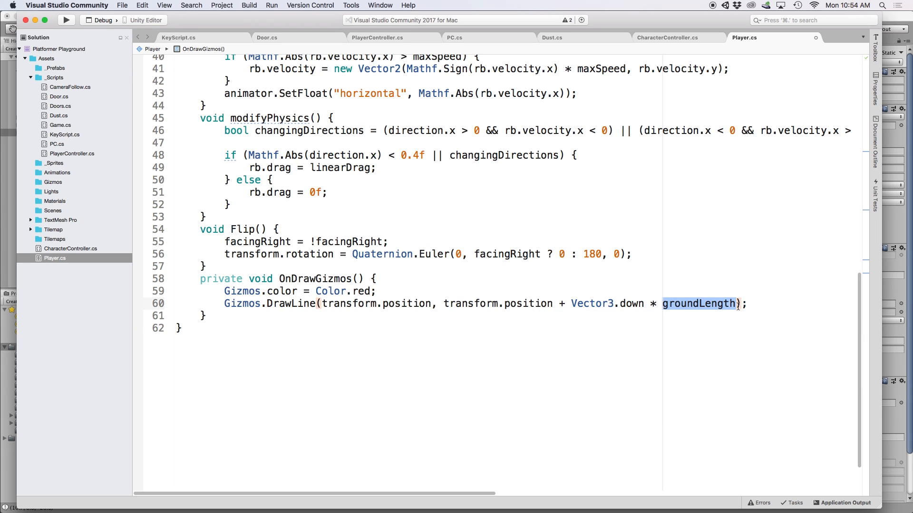
scroll(up, 3)
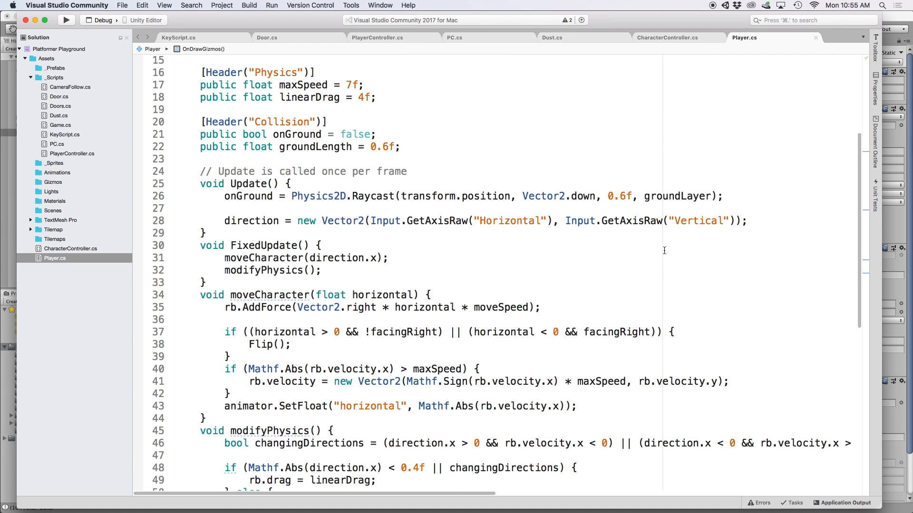
text(gro)
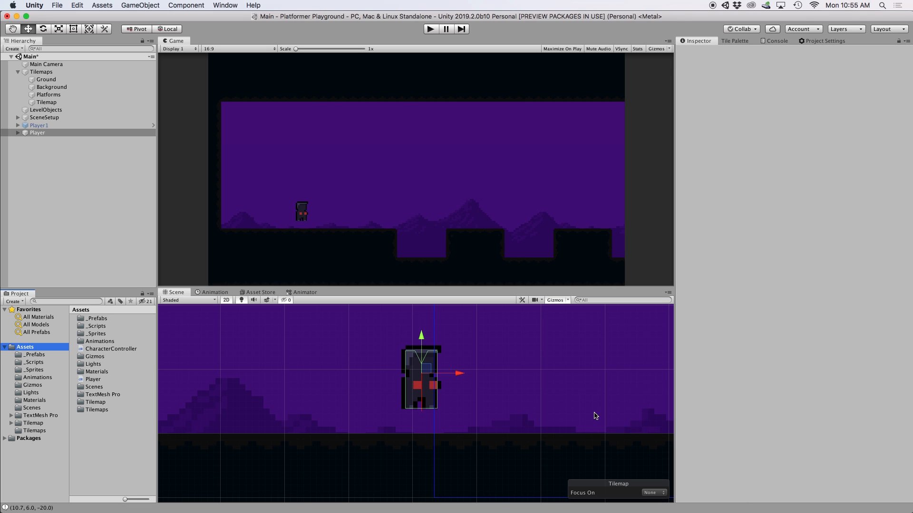
Step: Check the Player's new Ground Length 0.6 field and play-test the On Ground raycast
click(37, 132)
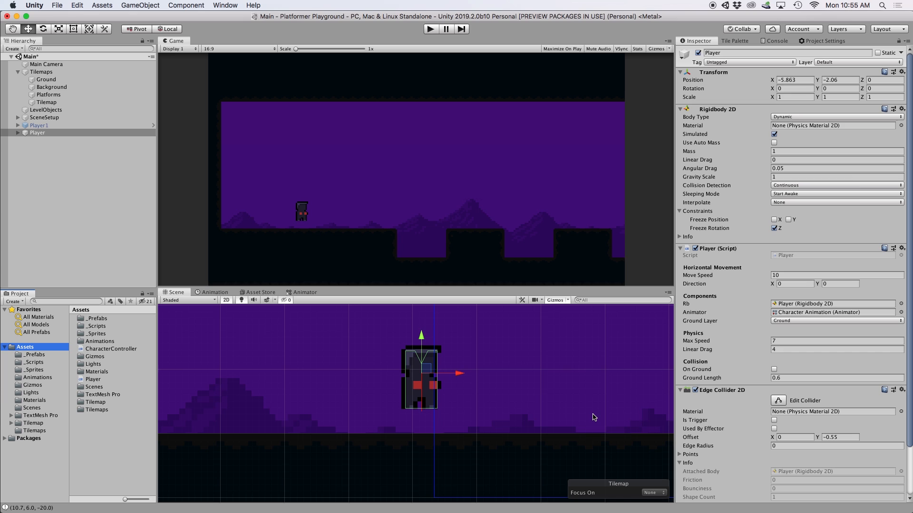
mouse_move(436, 415)
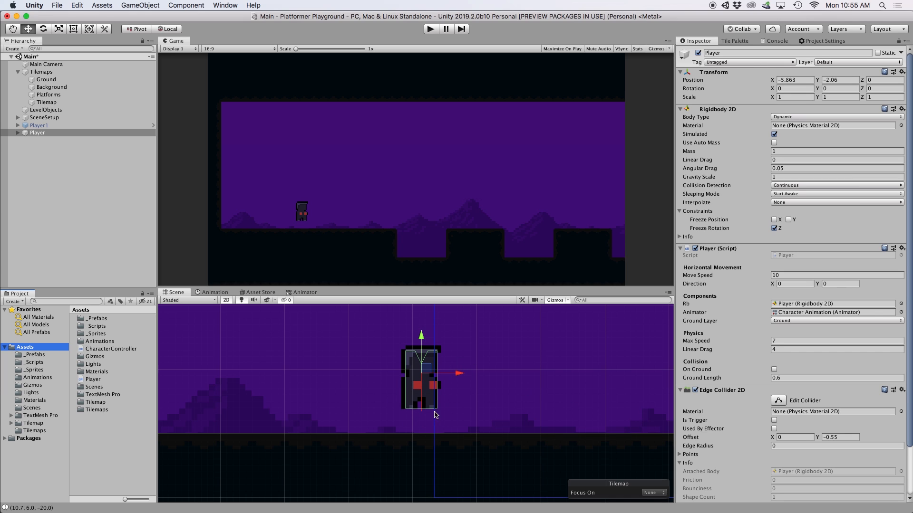
mouse_move(491, 414)
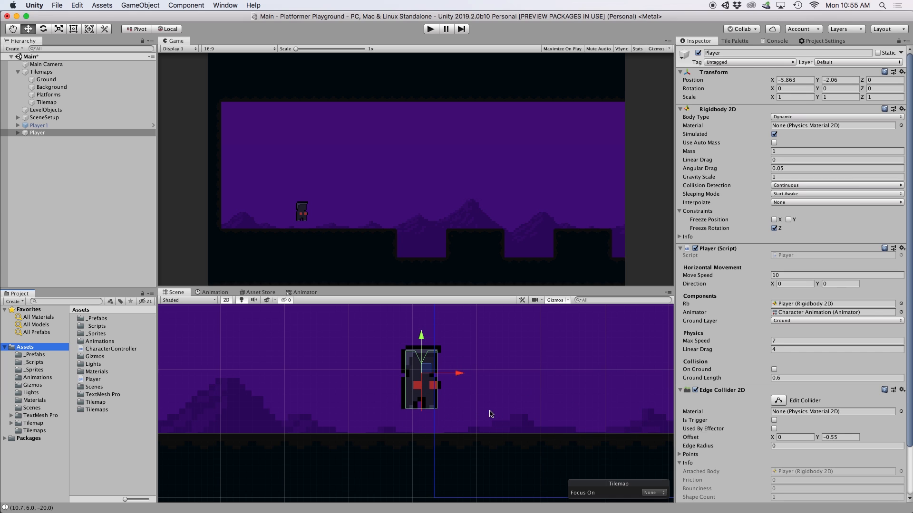
click(836, 377)
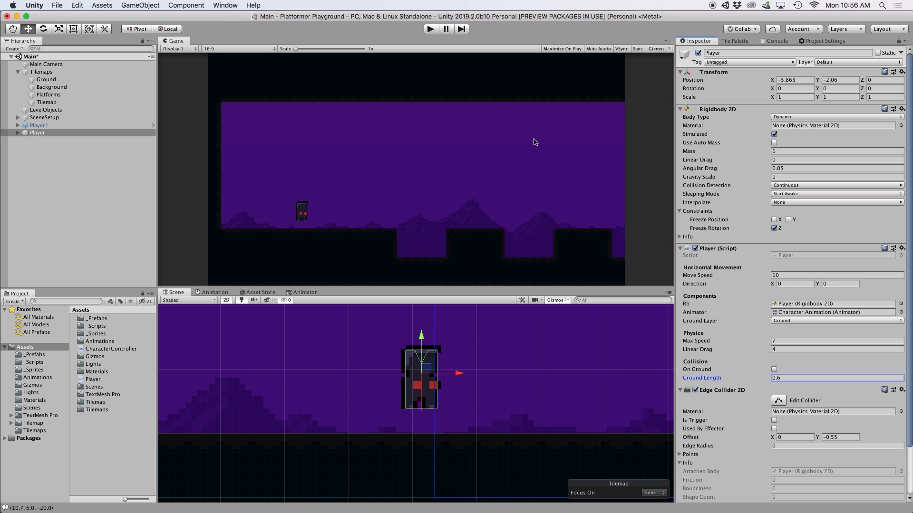
click(430, 28)
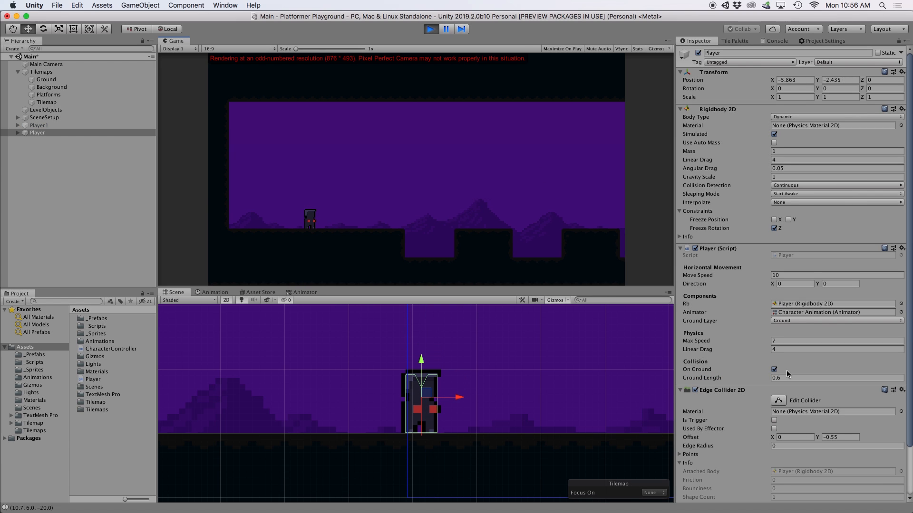
mouse_move(764, 383)
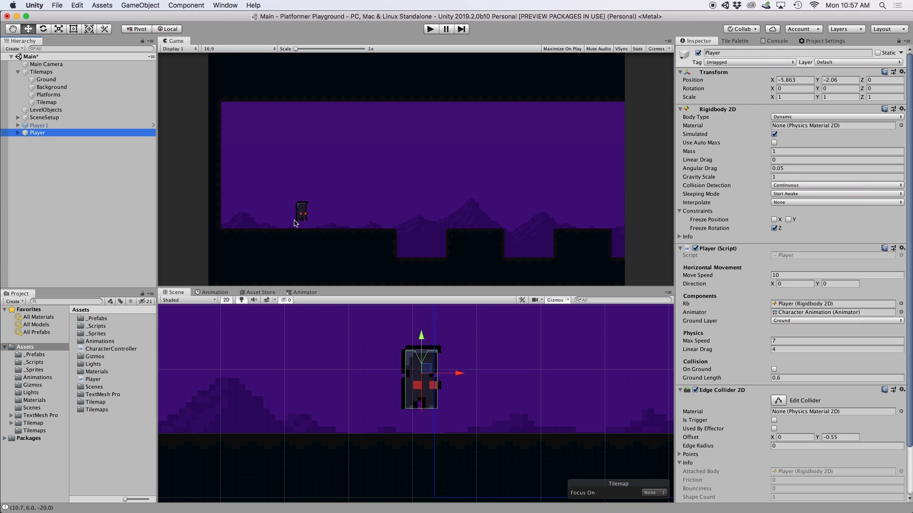
mouse_move(388, 241)
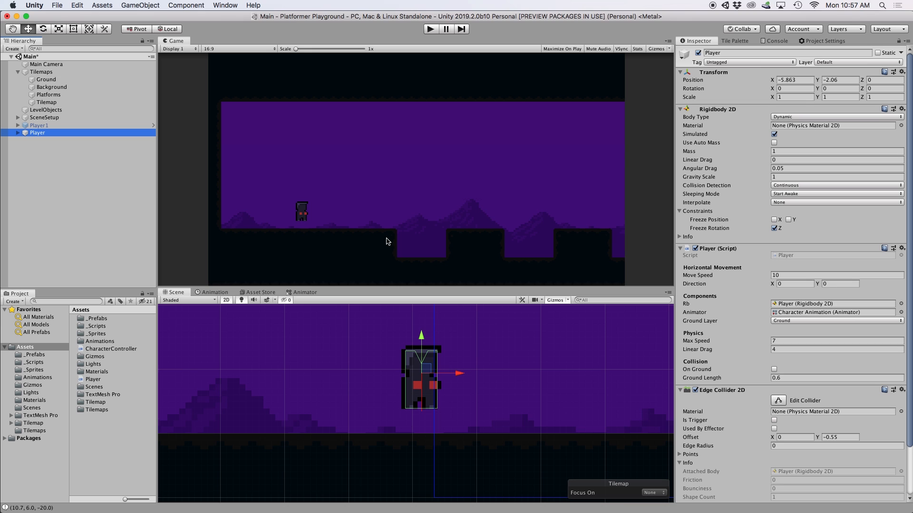
Step: Add a Jump() method that resets rb.velocity to new Vector2(rb.velocity.x, 0)
click(267, 499)
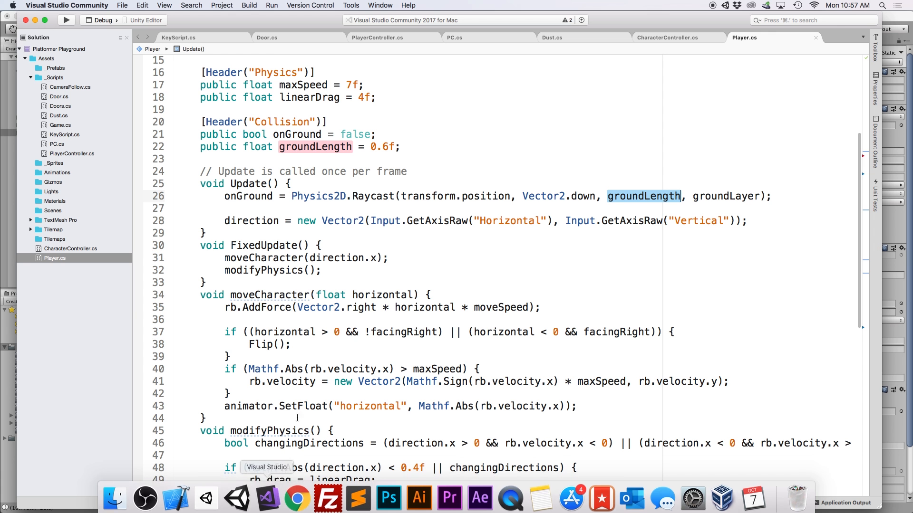
scroll(down, 3)
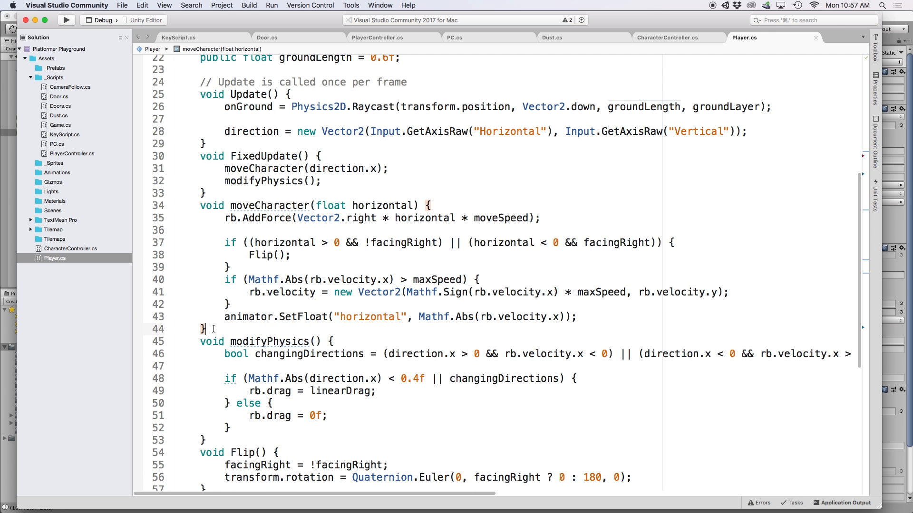
text(void Jump(){)
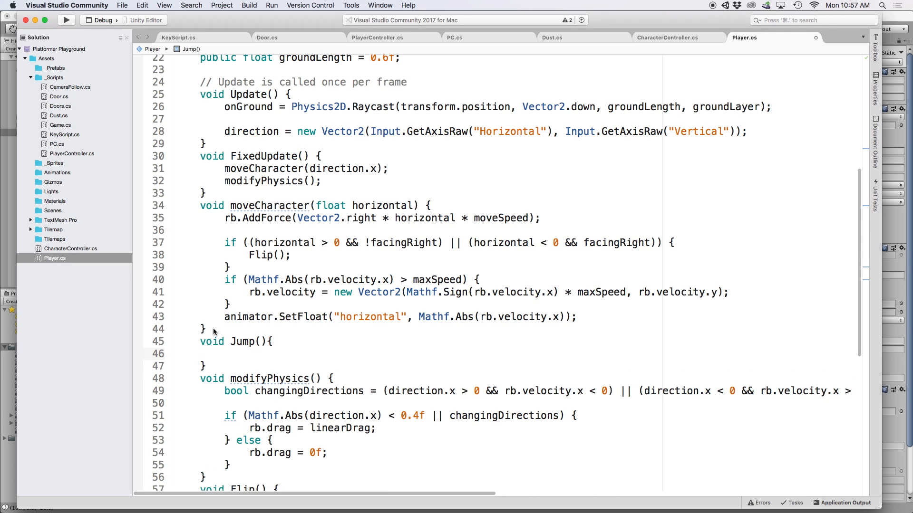
click(224, 354)
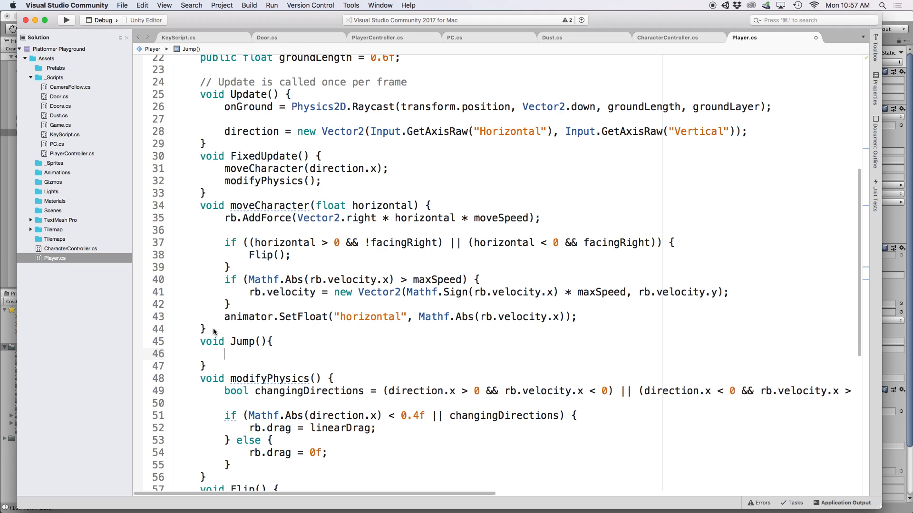
text(rb.velocity =)
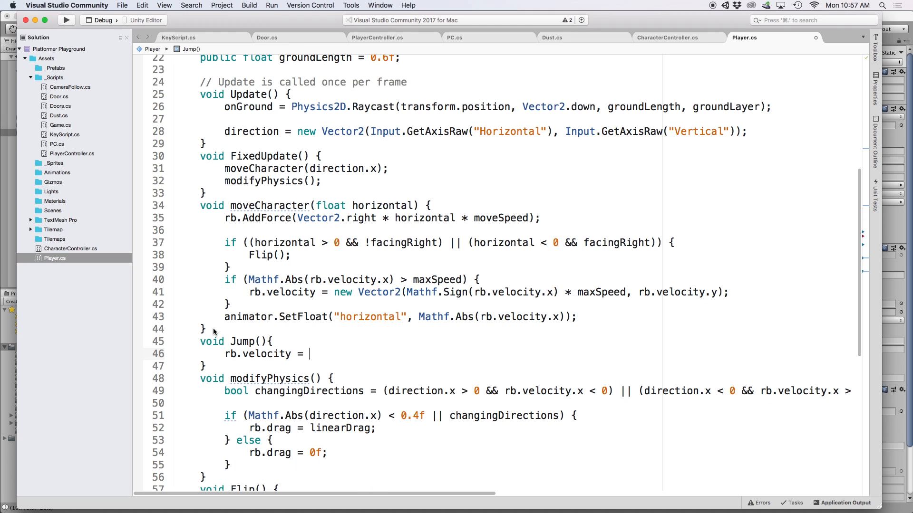
text(new Vector2()
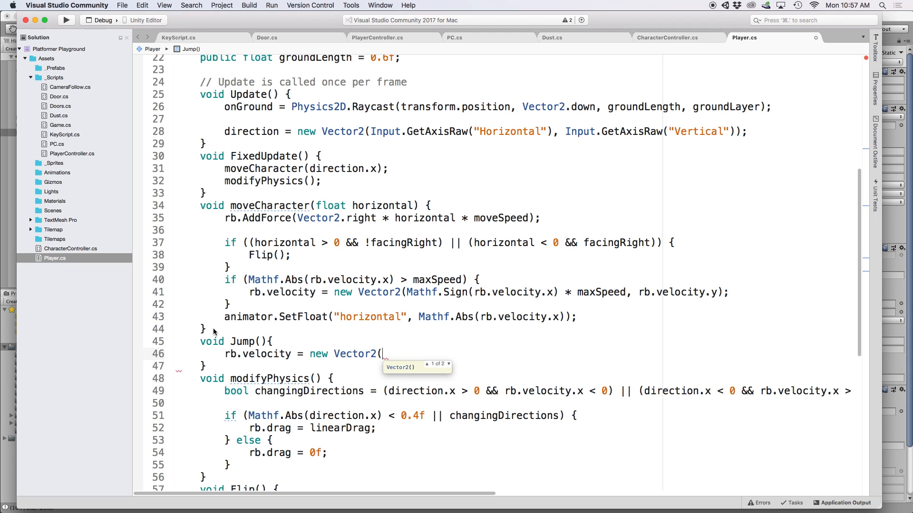
text(rb.velocity.x,)
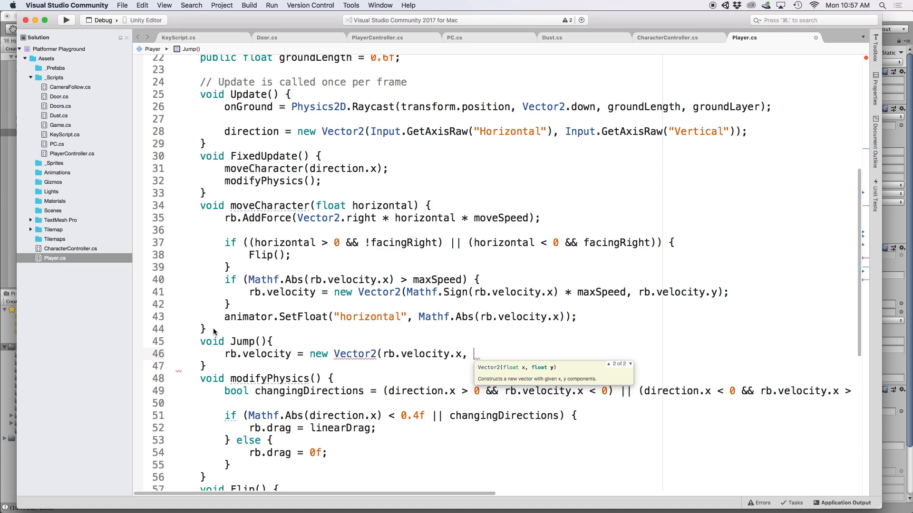
text(0);)
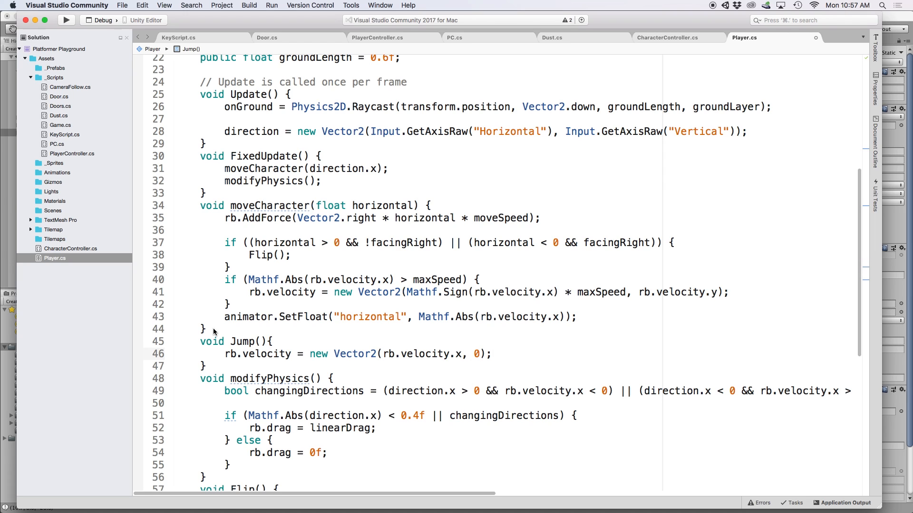
Step: In Jump(), add rb.AddForce(Vector2.up * 15f, ForceMode2D.Impulse)
click(491, 354)
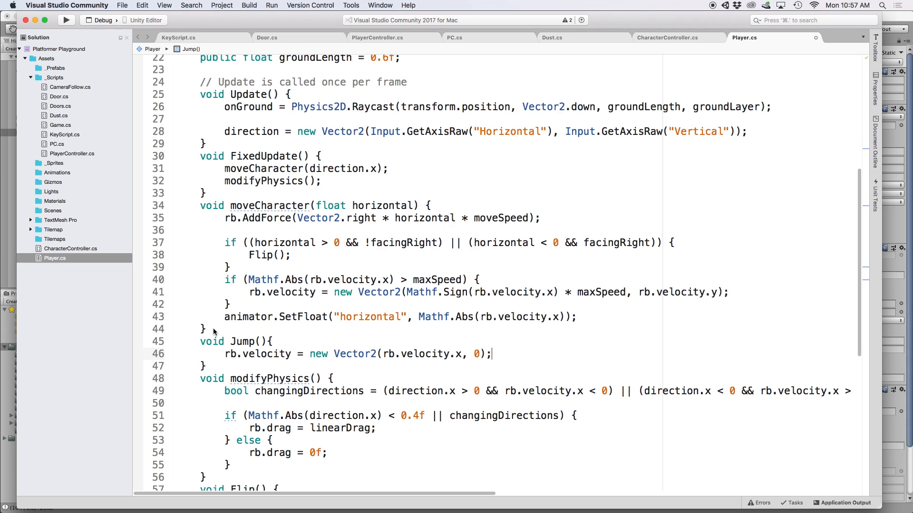
text(rb.AddForce()
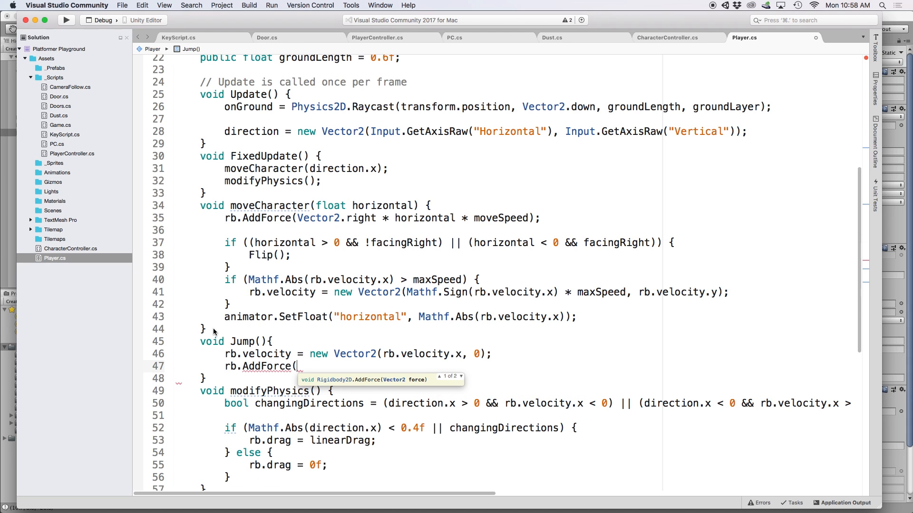
text(Vector2.)
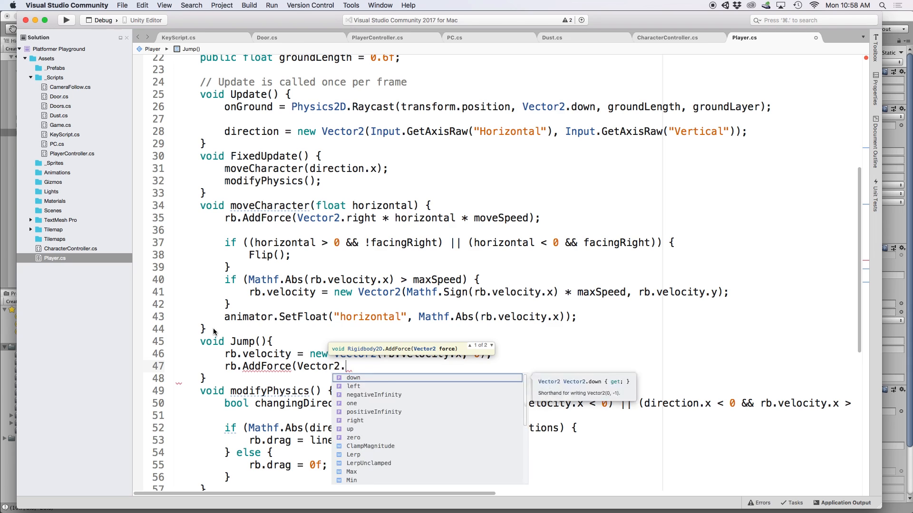
text(up * 15f)
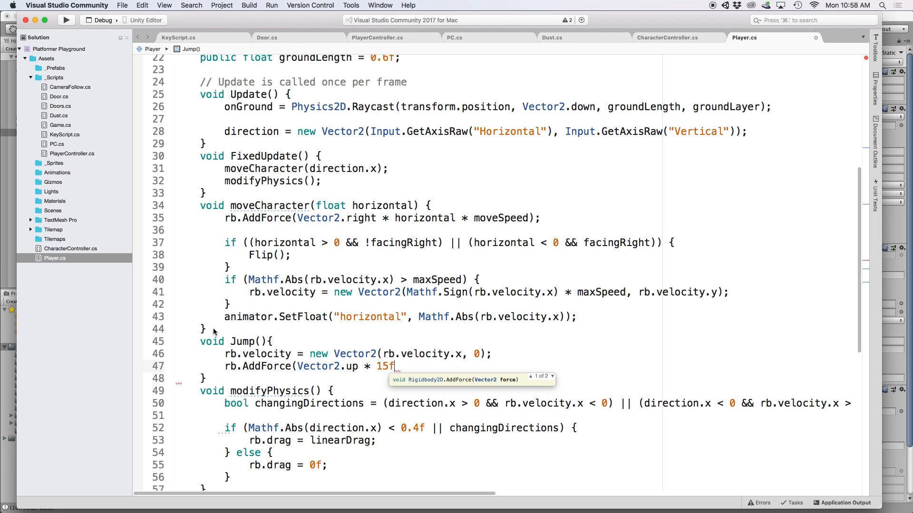
text(,)
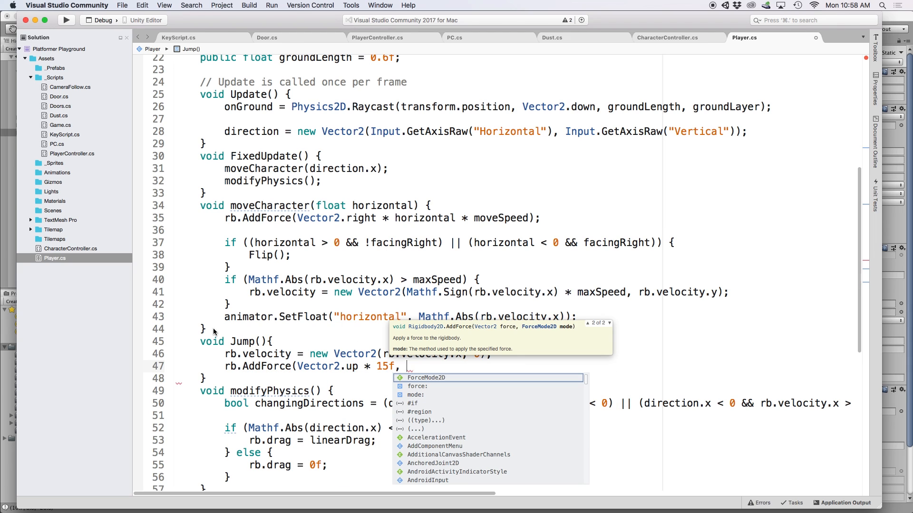
text(ForceMode2D.Impulse);)
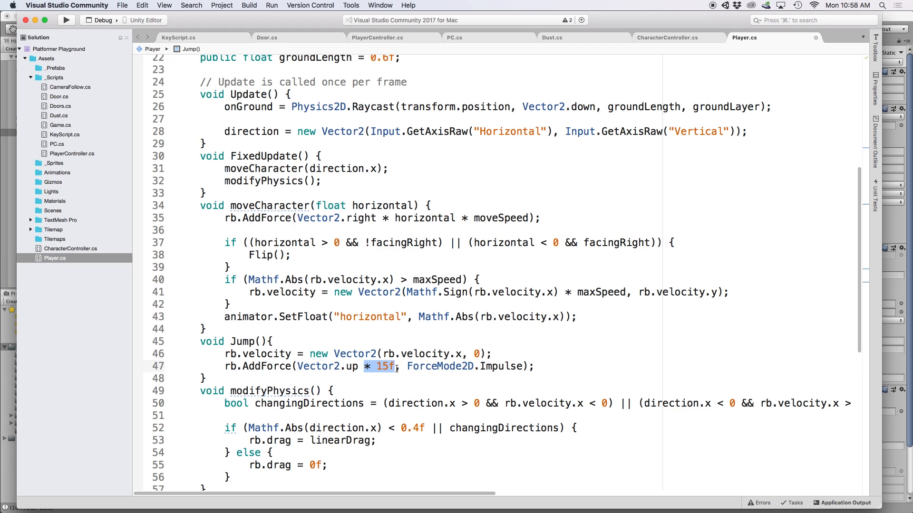
double_click(440, 367)
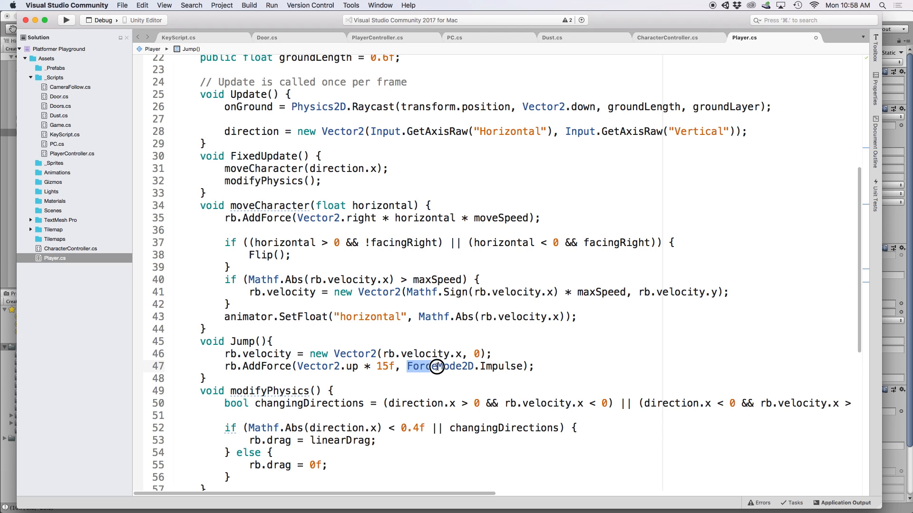
double_click(454, 366)
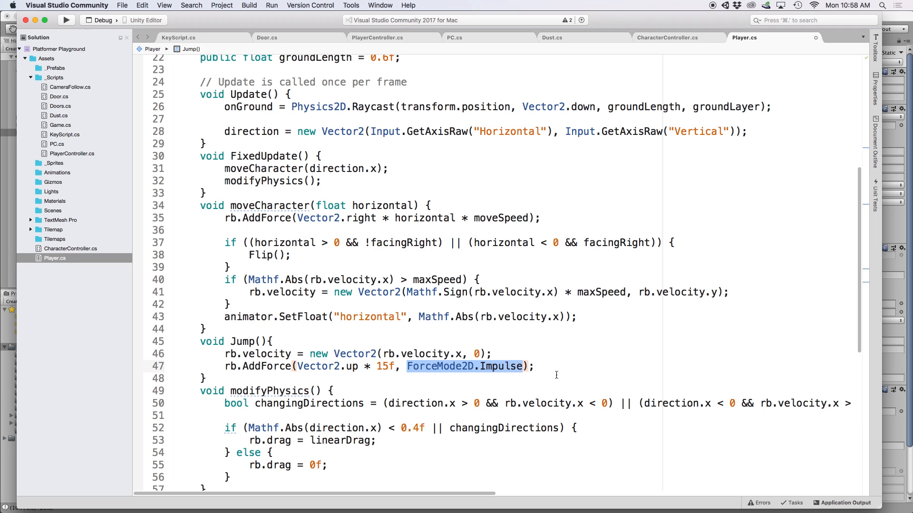
click(378, 366)
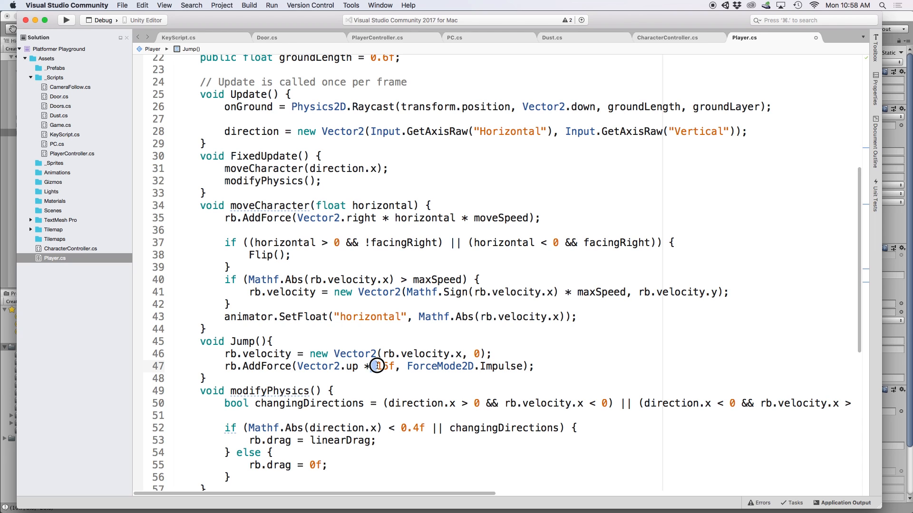
Step: Scroll between the jumpSpeed-based Jump() and Update() to review the change
scroll(up, 3)
text([Header("Vertical Movement")])
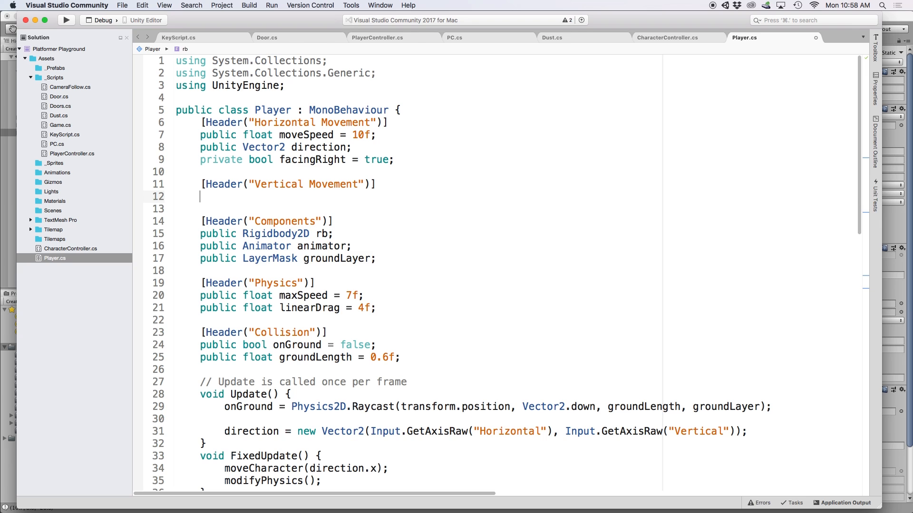
scroll(down, 3)
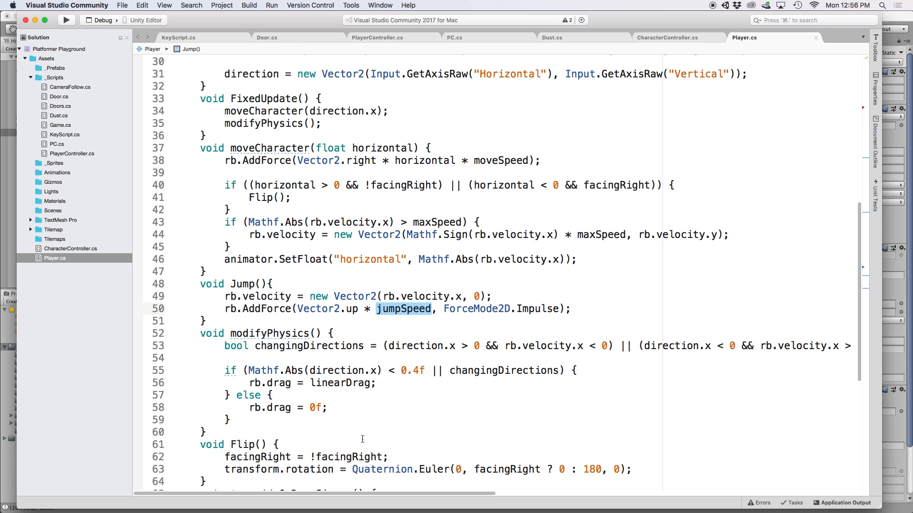
mouse_move(388, 431)
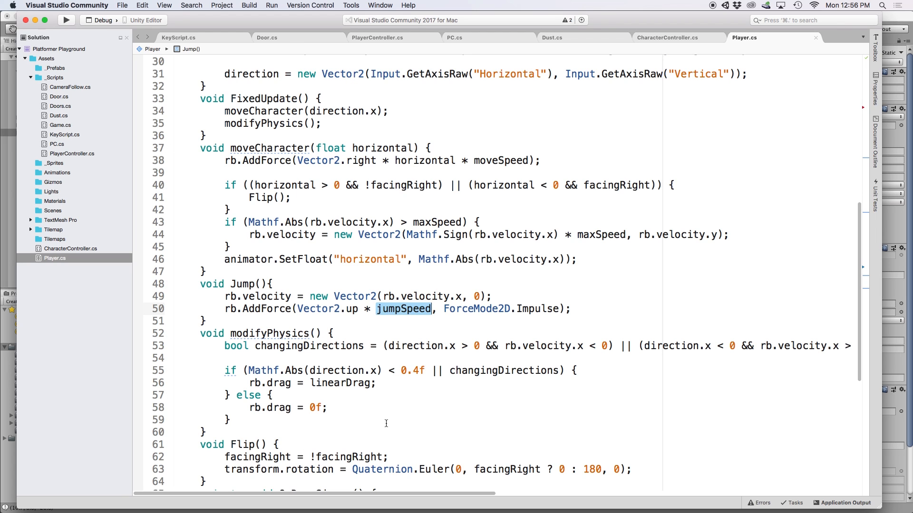
scroll(up, 3)
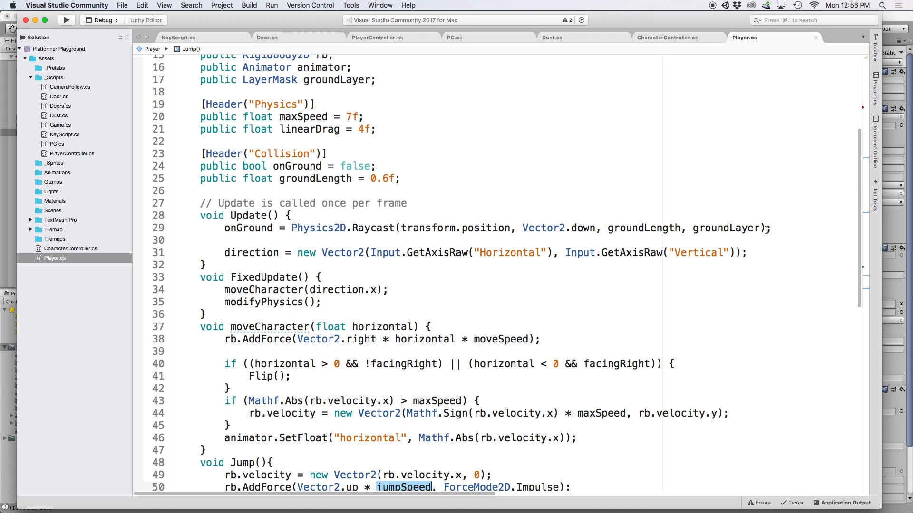
Step: In Update(), call Jump() when Input.GetButtonDown("Jump") && onGround
click(771, 228)
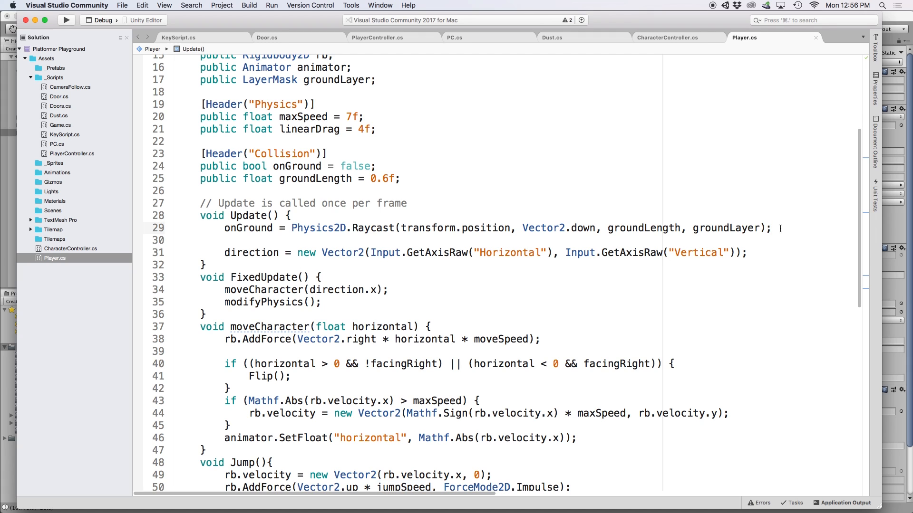
text(i)
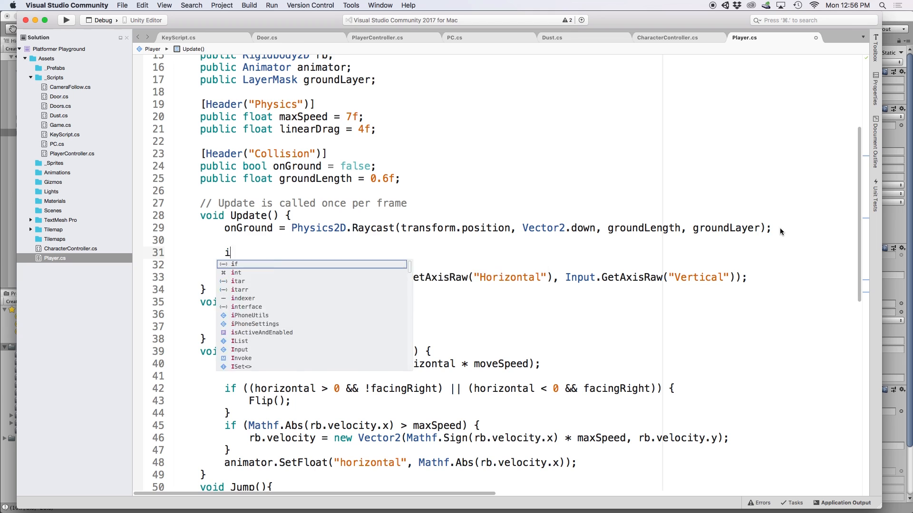
text(f(Input.GetButtonDown("Jump)
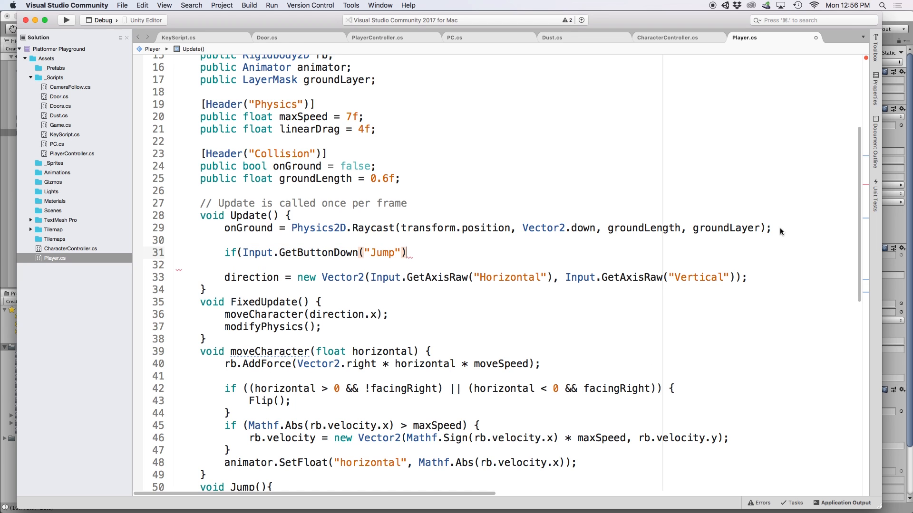
text(&& onGround){)
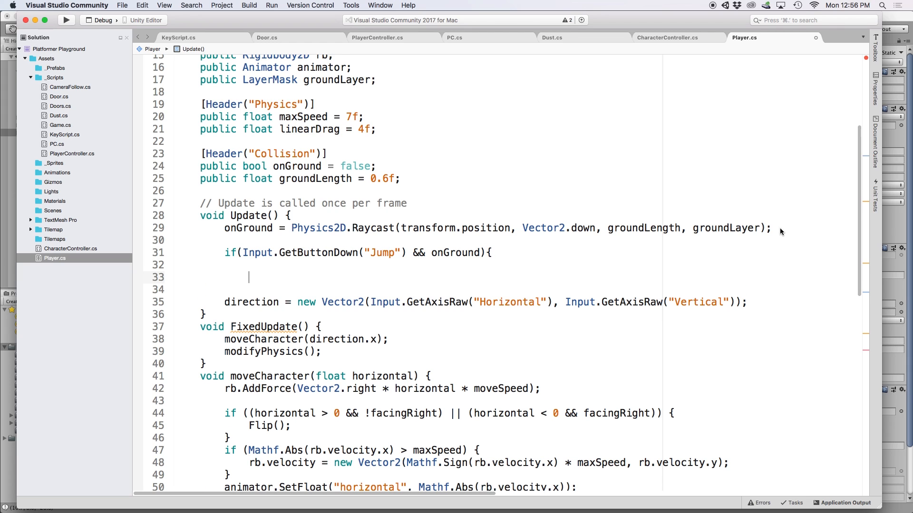
text(Jump())
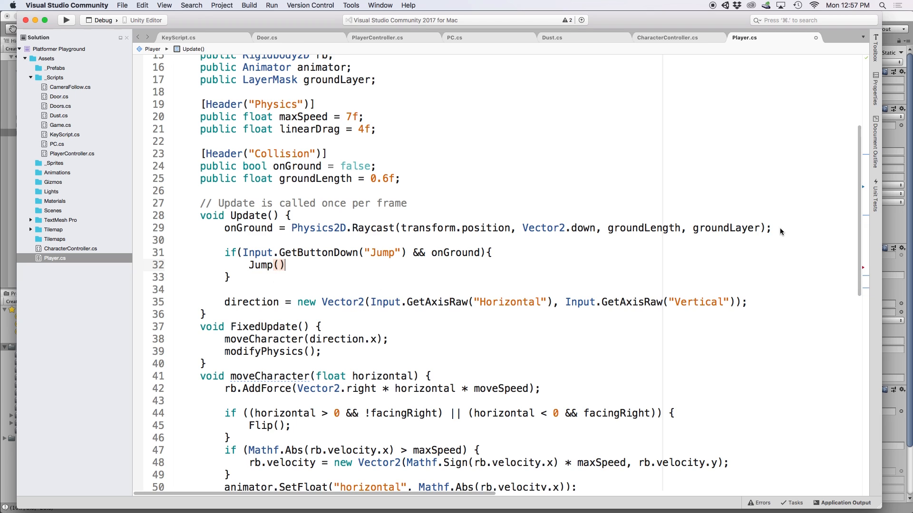
text(;)
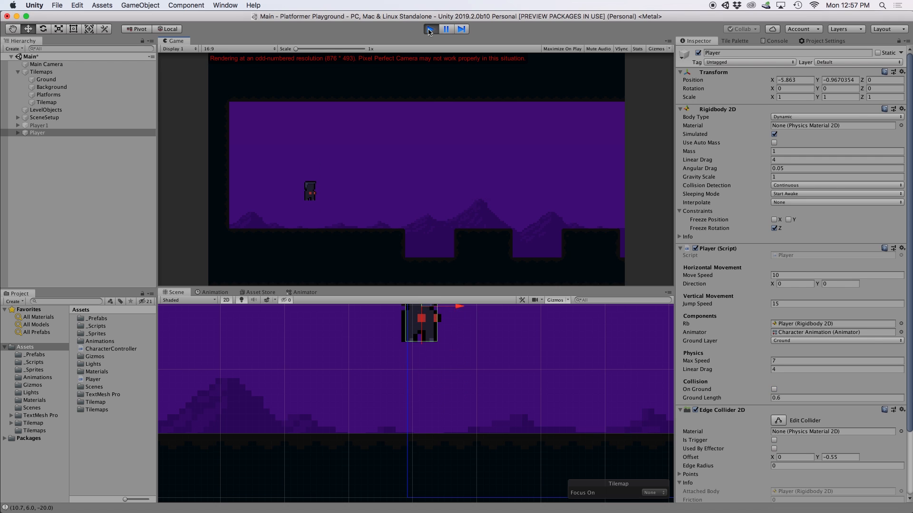
click(430, 29)
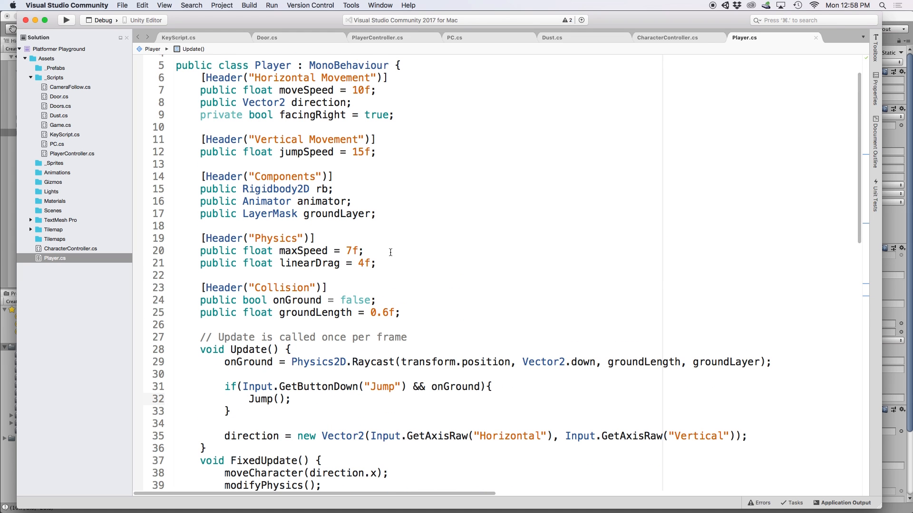
Step: Declare public float gravity = 1 and public float fallMultiplier = 5f under linearDrag
click(378, 263)
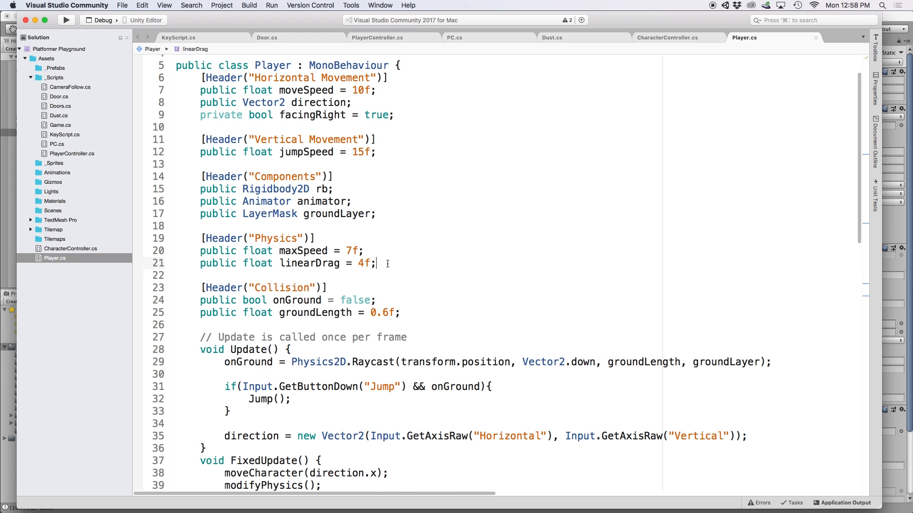
text(public float g)
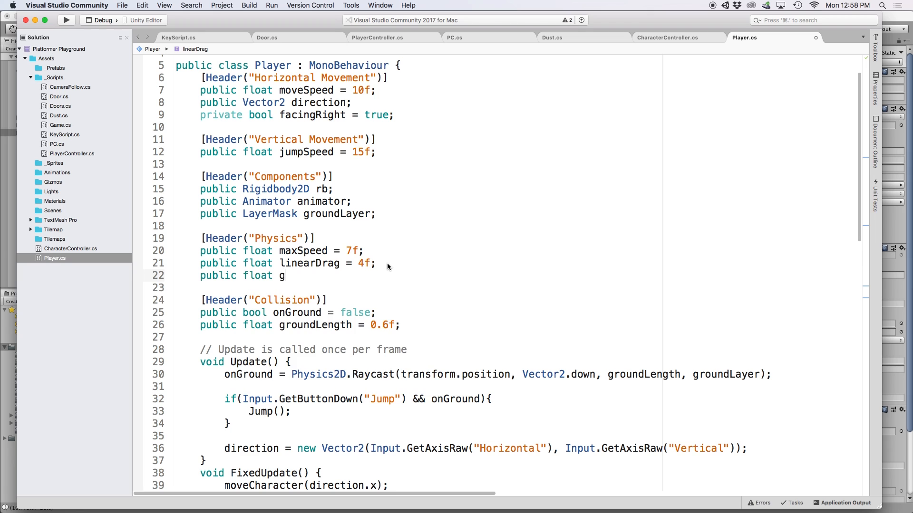
text(ravity = 1;)
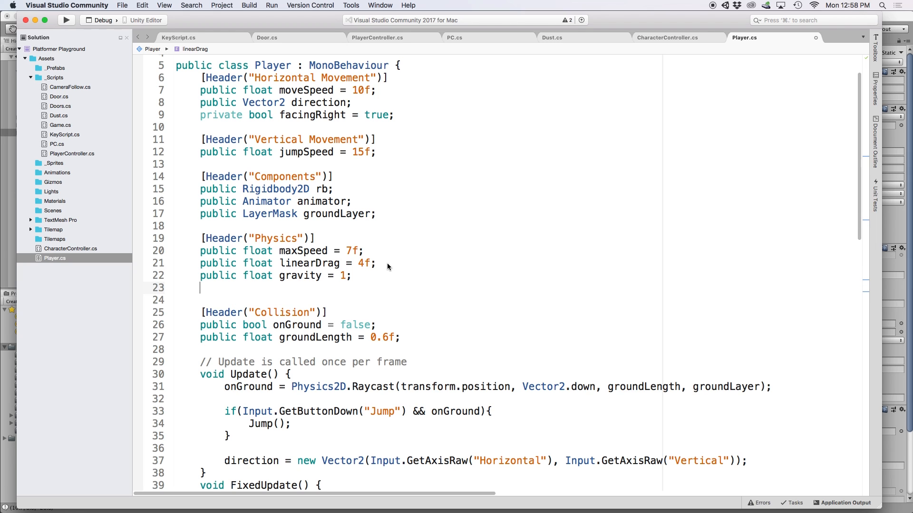
text(public float fallM)
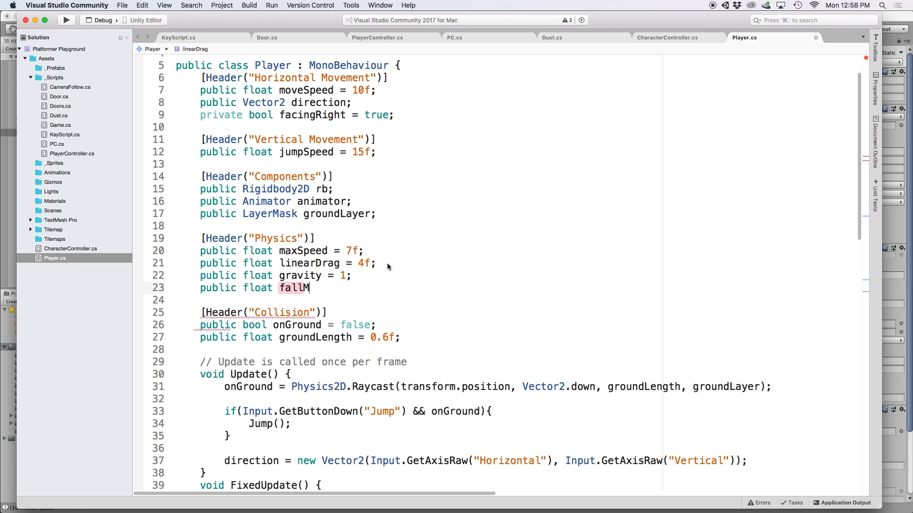
text(ultiplier = 5f;)
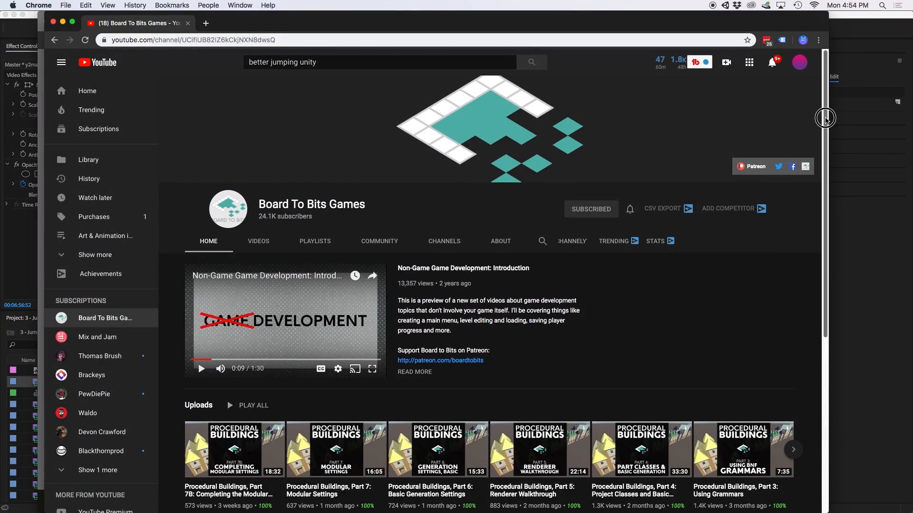
Step: Scroll the Board To Bits Games channel to Popular uploads and pick the Better Jumping video
scroll(down, 3)
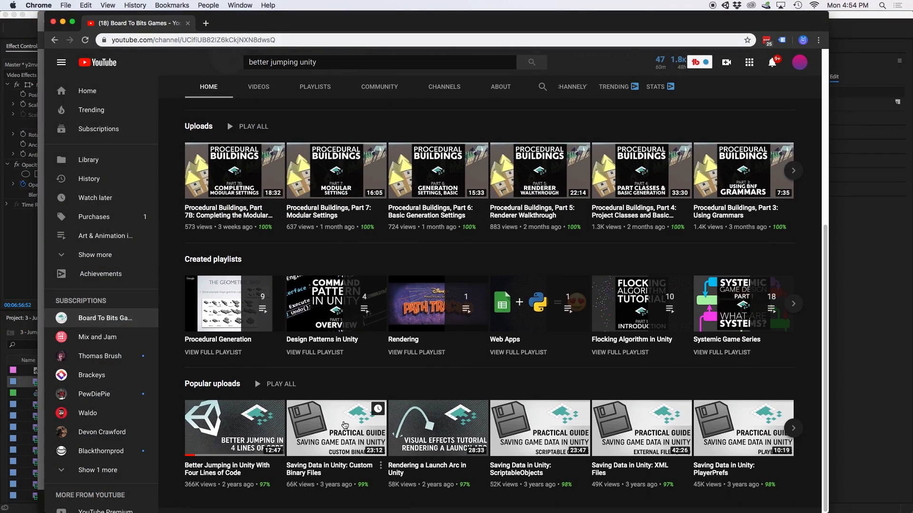
click(234, 427)
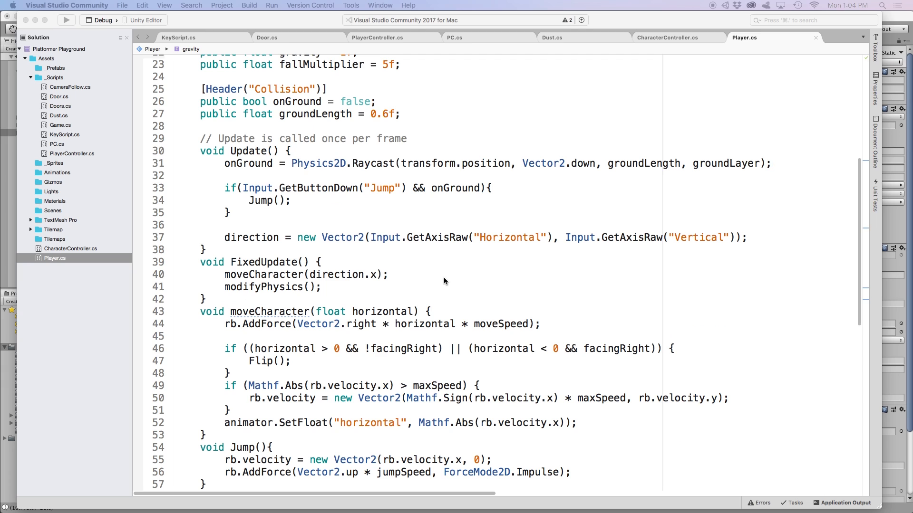
Step: In modifyPhysics, zero gravityScale when onGround; otherwise set gravity and linearDrag * 0.15f
scroll(down, 3)
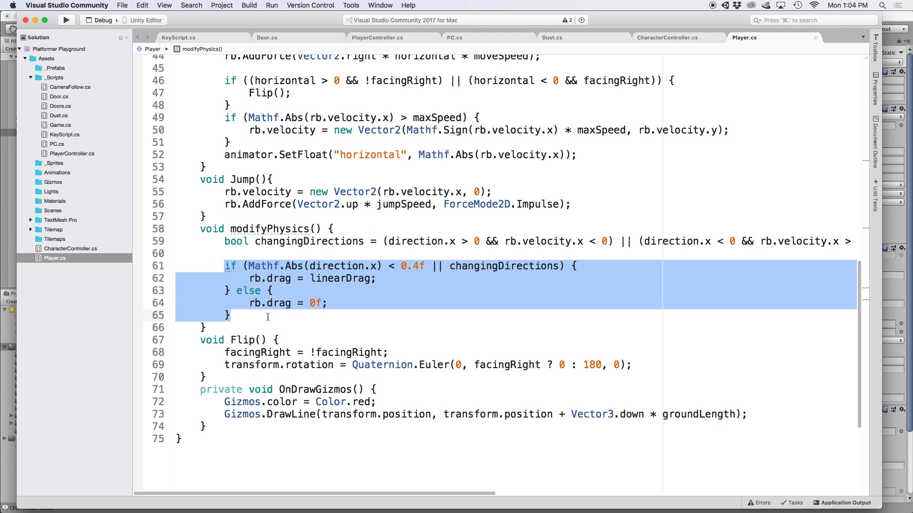
click(228, 253)
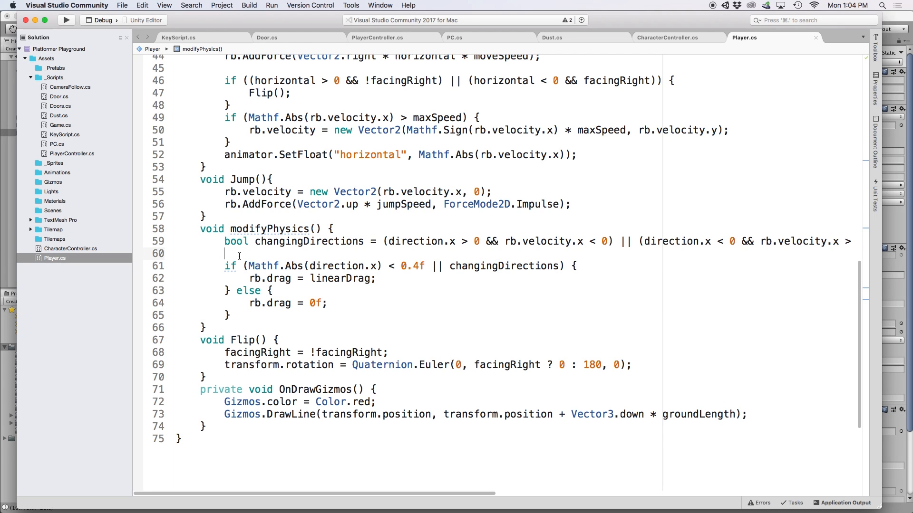
key(Return)
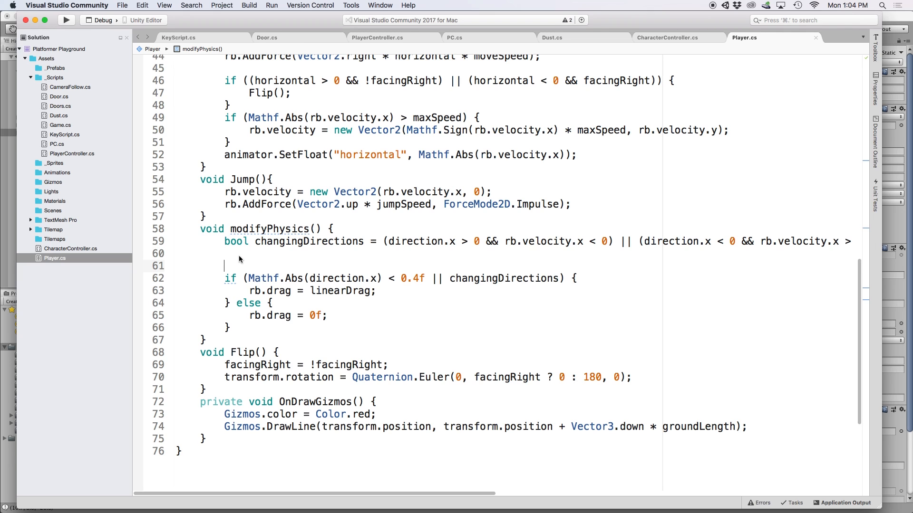
text(if(onGround){)
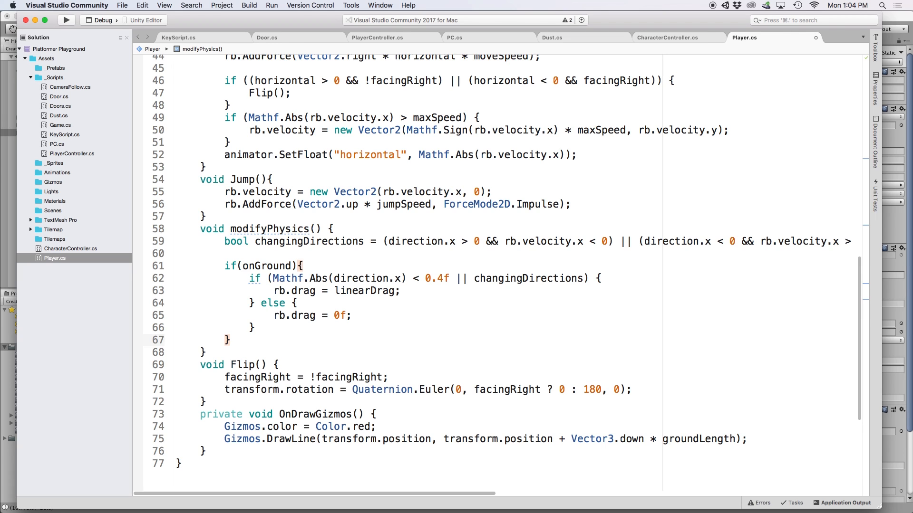
text(rb.gravityScale = 0;)
text(else{)
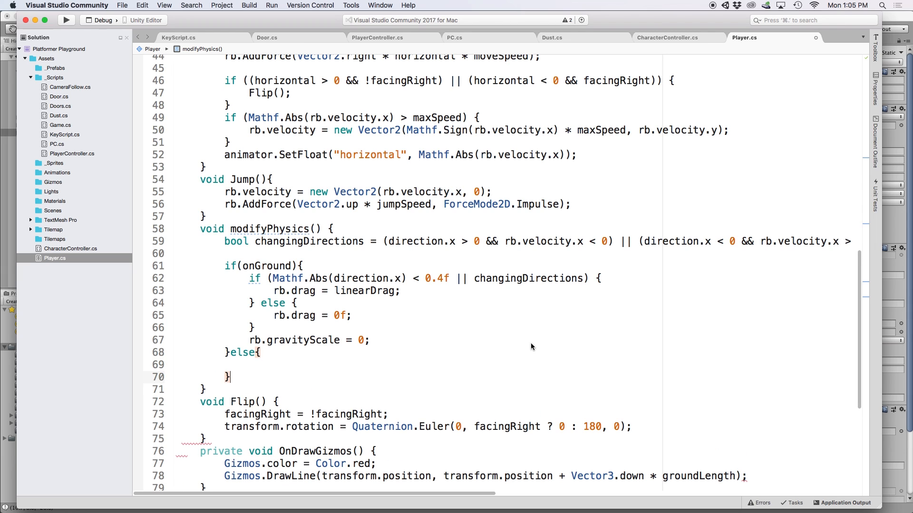
text(rb.gravityScale)
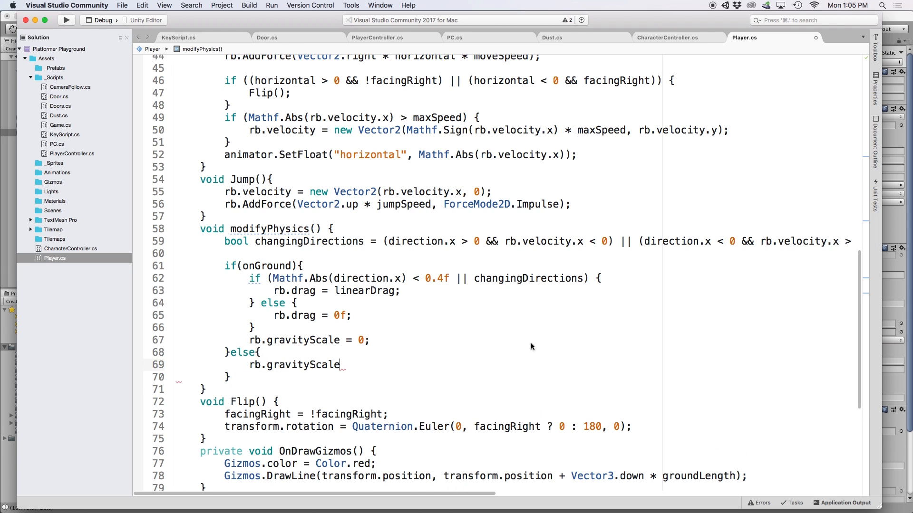
text(= gravity;)
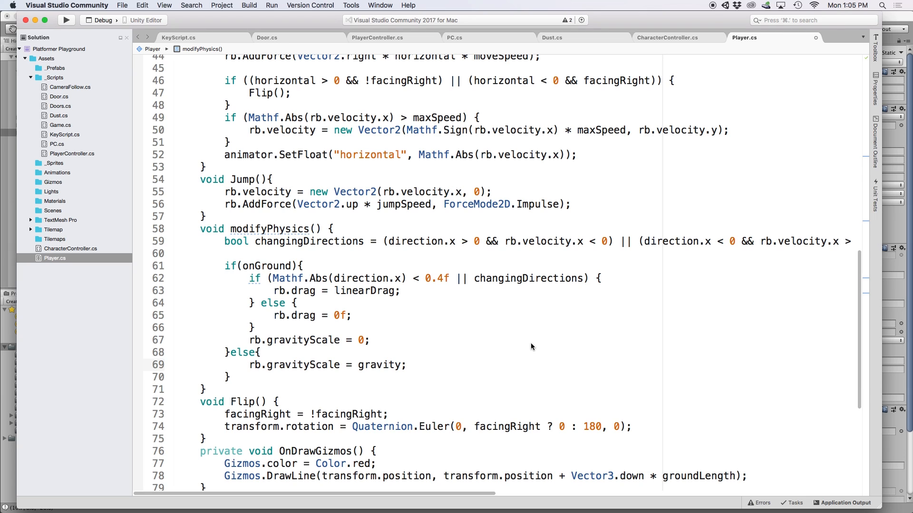
click(406, 365)
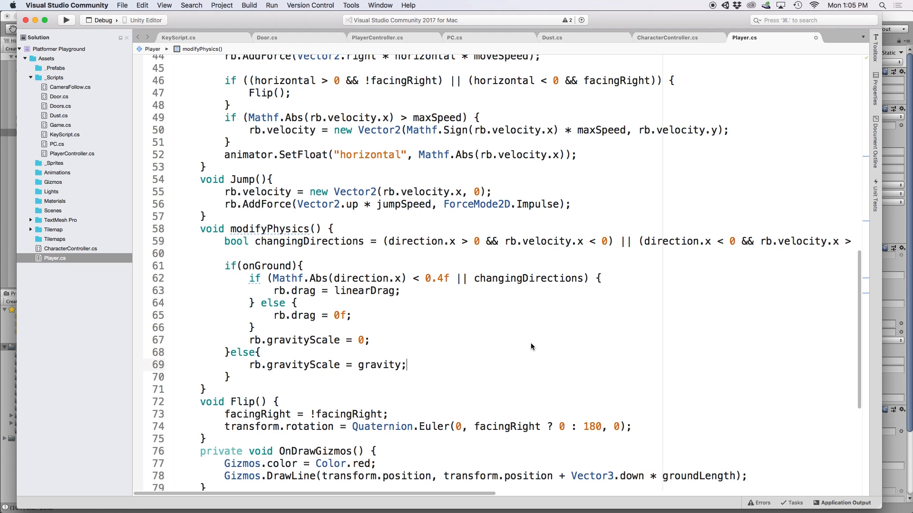
text(rb.drag = linearDrag)
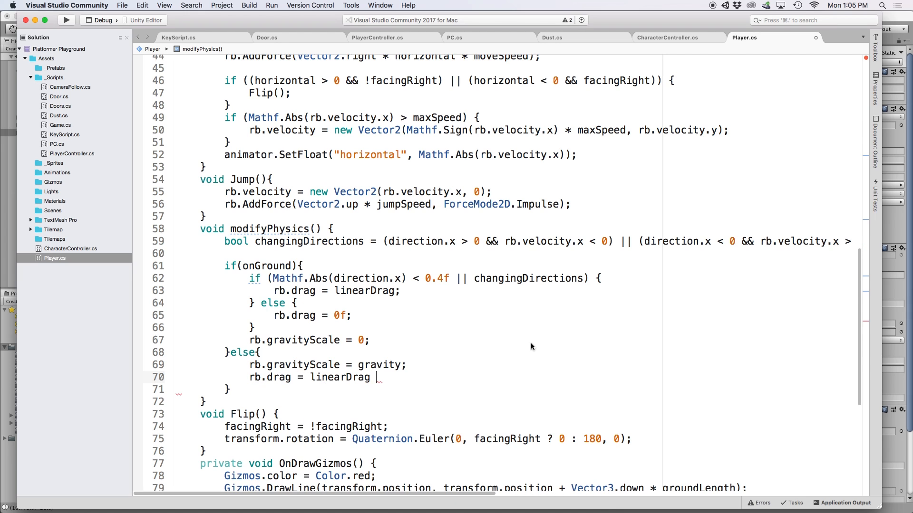
text(* 0.15f;)
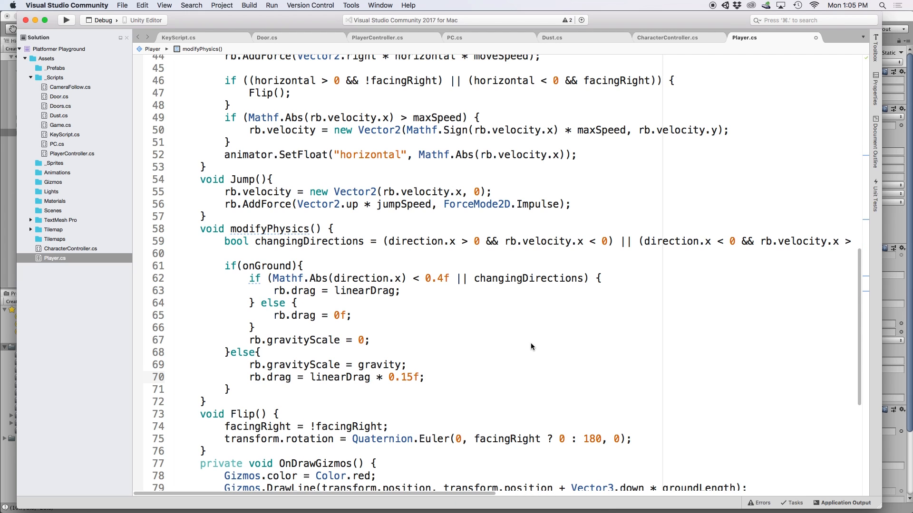
Step: Scale gravity by fallMultiplier when falling, and by half fallMultiplier when rising without Jump held
click(425, 377)
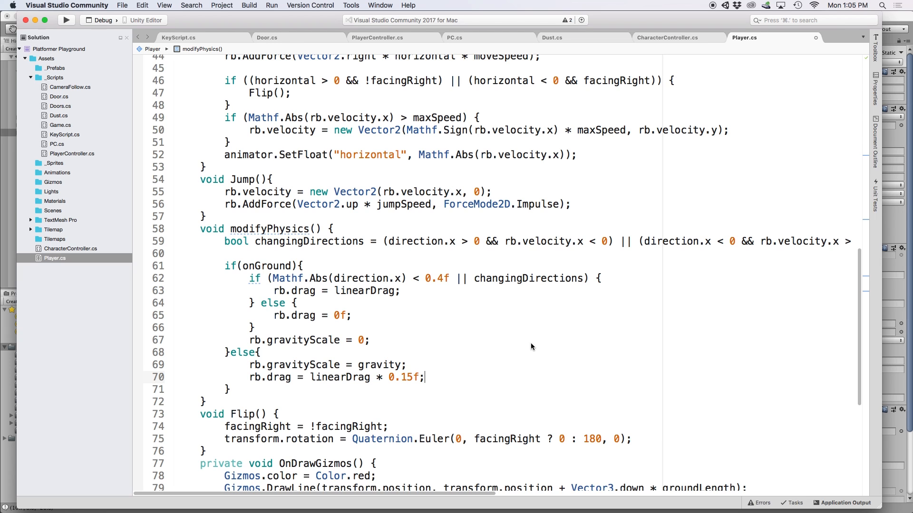
key(Return)
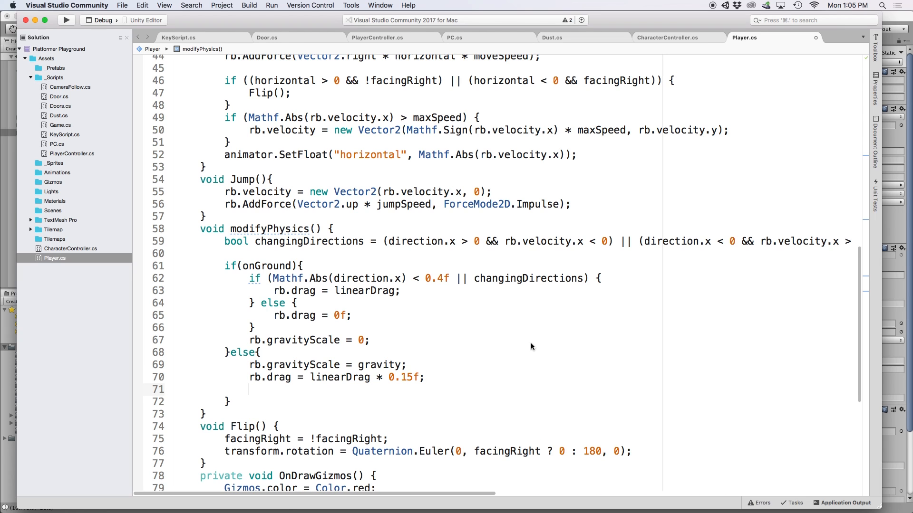
text(if(rb.velovc)
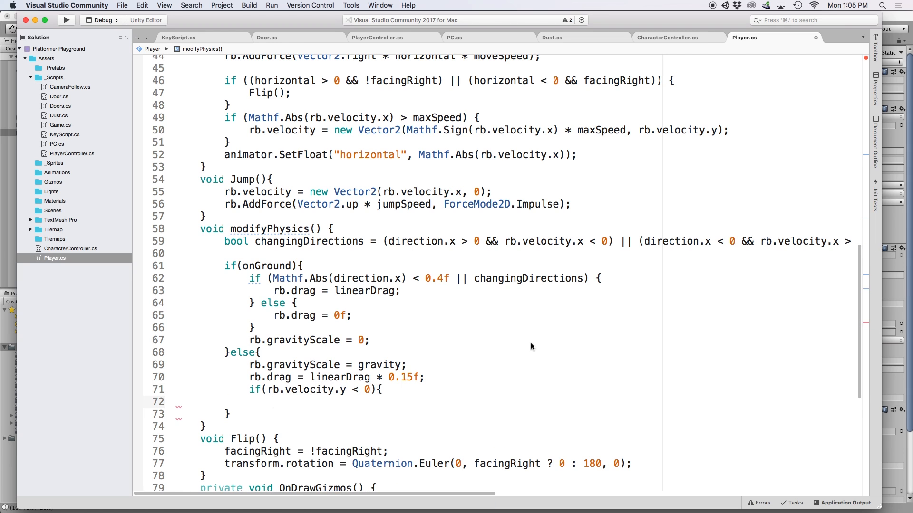
text(rb.gravityScale = gravity *)
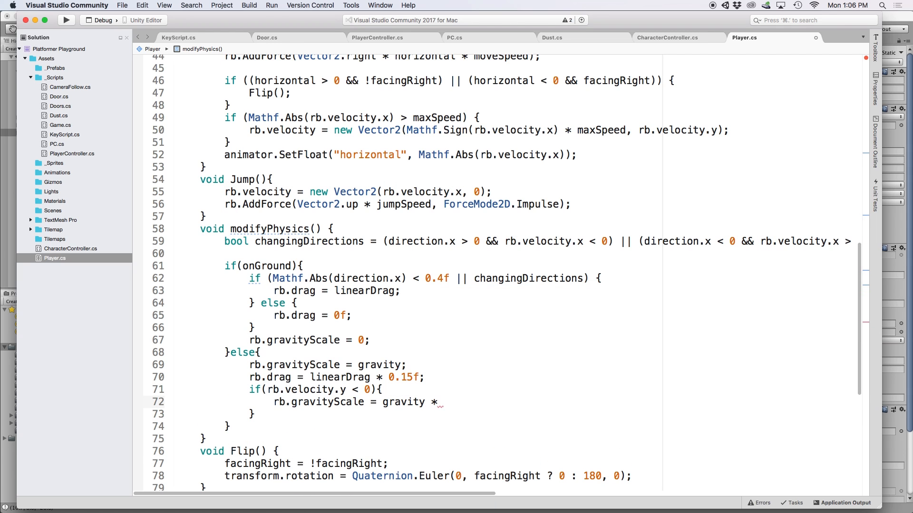
text(fallMultiplier;)
click(499, 414)
text(else if(rb.velocity.y > 0 &&)
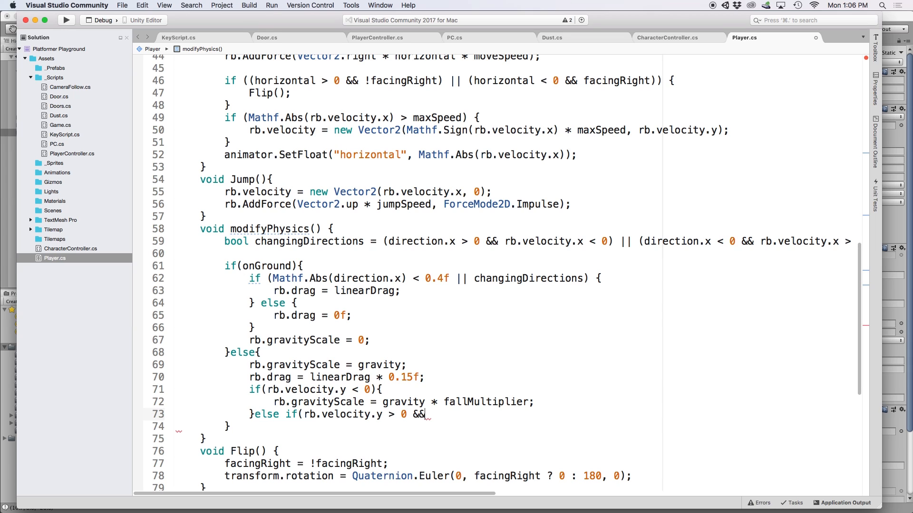
text(!Input.GetButton("Jump")){)
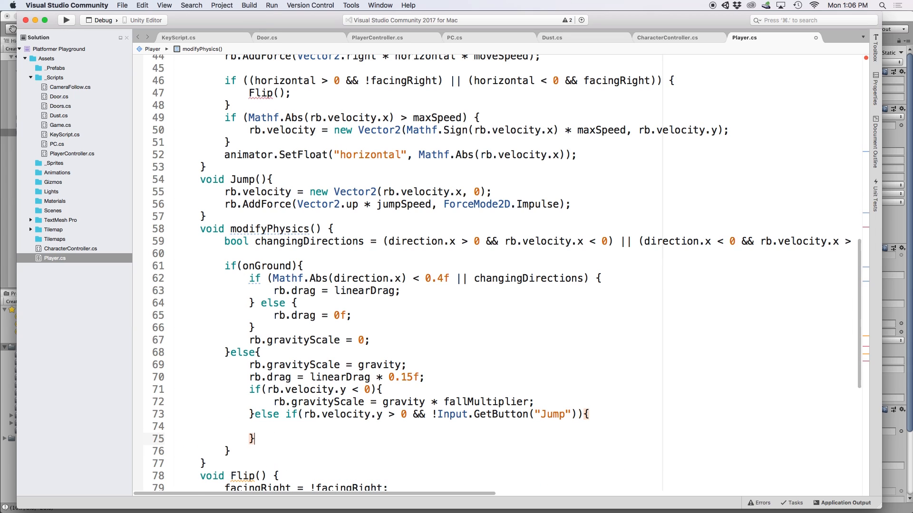
text(rb.gravityScale)
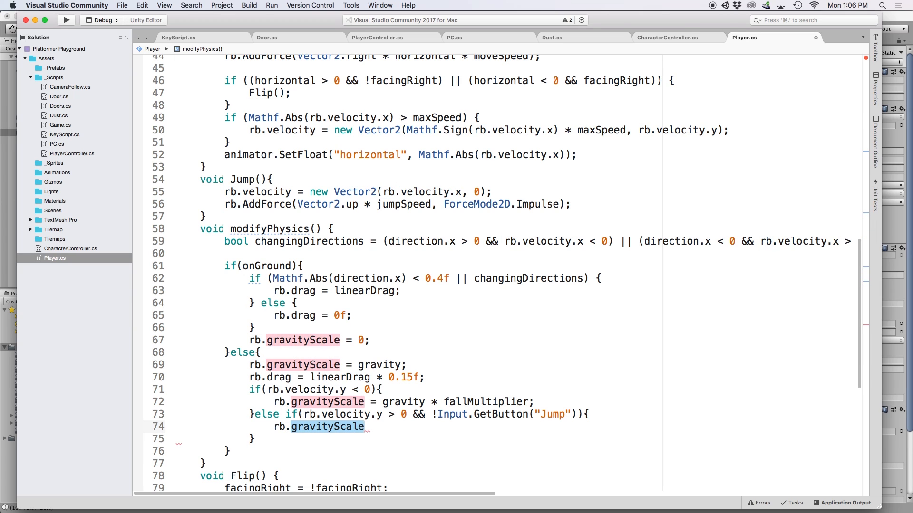
text(= gravity *)
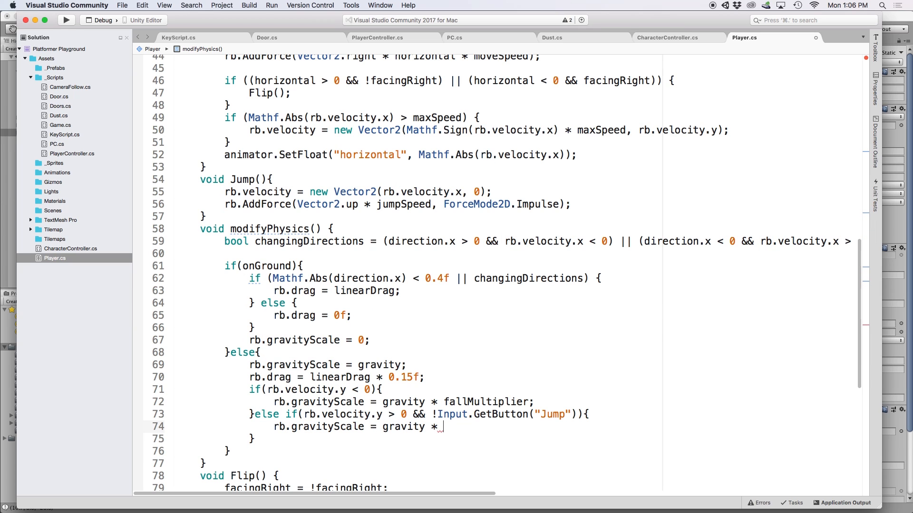
text((fallMultiplier / 2);)
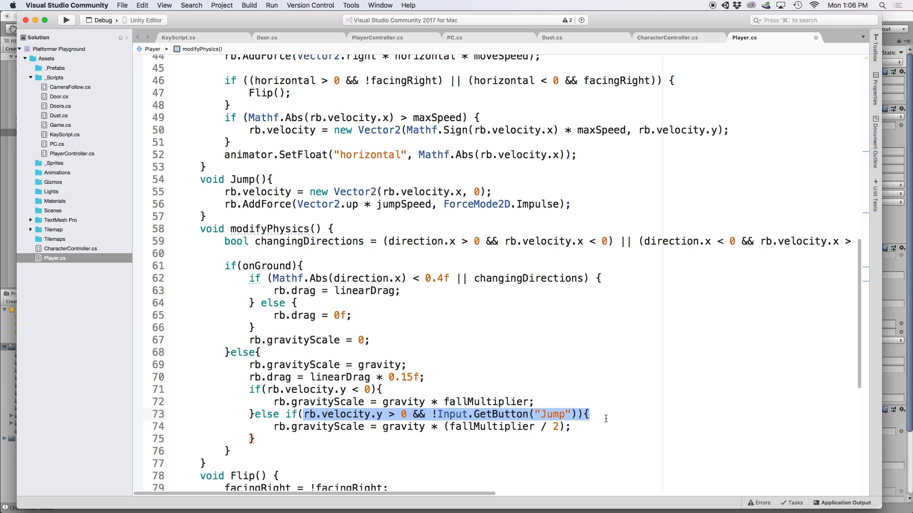
click(588, 415)
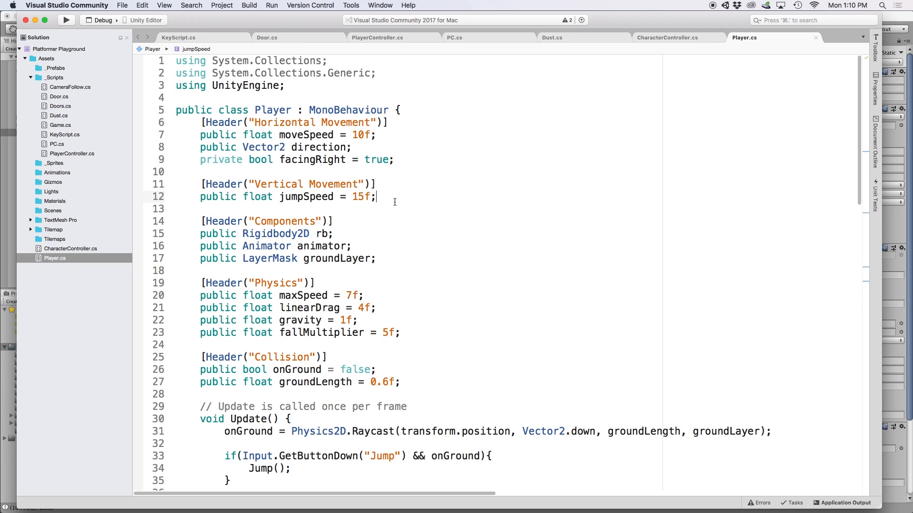
Step: Declare jumpDelay = 0.25f and jumpTimer, setting jumpTimer = Time.time + jumpDelay in Update
text(public float jumpDelay = 0)
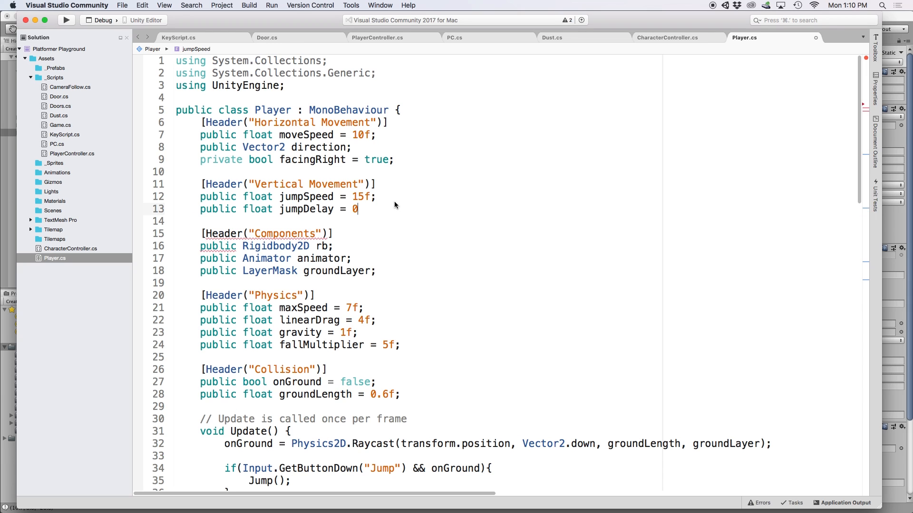
text(.25f;)
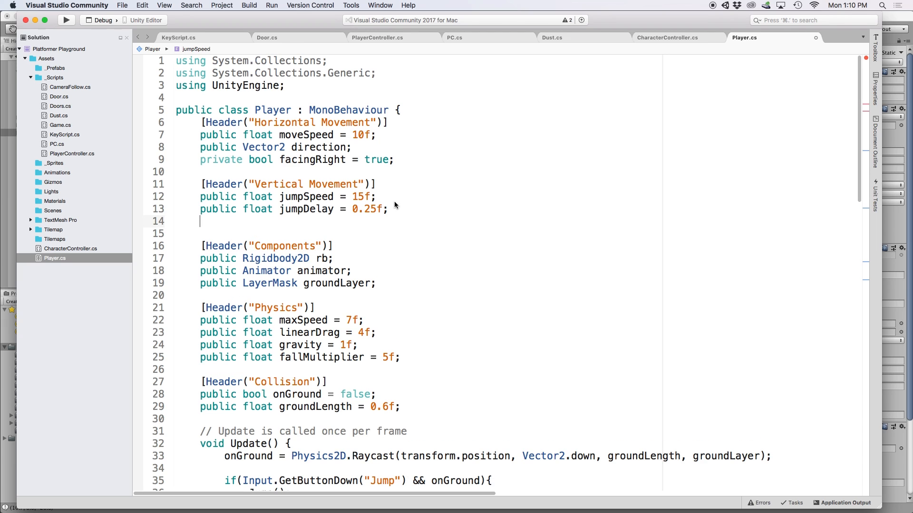
text(private float)
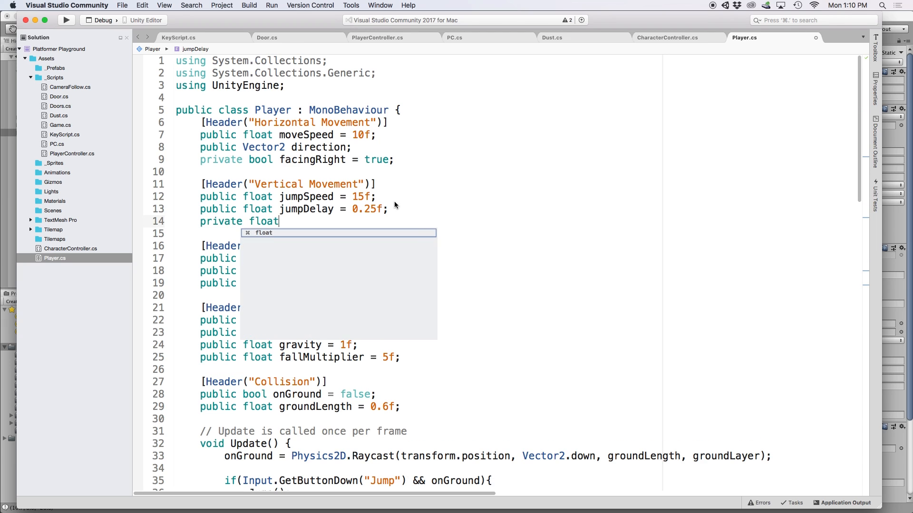
text(jumpTimer;)
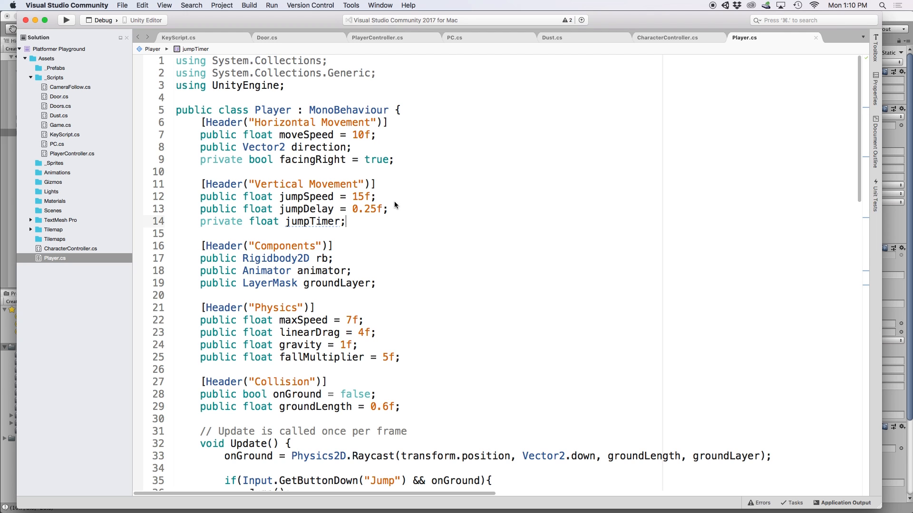
scroll(down, 3)
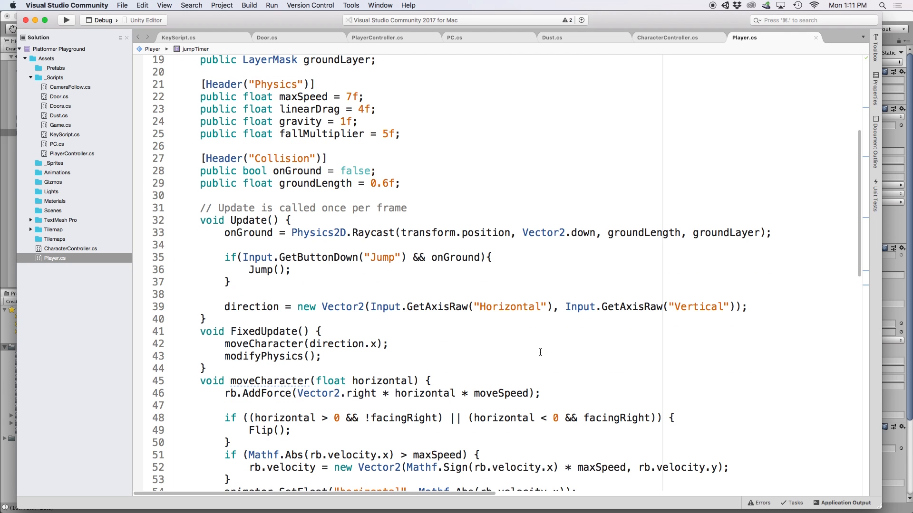
mouse_move(218, 258)
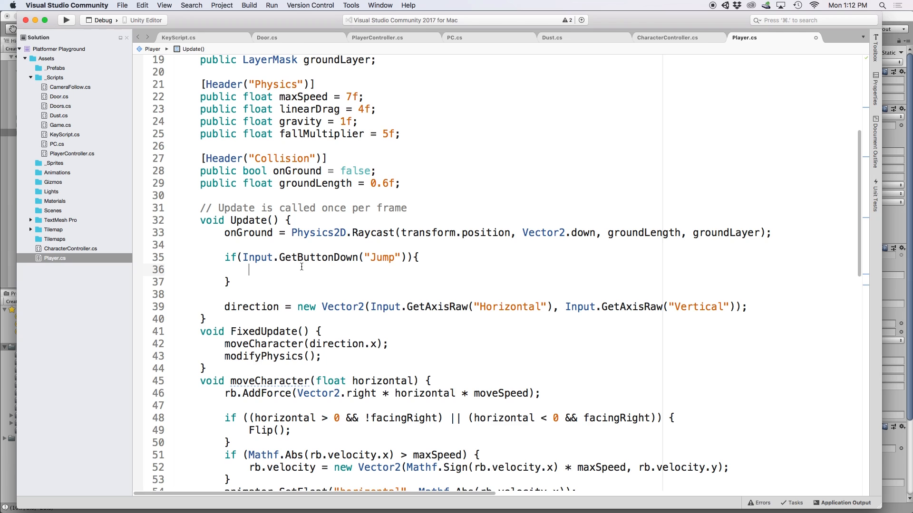
text(jumpTimer =)
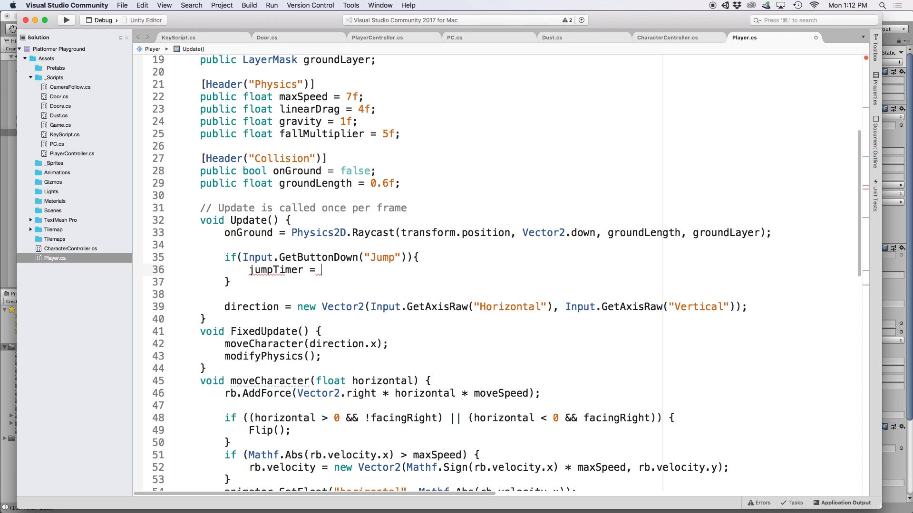
text(Time.time + jumpDelay)
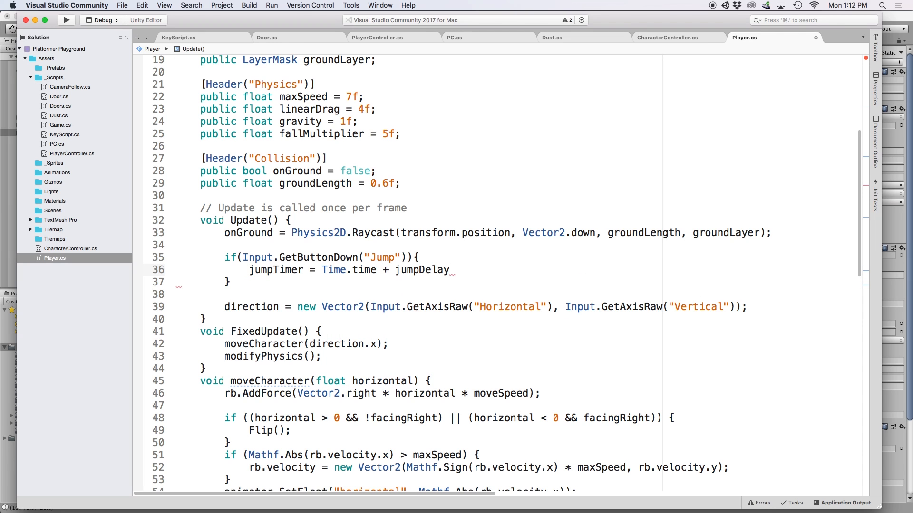
Step: In FixedUpdate, call Jump() when jumpTimer > Time.time && onGround, then reset jumpTimer = 0
click(388, 343)
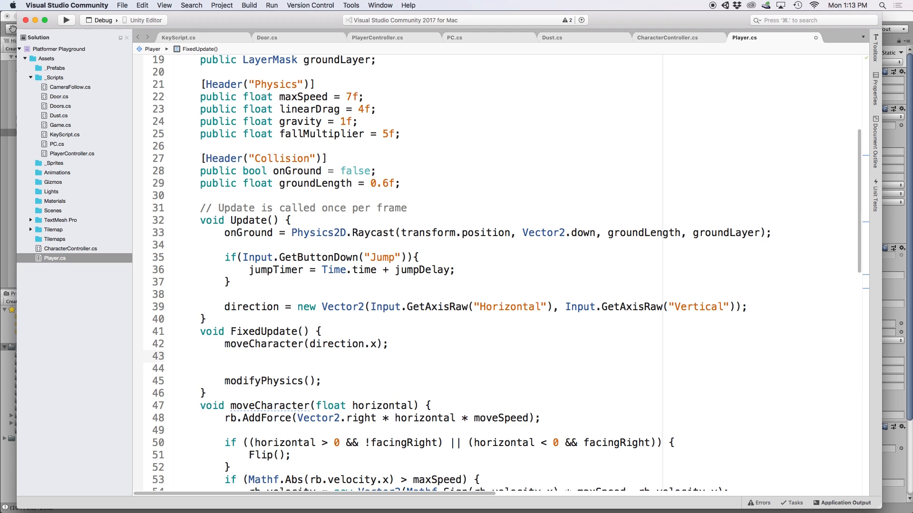
text(if(jumpTimer > T)
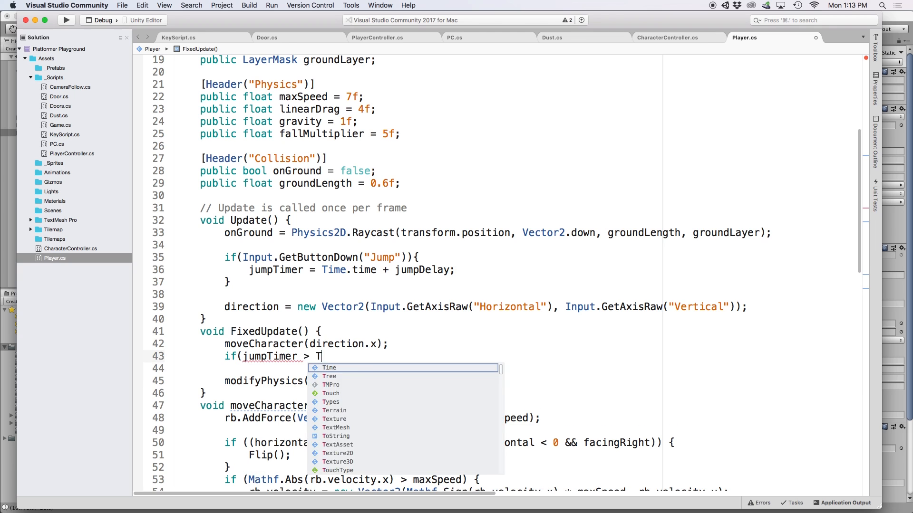
text(ime.time && onGround){)
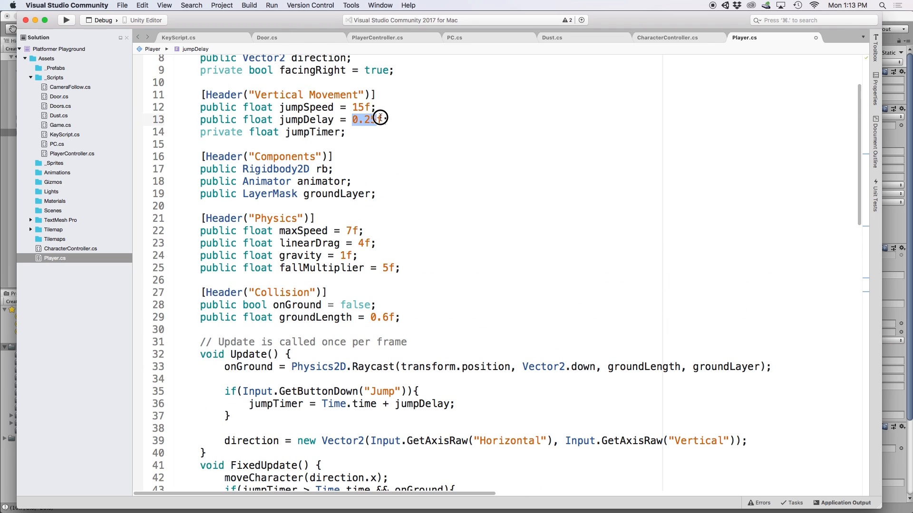
scroll(down, 3)
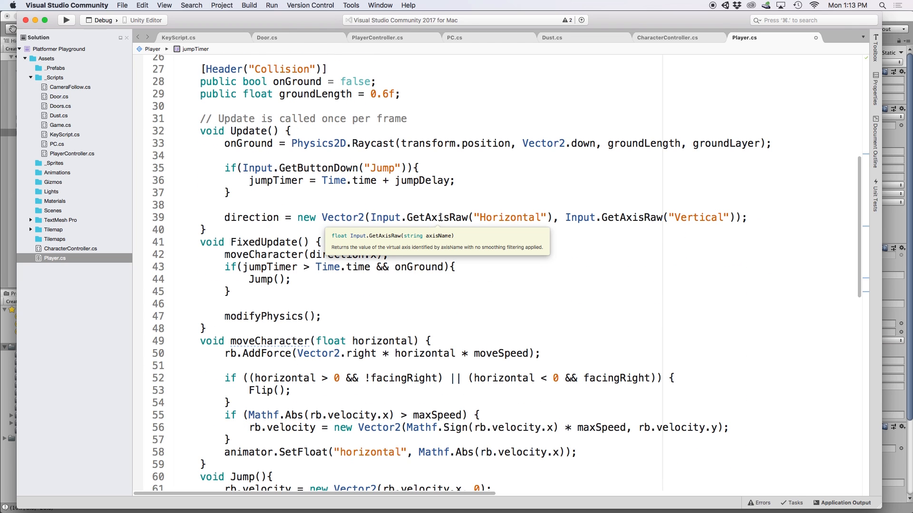
click(453, 267)
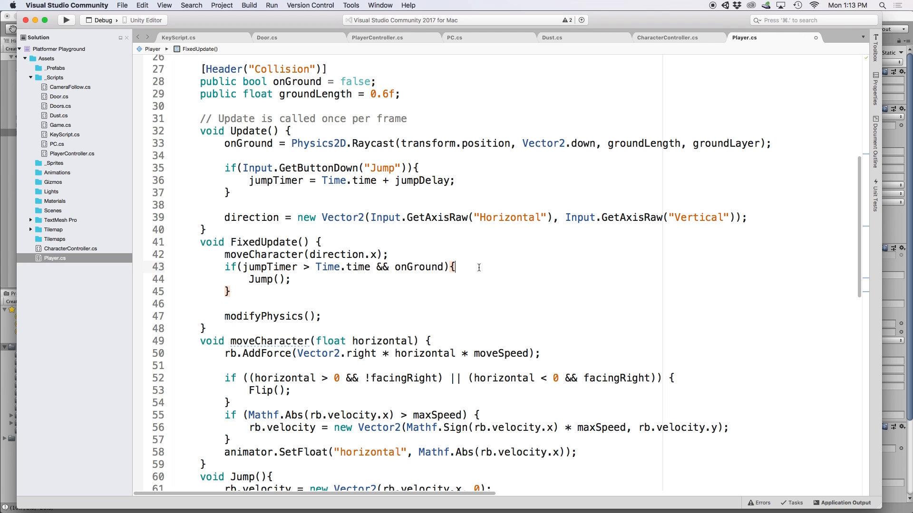
scroll(down, 3)
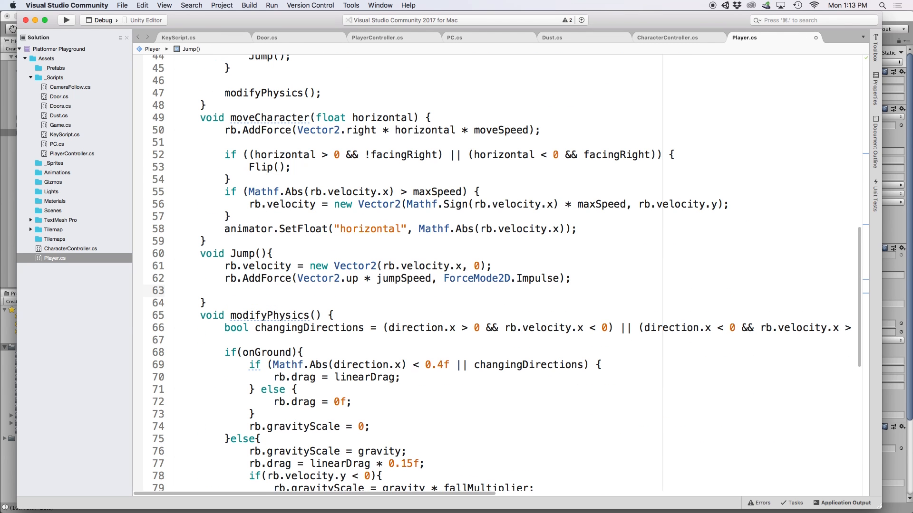
text(jumpTimer = 0;)
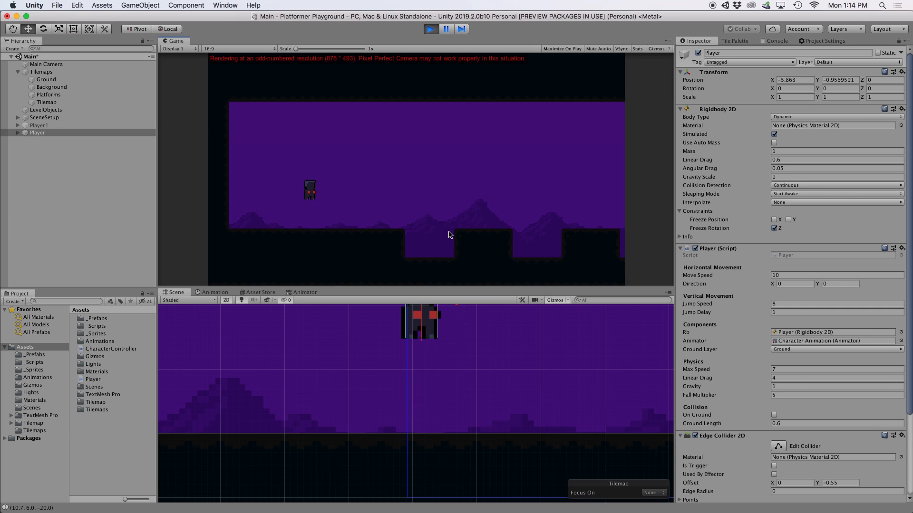
Step: Stop the game and start it again to test the buffered jump
click(429, 28)
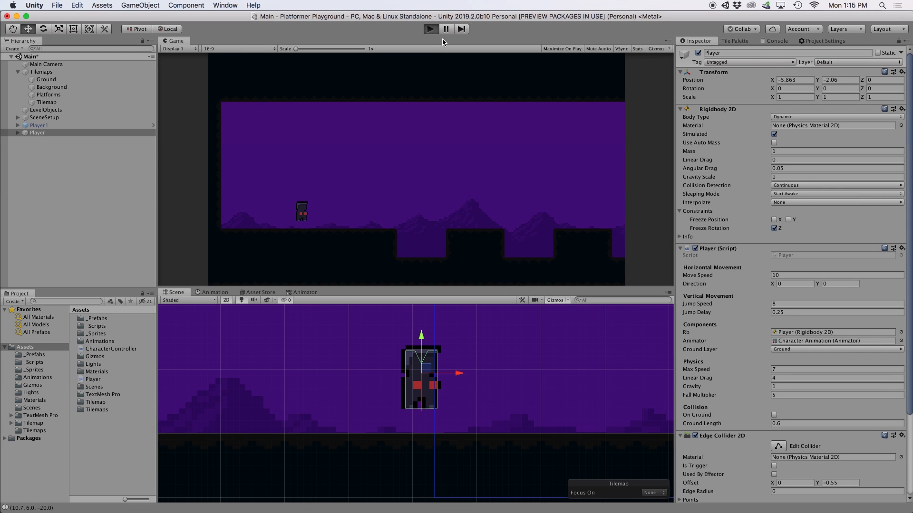
click(430, 28)
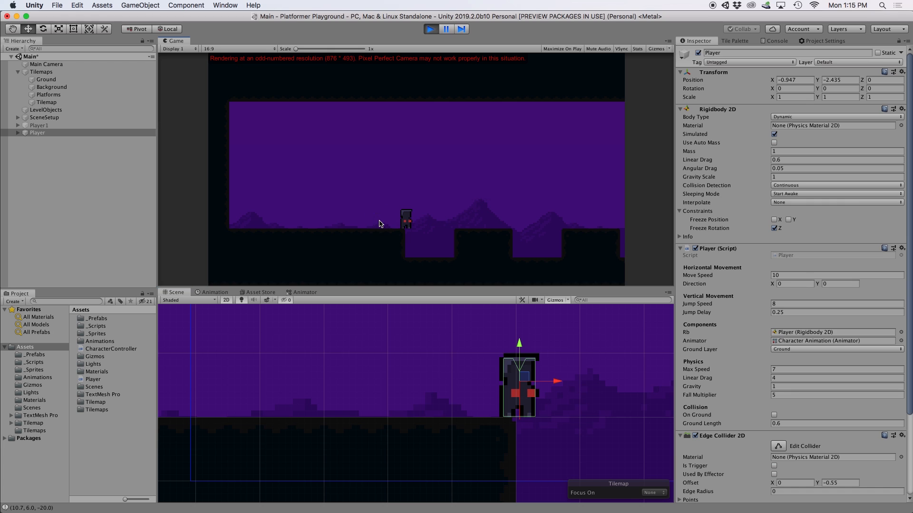
mouse_move(362, 227)
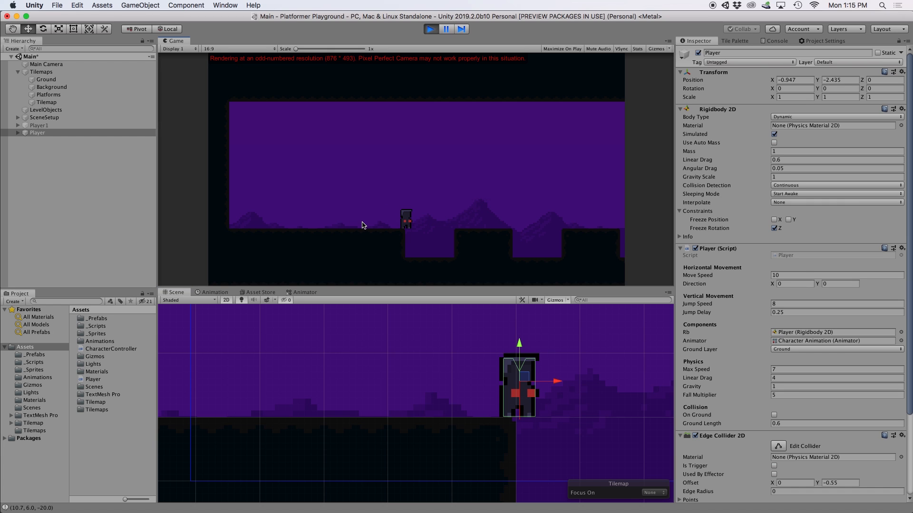
mouse_move(354, 229)
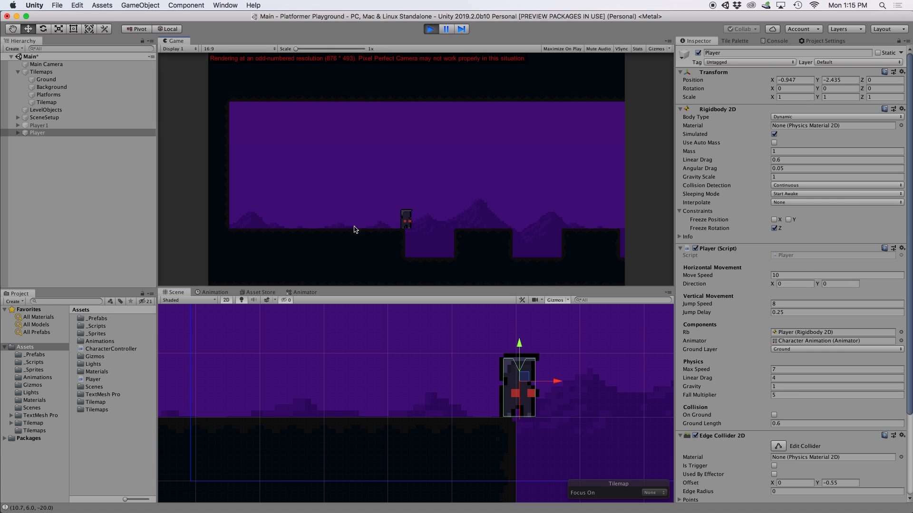
mouse_move(541, 414)
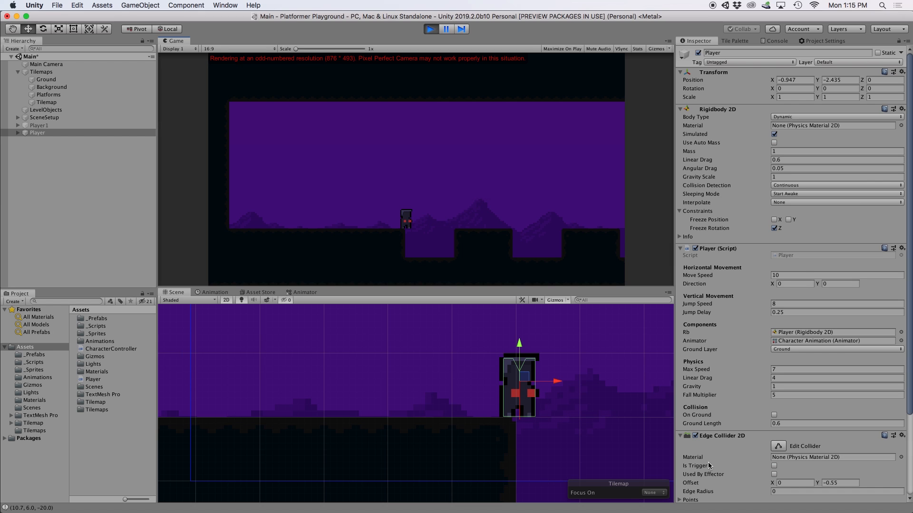
mouse_move(598, 443)
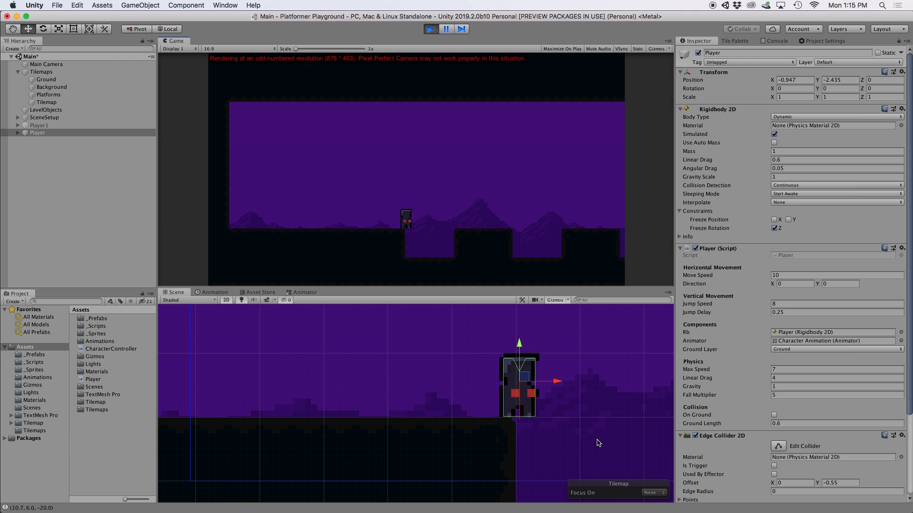
mouse_move(427, 52)
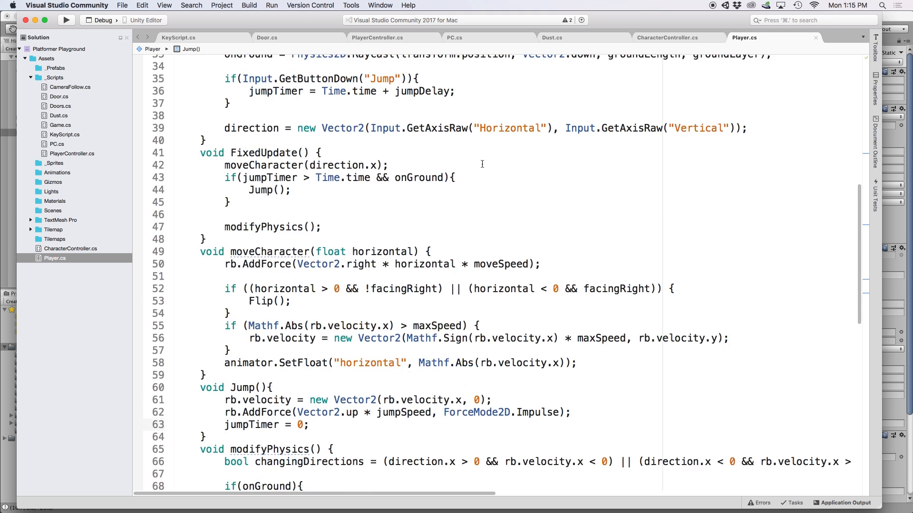
Step: Declare Vector3 colliderOffset and draw two gizmo ground lines at position plus and minus colliderOffset
text(Vector3 colliderOffset;)
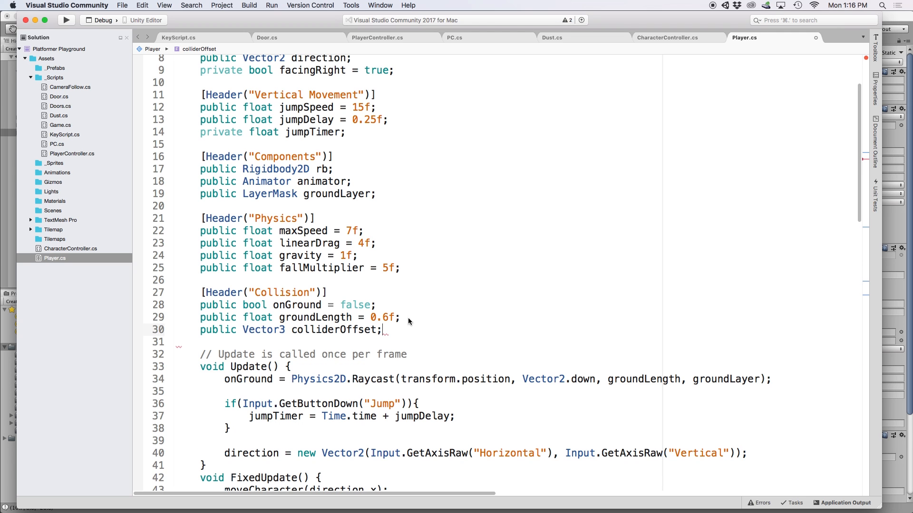
scroll(down, 3)
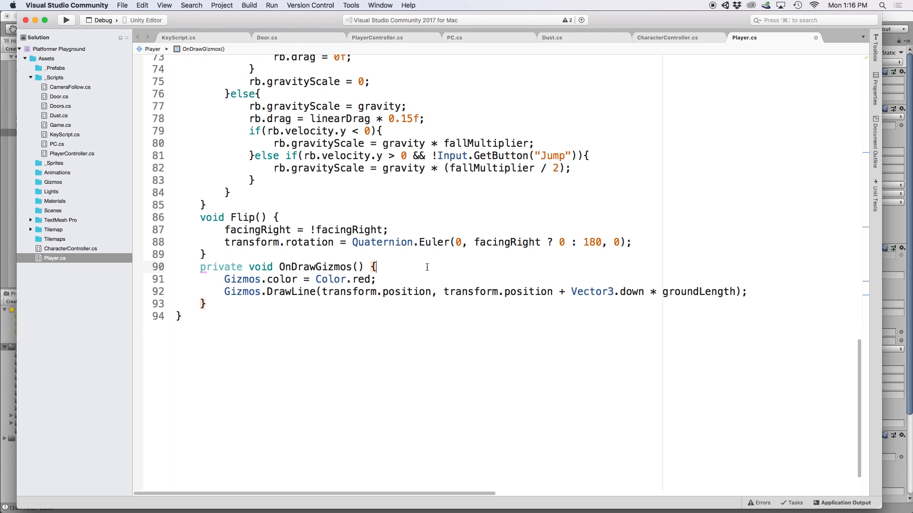
mouse_move(536, 278)
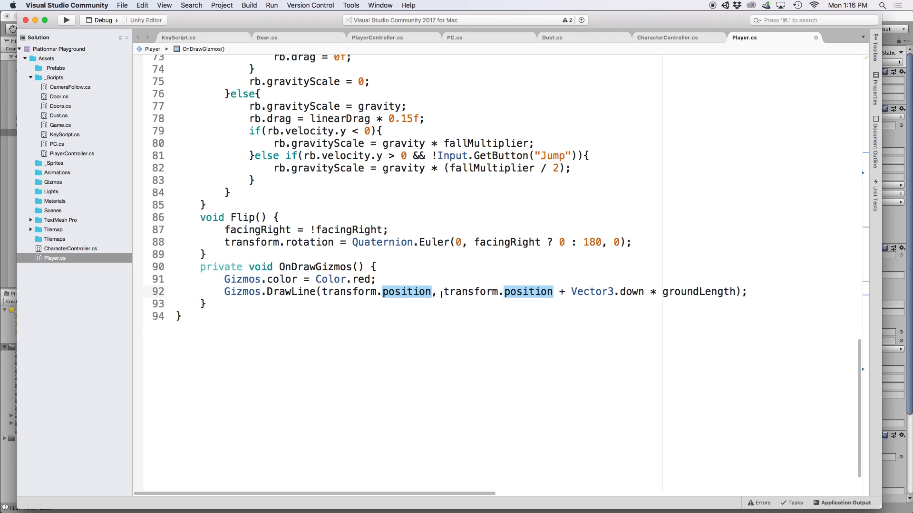
text(+ colliderOffset)
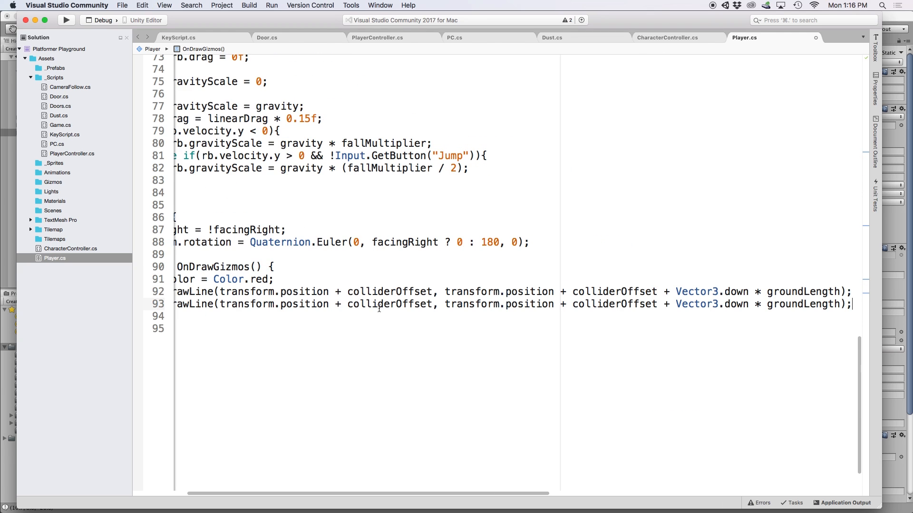
text(-)
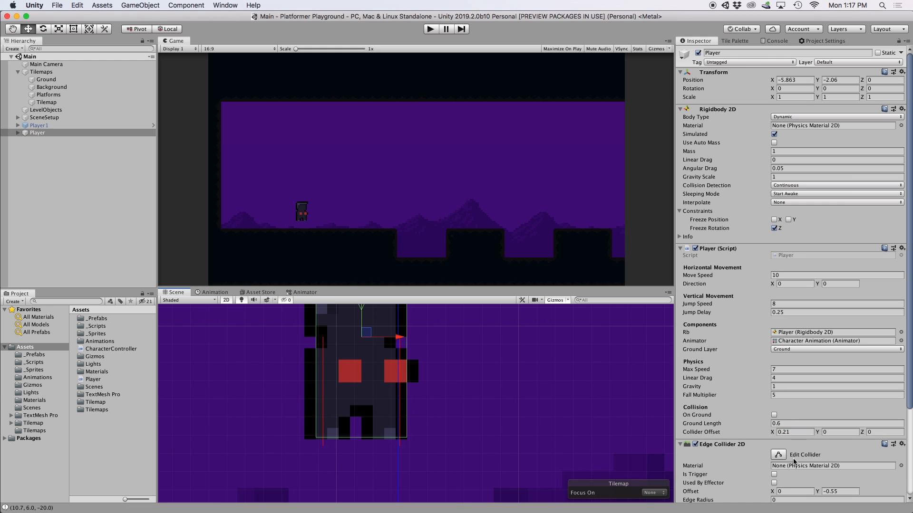
Step: Set the Player script's Collider Offset X to 0.235 in the Inspector
click(793, 431)
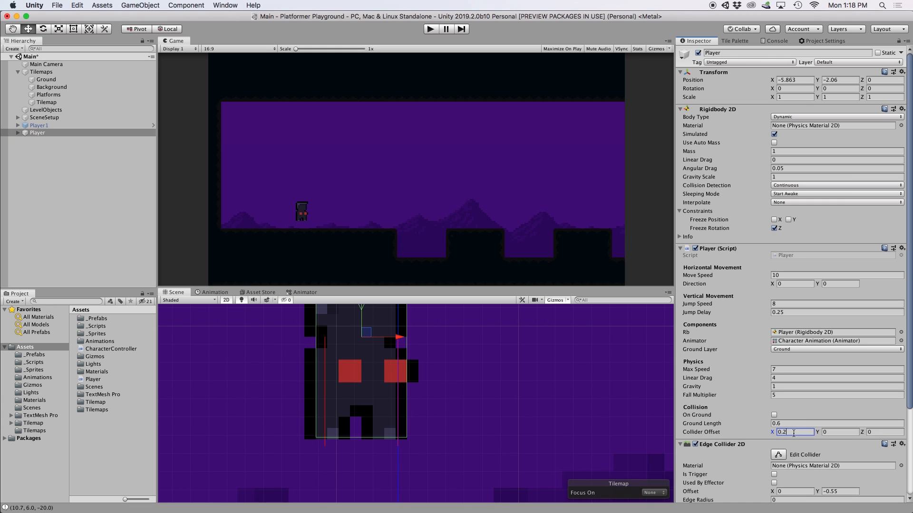
text(0.24)
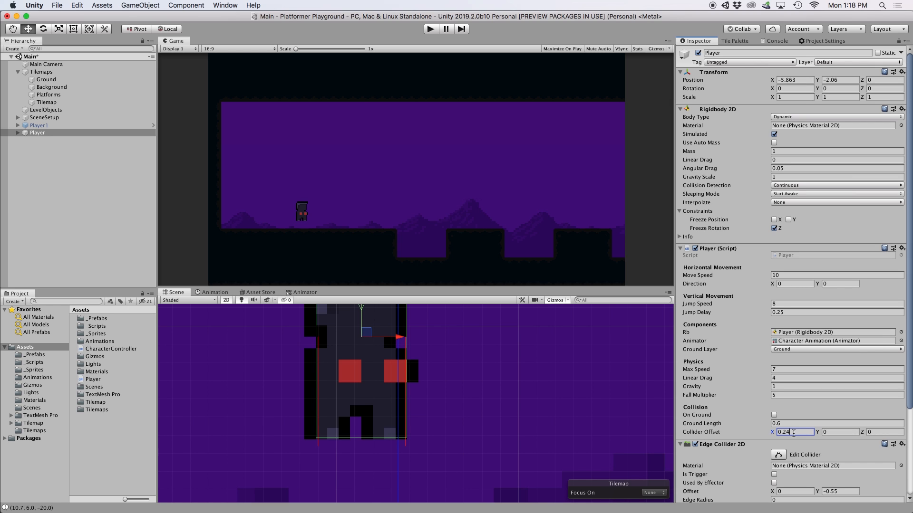
text(0.235)
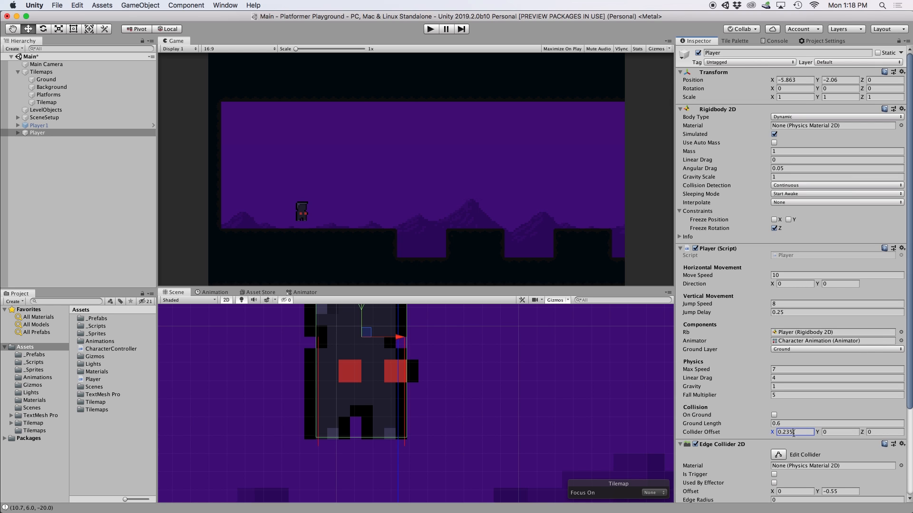
mouse_move(439, 406)
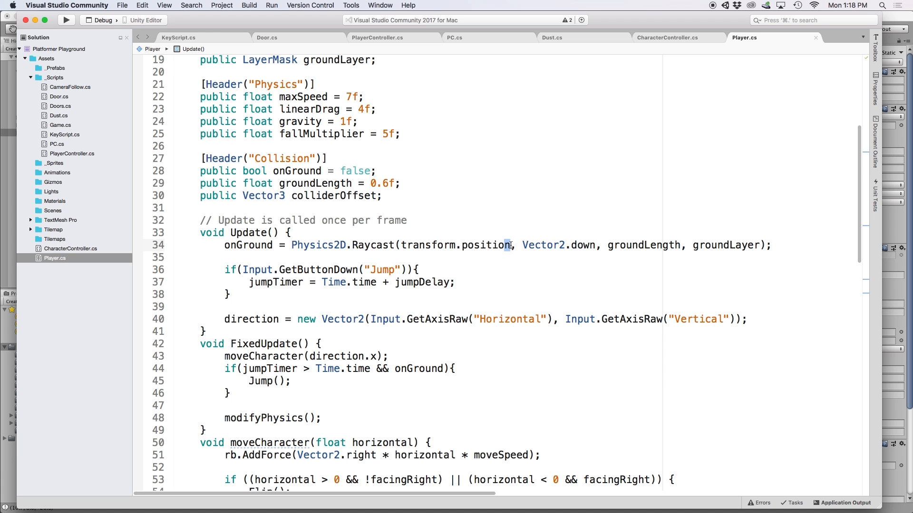
Step: Set onGround from two OR'd raycasts offset by plus and minus colliderOffset
text(+)
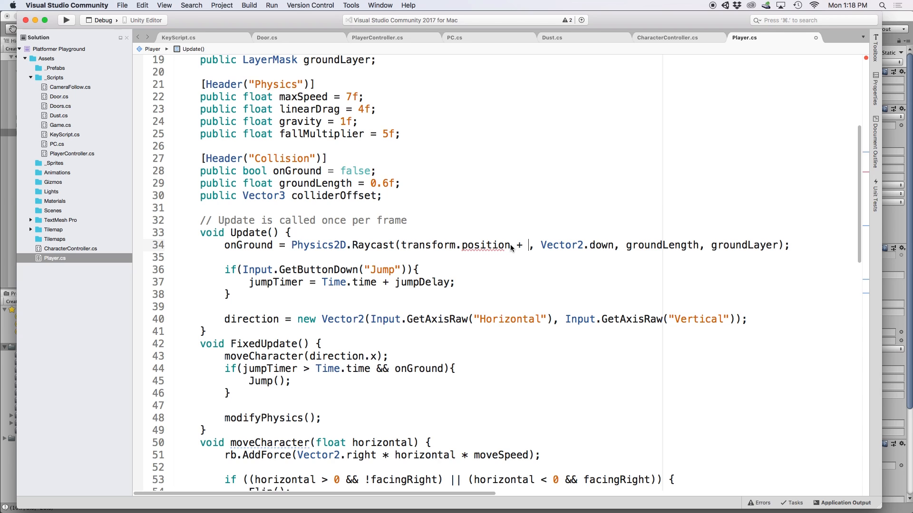
text(colliderOffset)
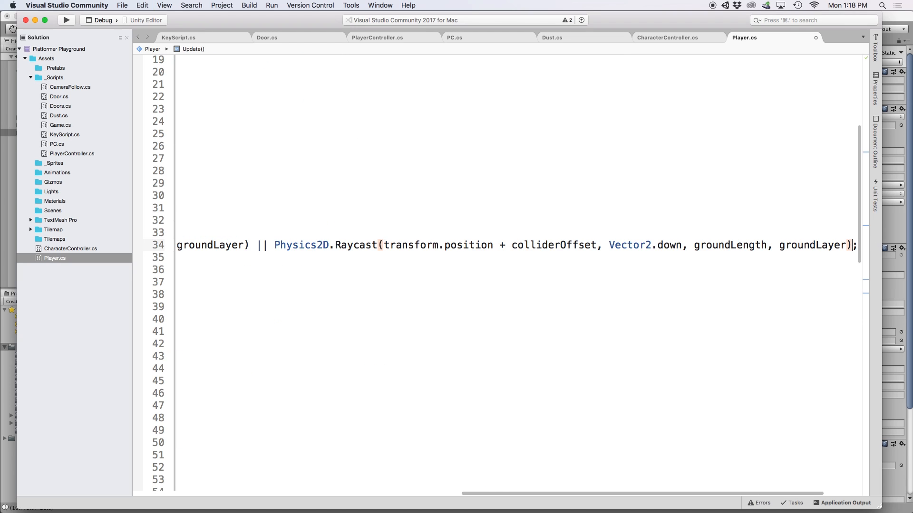
mouse_move(499, 245)
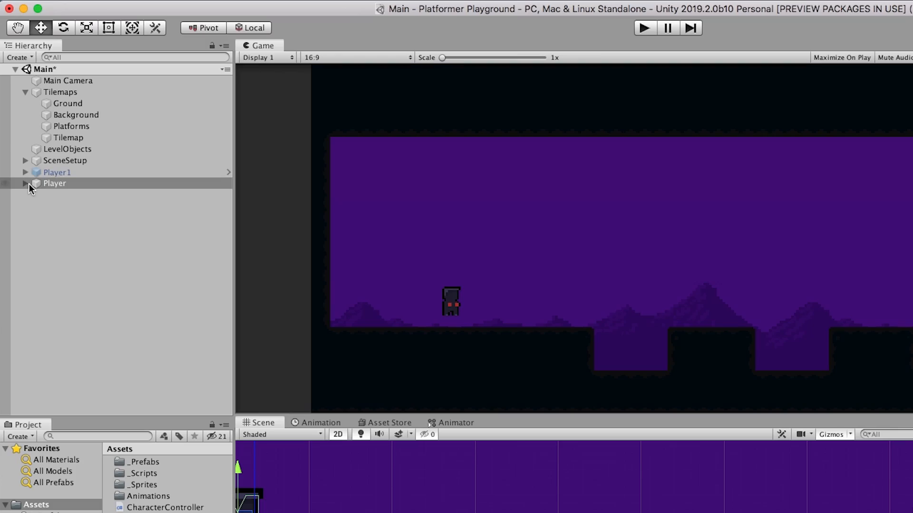
Step: Expand the Player object in the Hierarchy to show Character Holder and Character Animation
click(27, 183)
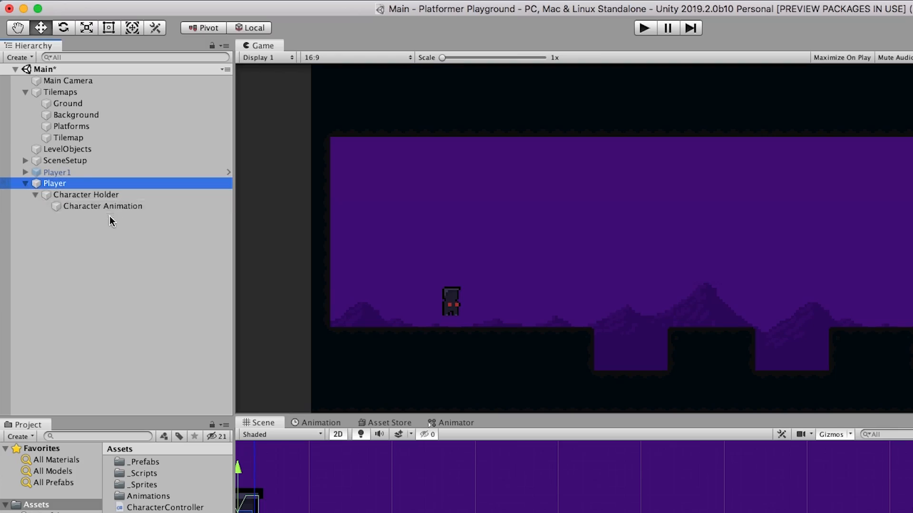
mouse_move(111, 198)
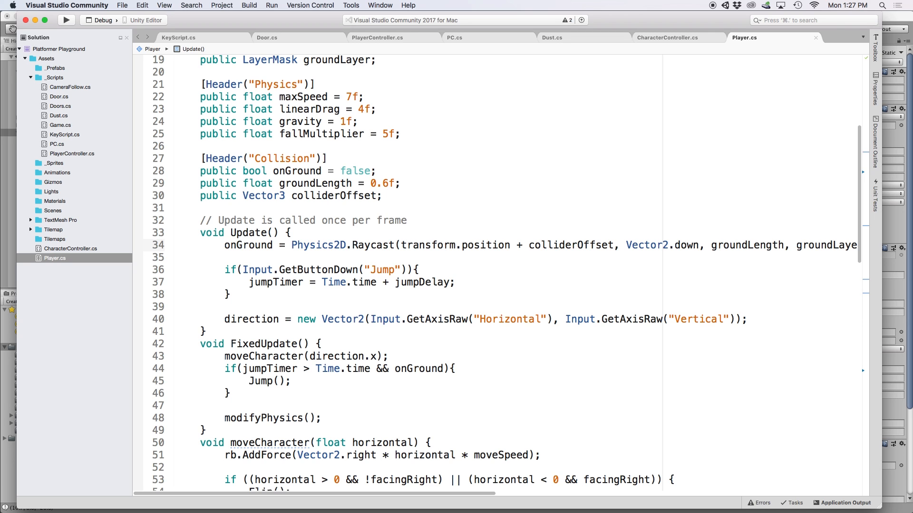
Step: Declare public GameObject characterHolder and write the JumpSqueeze coroutine lerping its scale out and back
scroll(up, 3)
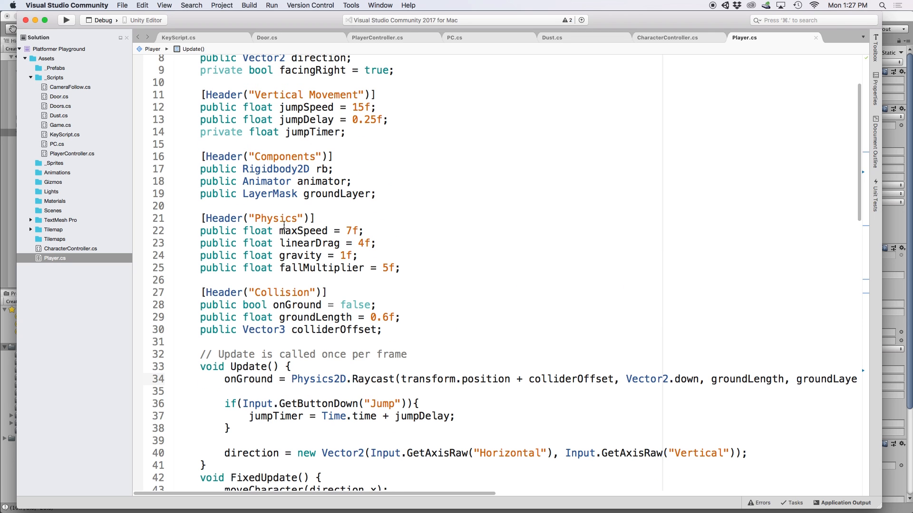
text(public GameObject characterHolder;)
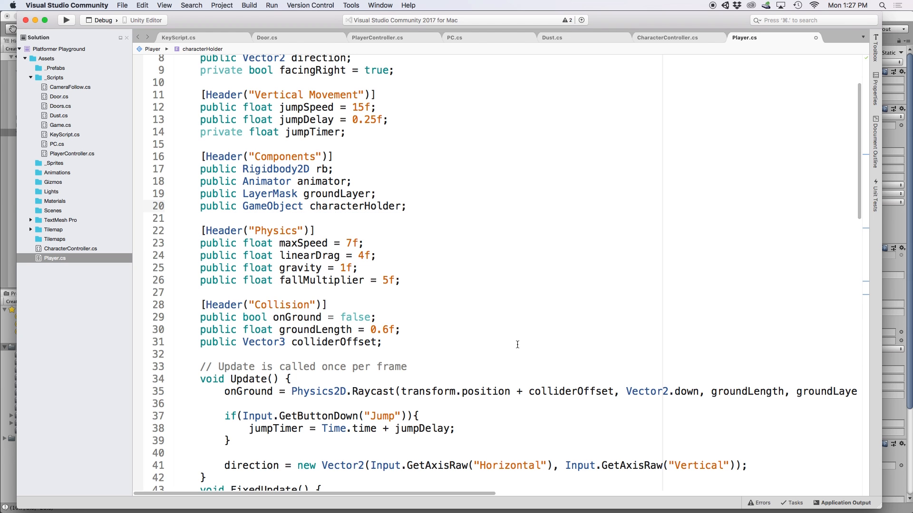
scroll(down, 3)
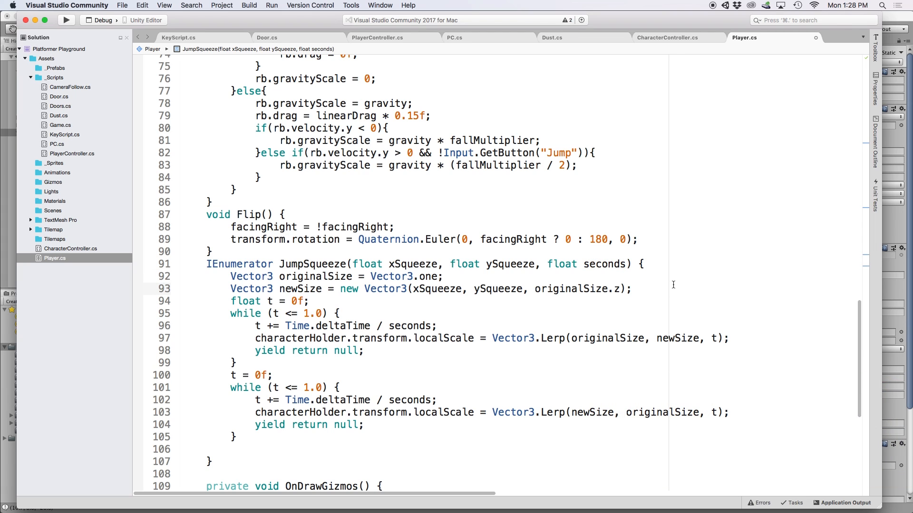
mouse_move(286, 271)
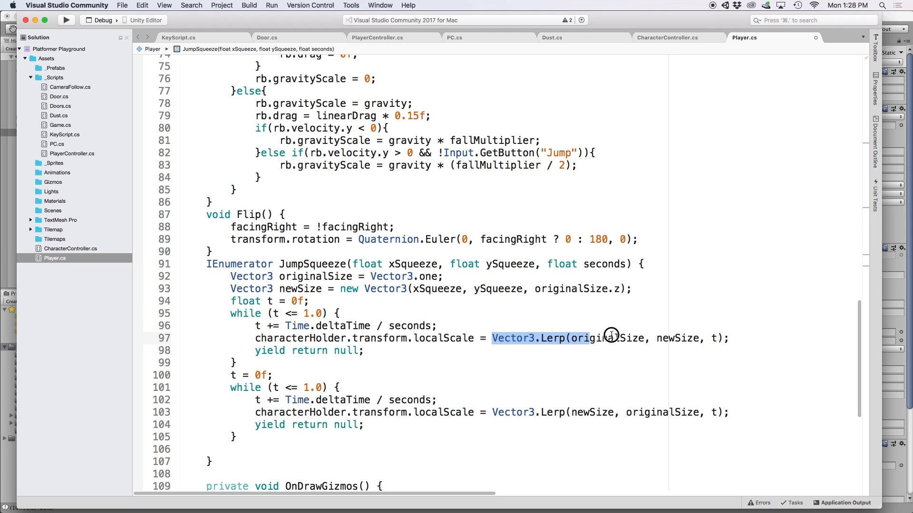
click(731, 339)
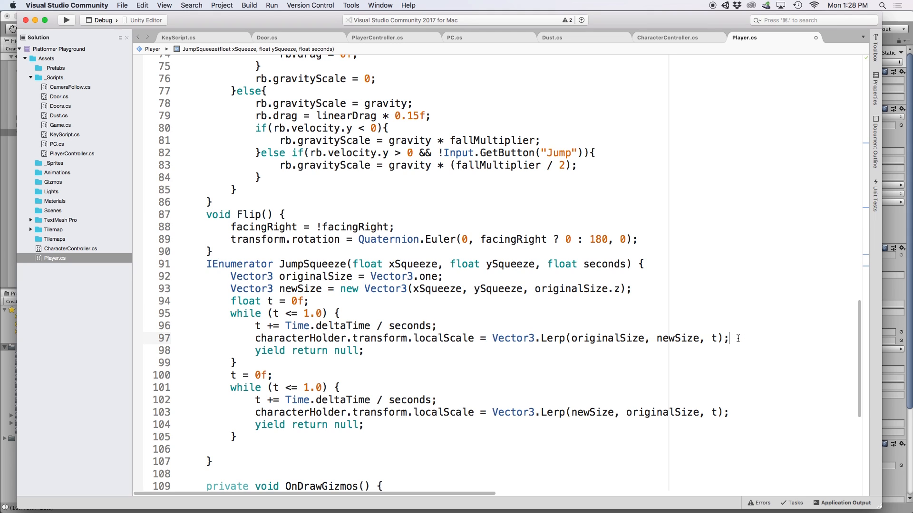
mouse_move(512, 412)
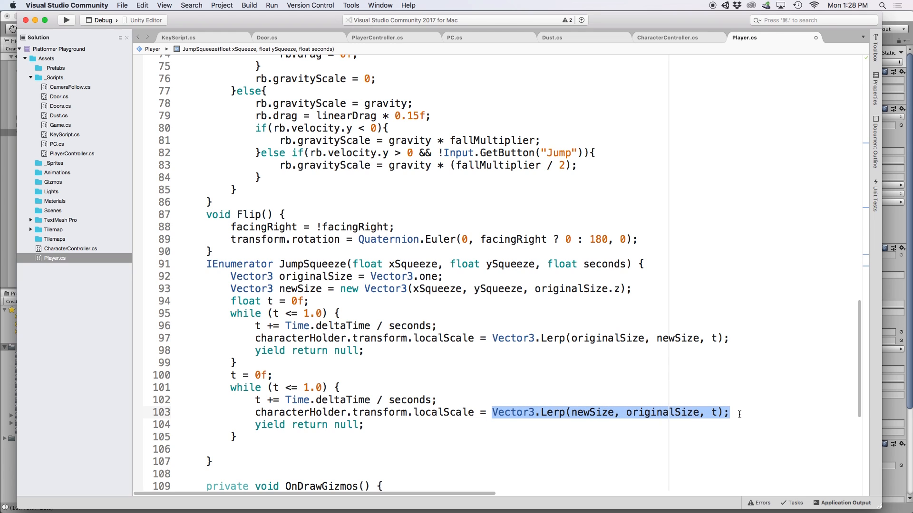
click(728, 413)
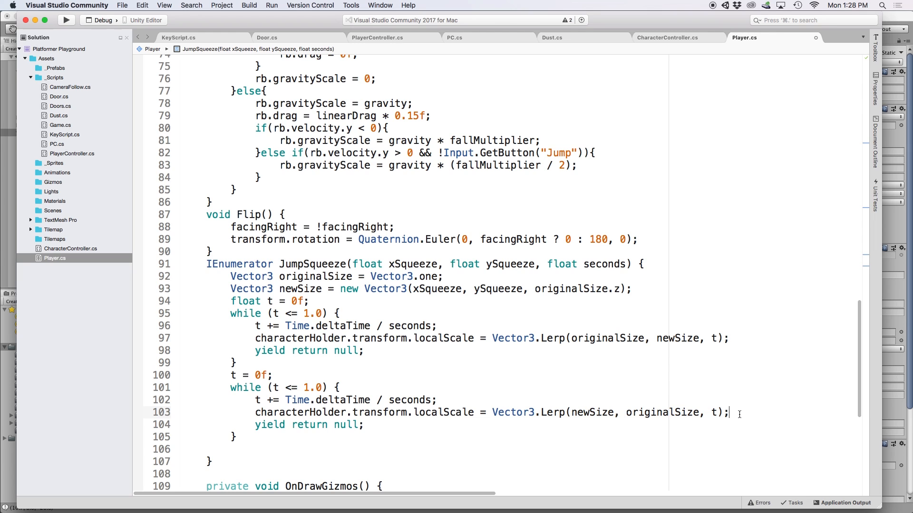
mouse_move(837, 414)
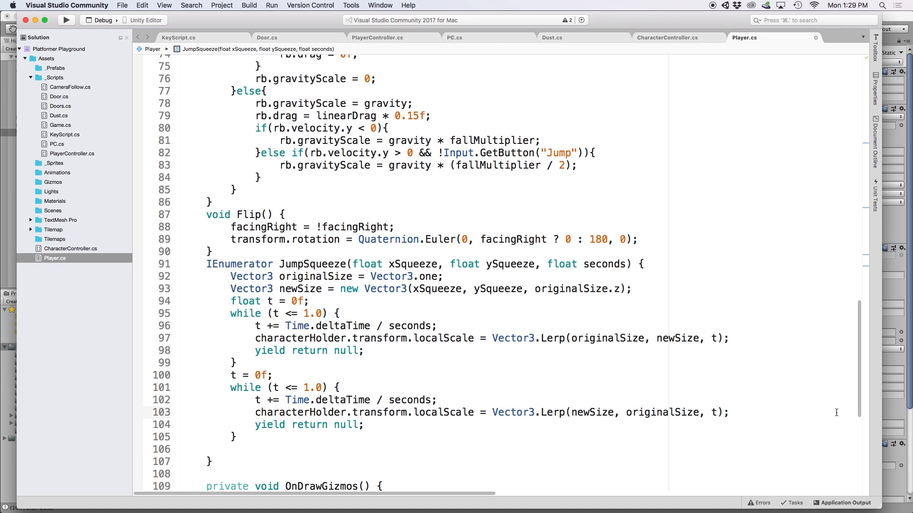
Step: After jumpTimer = 0 in Jump(), add StartCoroutine(JumpSqueeze(0.5f, 1.2f, 0.1f))
scroll(up, 3)
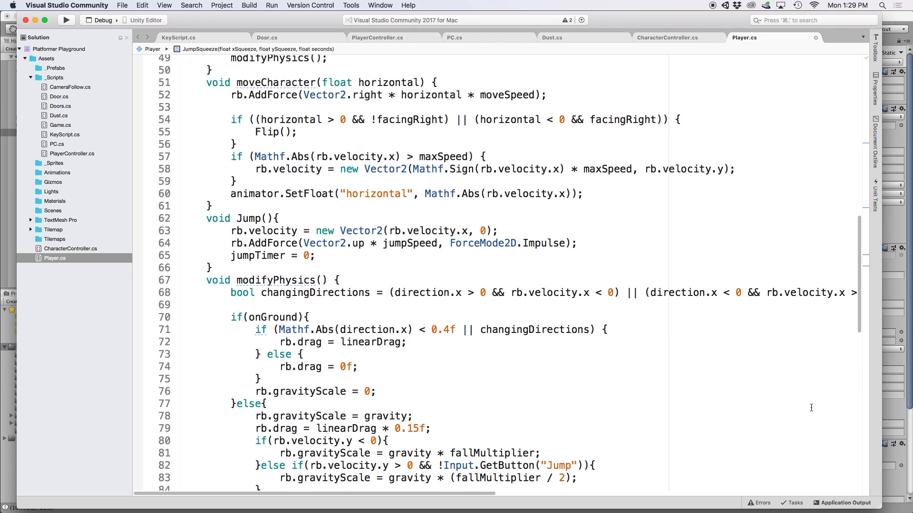
click(318, 256)
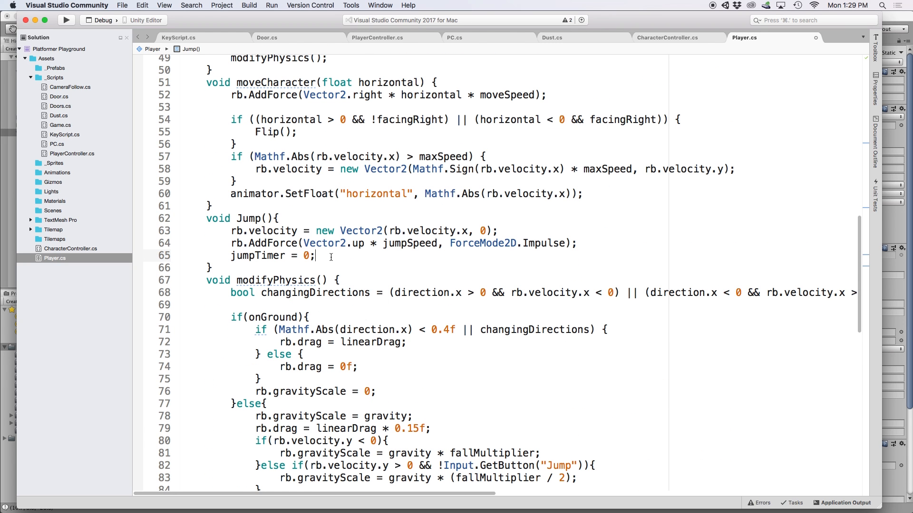
key(Return)
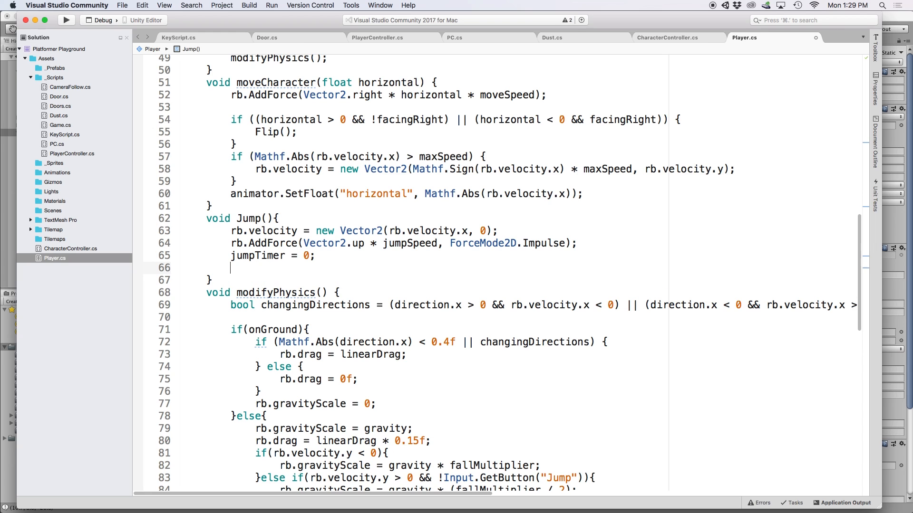
text(StartCoroutine)
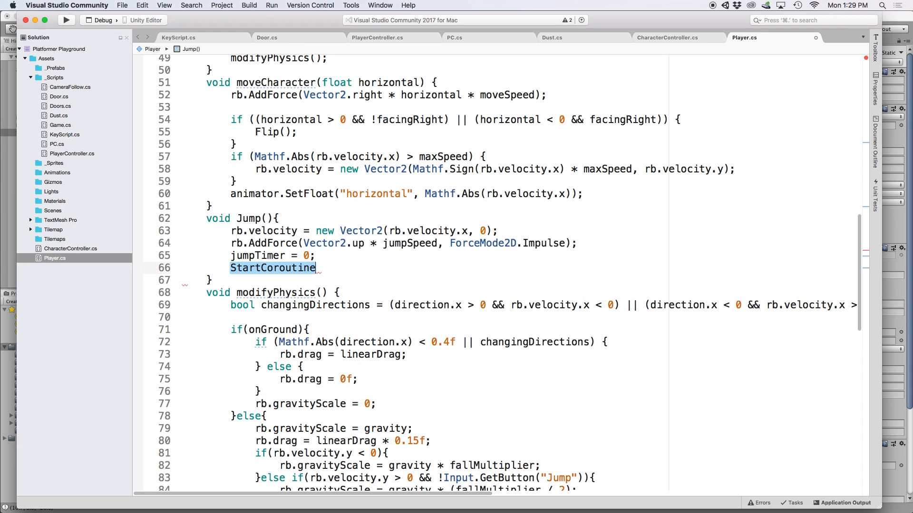
text((JumpSqueeze)
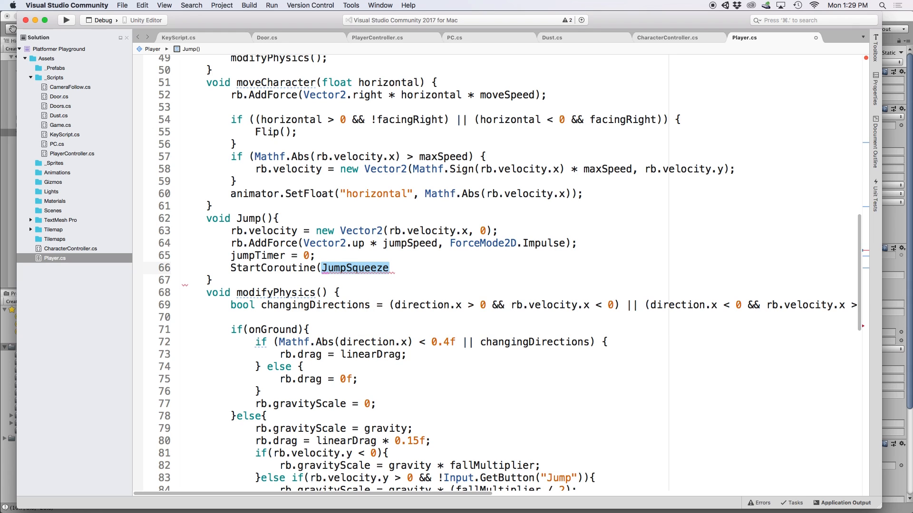
text(()
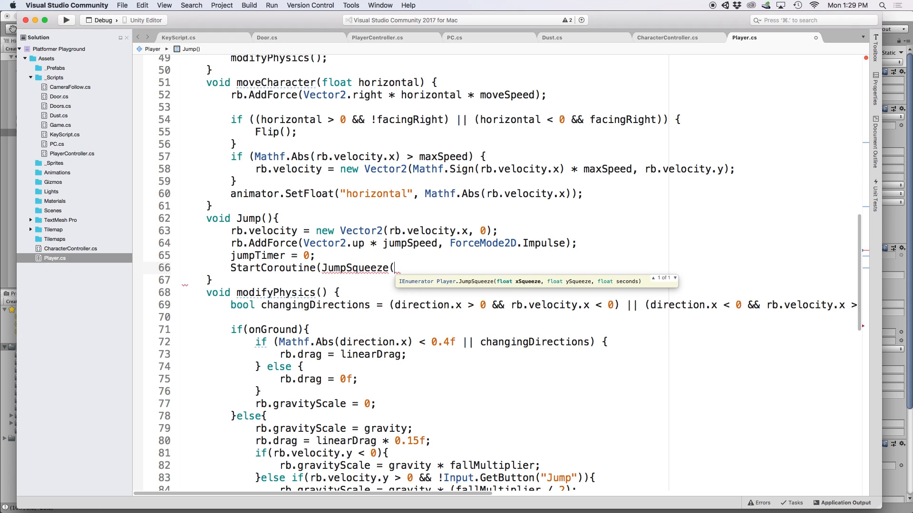
text(0.5f,)
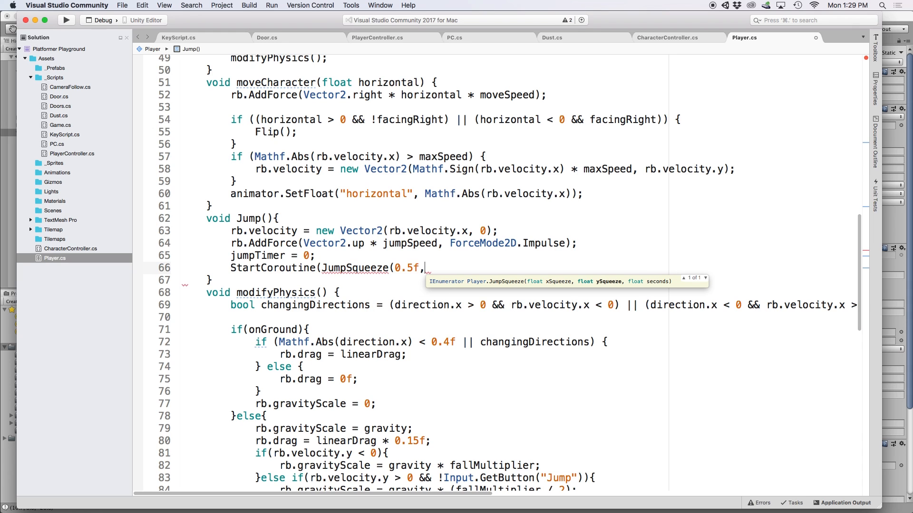
text(1.2f, 0.)
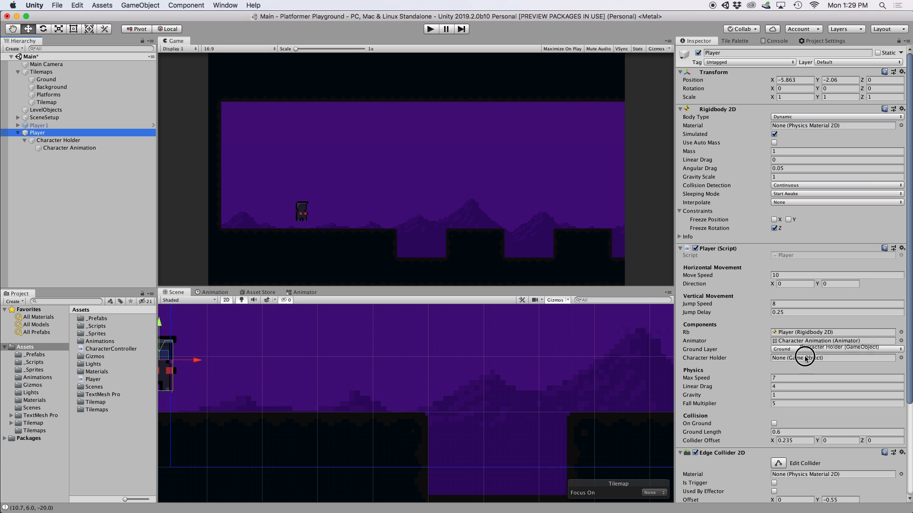
Step: Play-test the jump squeeze in Unity, then return to the Player script
click(805, 358)
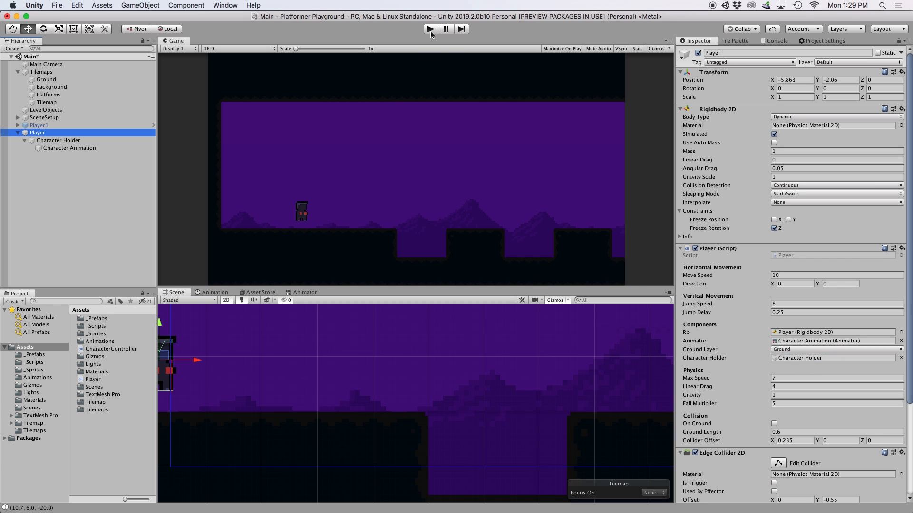
click(429, 30)
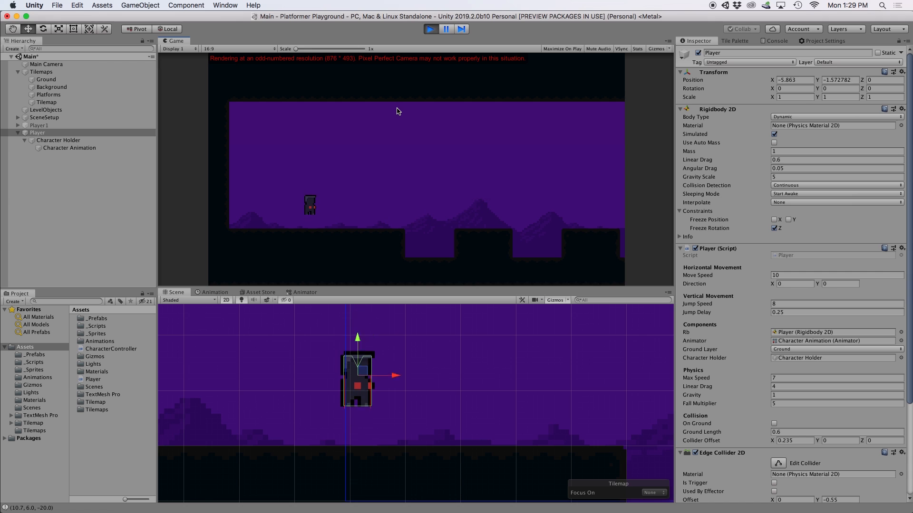
click(266, 495)
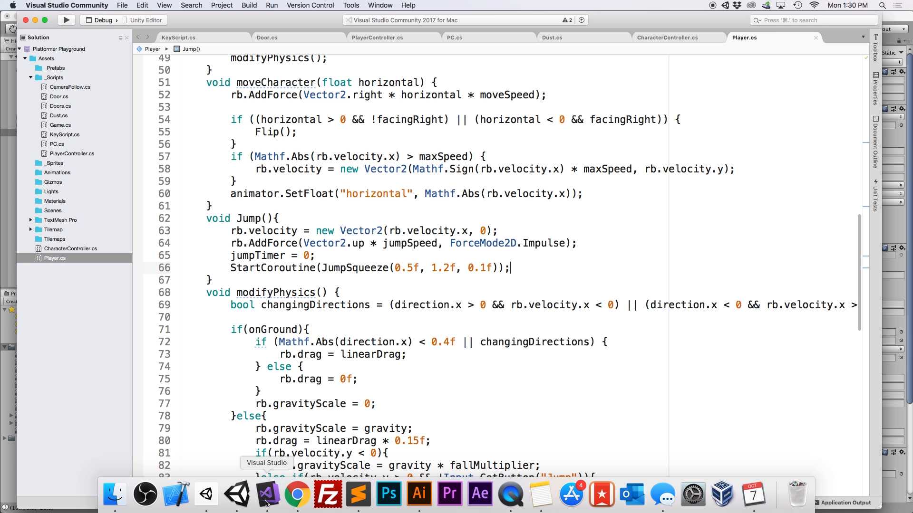
Step: At the start of Update(), store bool wasOnGround = onGround and add an if(!wasOnGround && onGround) check
scroll(up, 3)
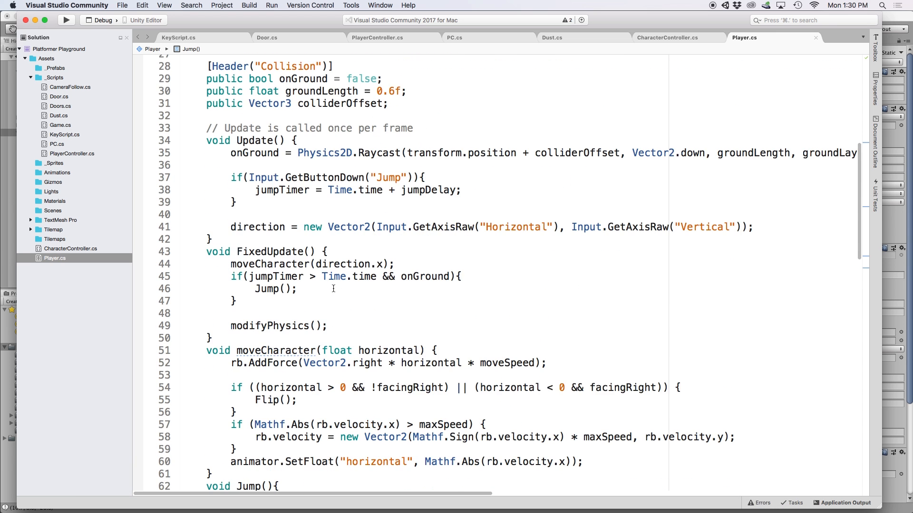
scroll(up, 3)
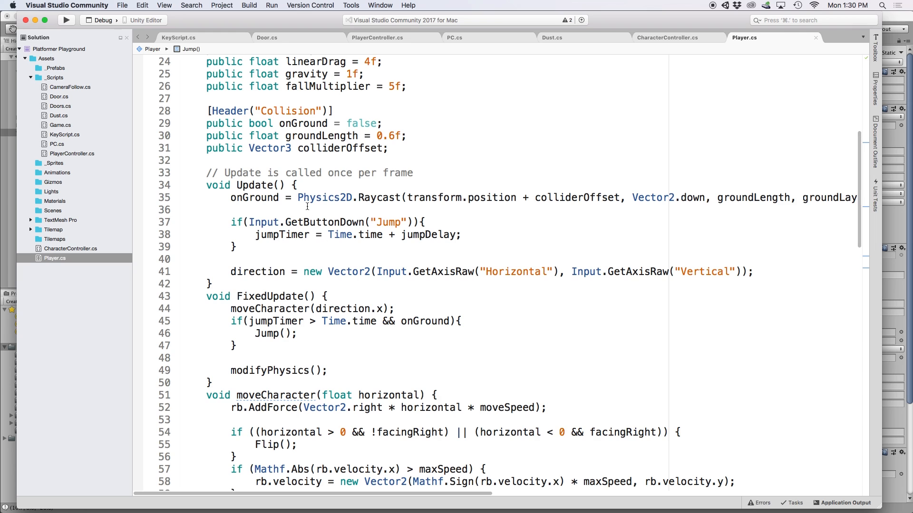
click(296, 185)
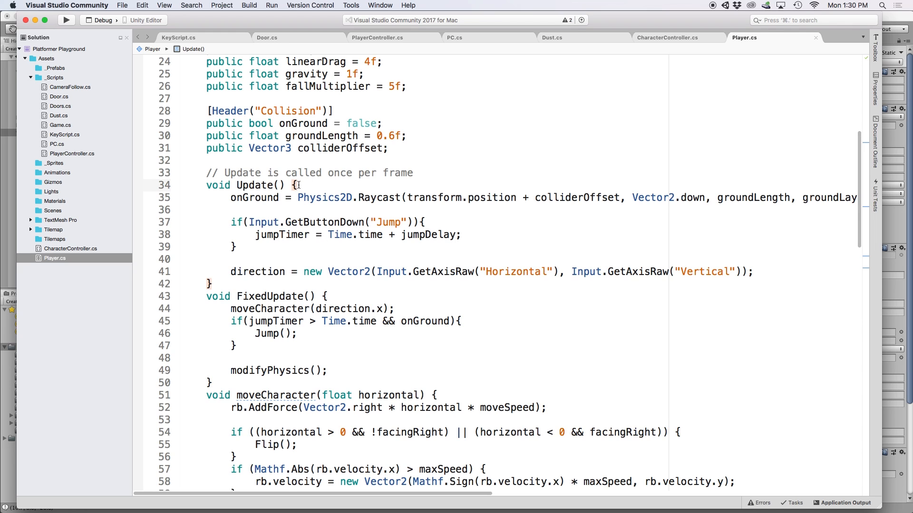
text(bool wasOnGround = onGround;)
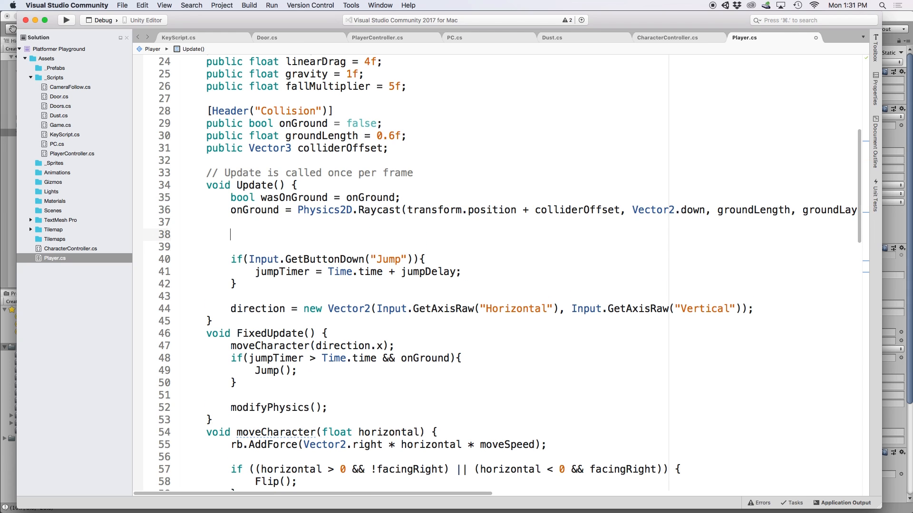
text(if(!wasOnGround && onGround)
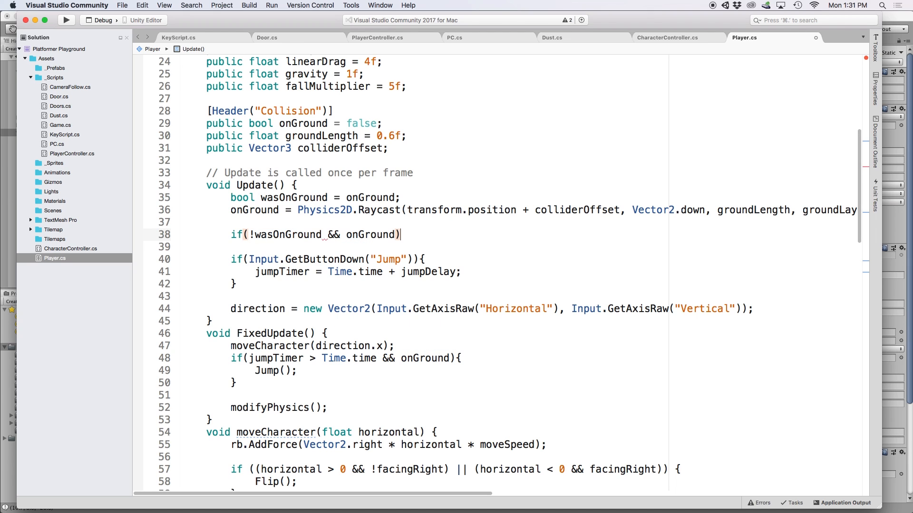
text({)
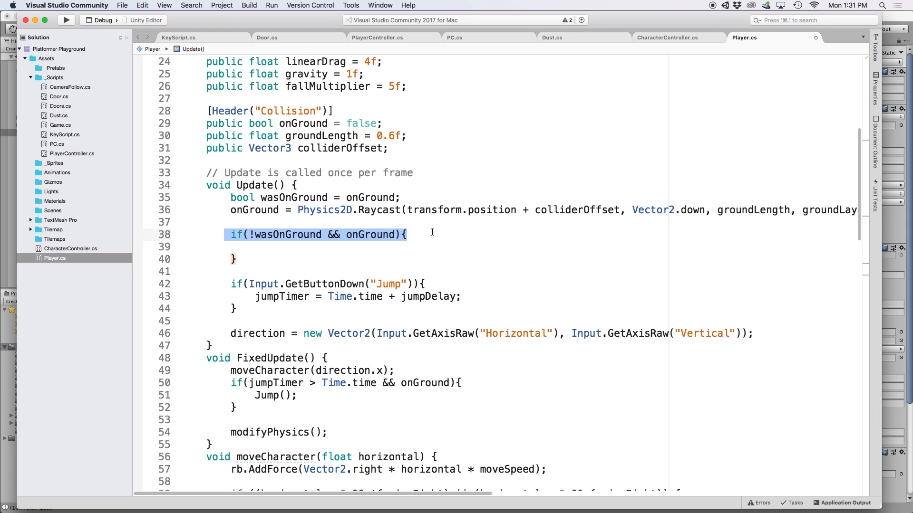
Step: Inside the landing check, start JumpSqueeze(1.25f, 0.8f, 0.05f)
click(339, 258)
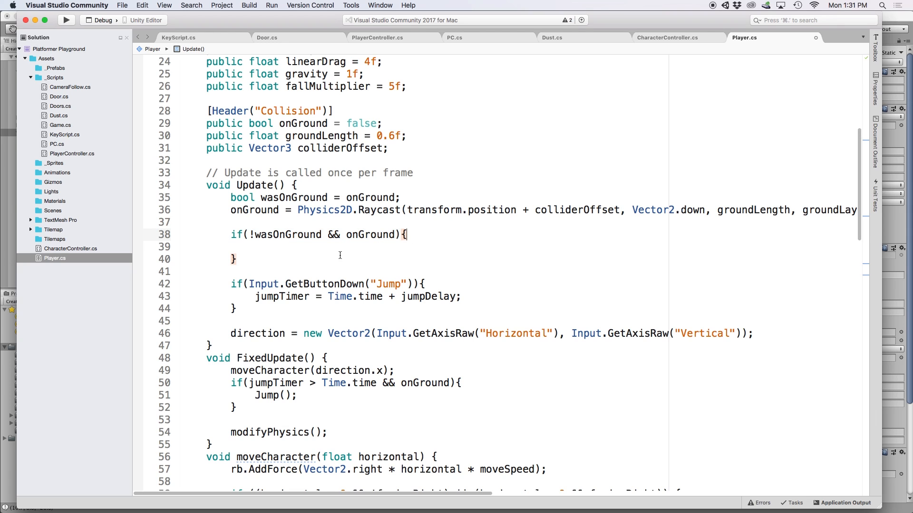
click(256, 247)
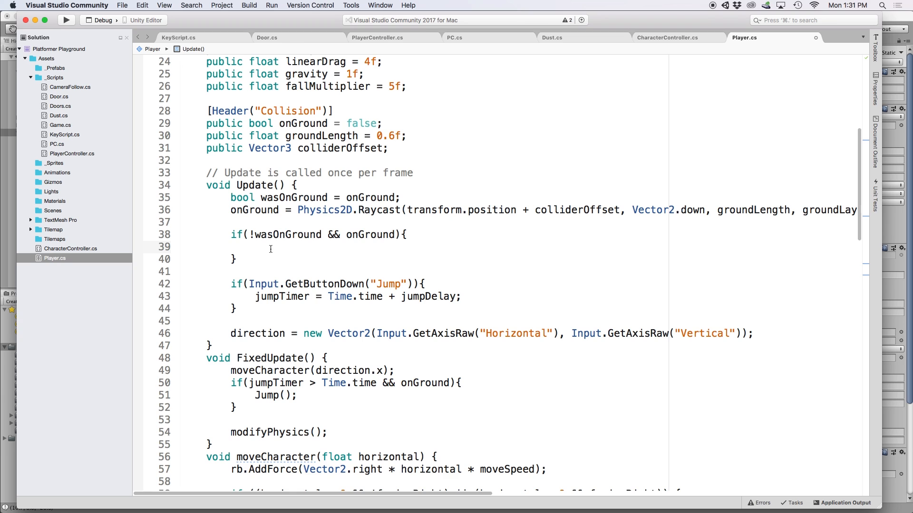
text(StartCoroutine(JumpSqueeze()
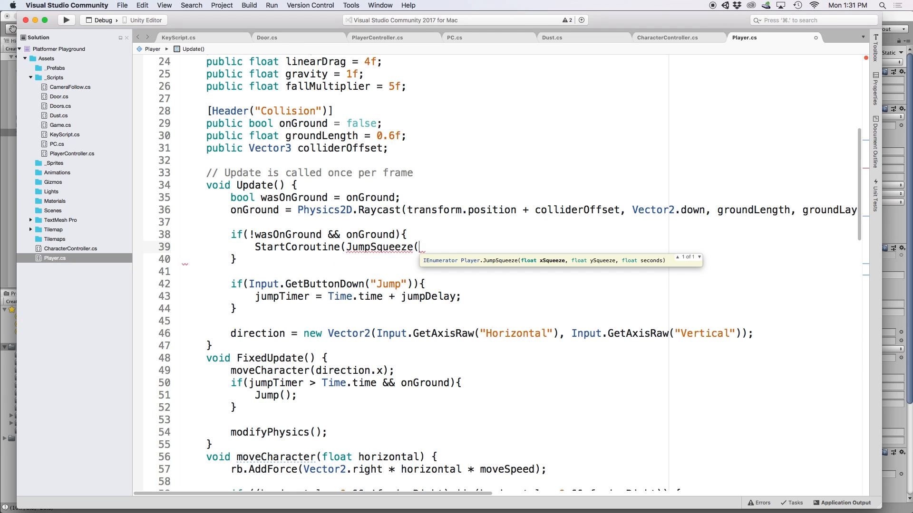
text(1.25f, 0.8f, 0.05f));)
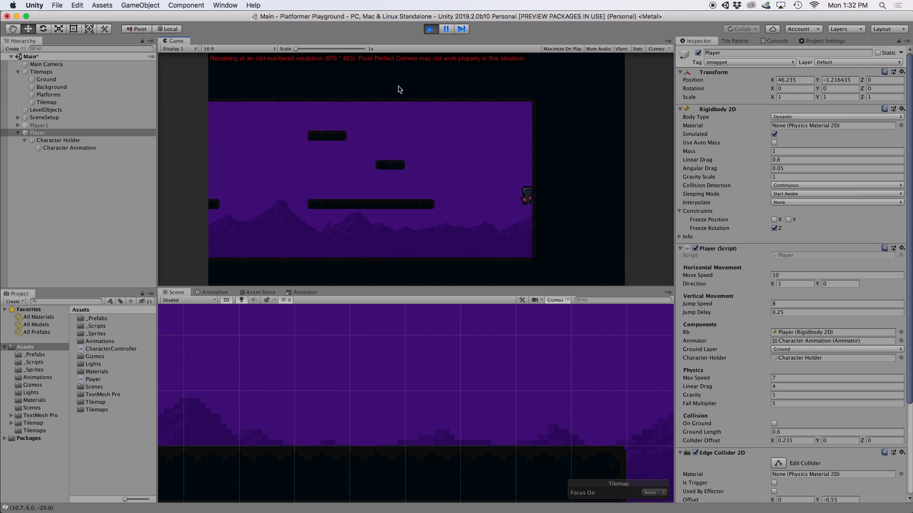
Step: Stop the play test and create a 'falling' clip keyed with the character-jump_1 sprite
click(68, 147)
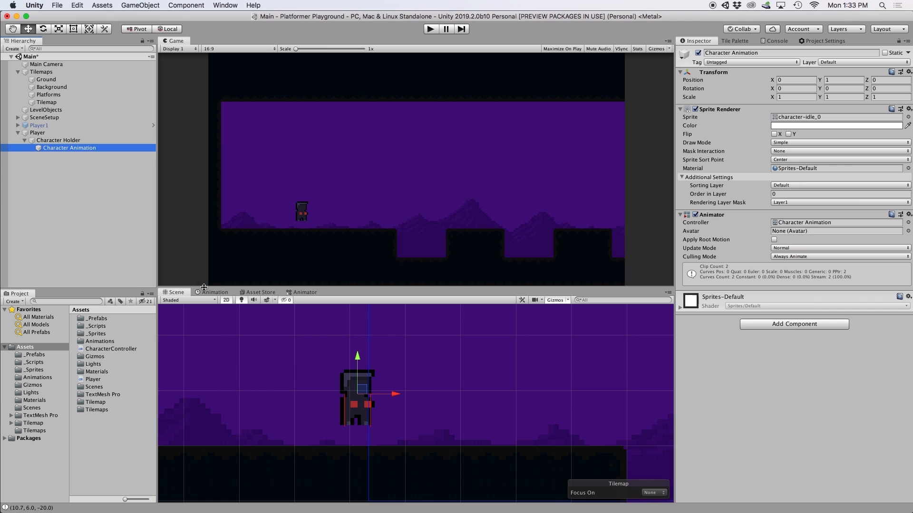
click(204, 301)
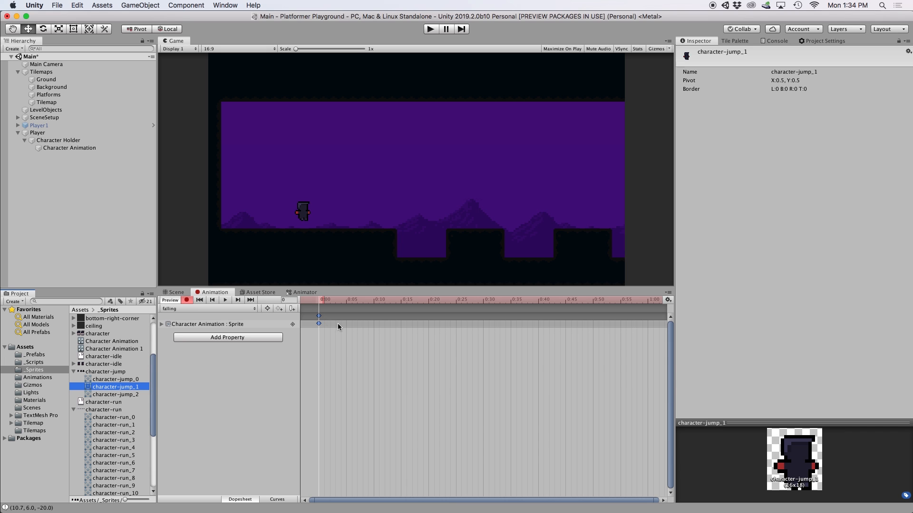
mouse_move(308, 313)
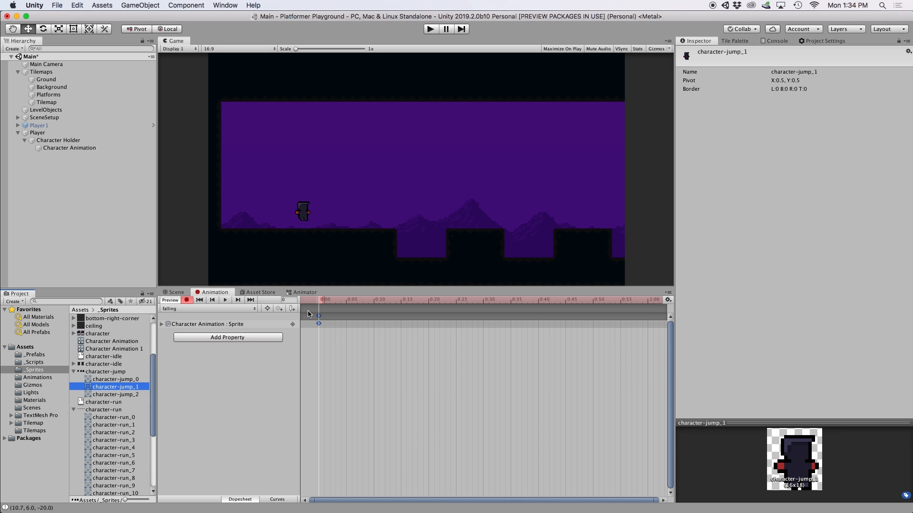
click(304, 292)
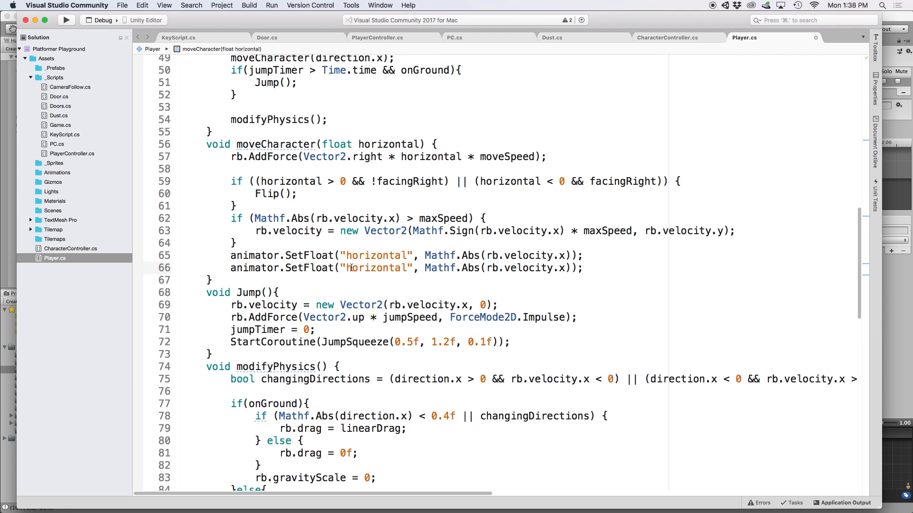
Step: Change the duplicated SetFloat line to send "vertical" with rb.velocity.y
text(vertic)
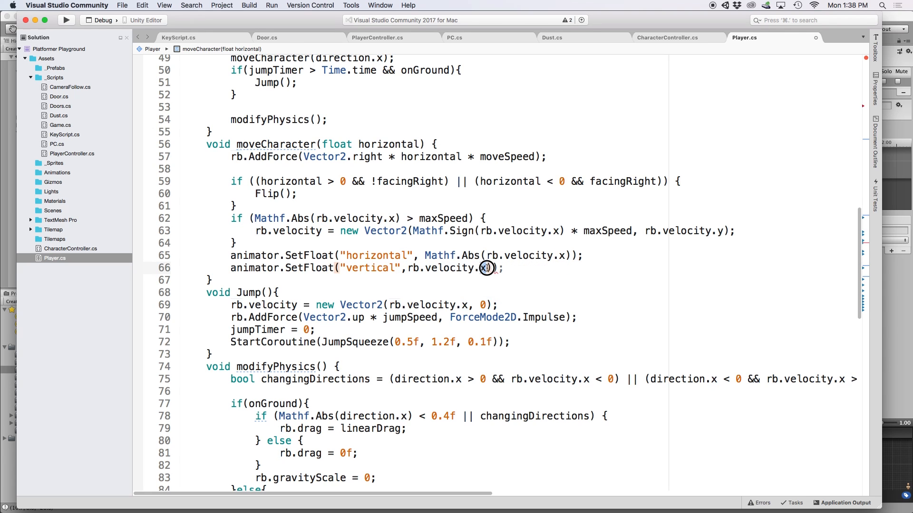
text(y)
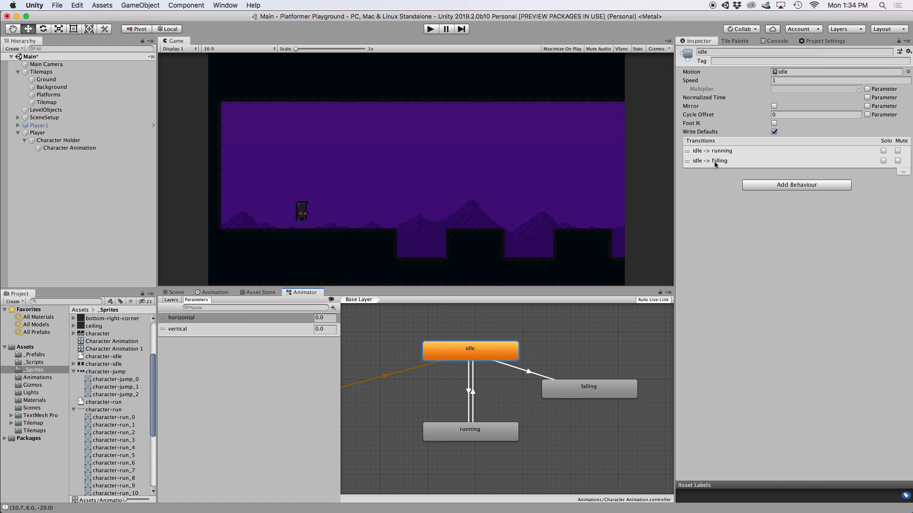
Step: Condition idle -> falling on vertical Greater 0 and uncheck Has Exit Time on running -> falling
click(711, 161)
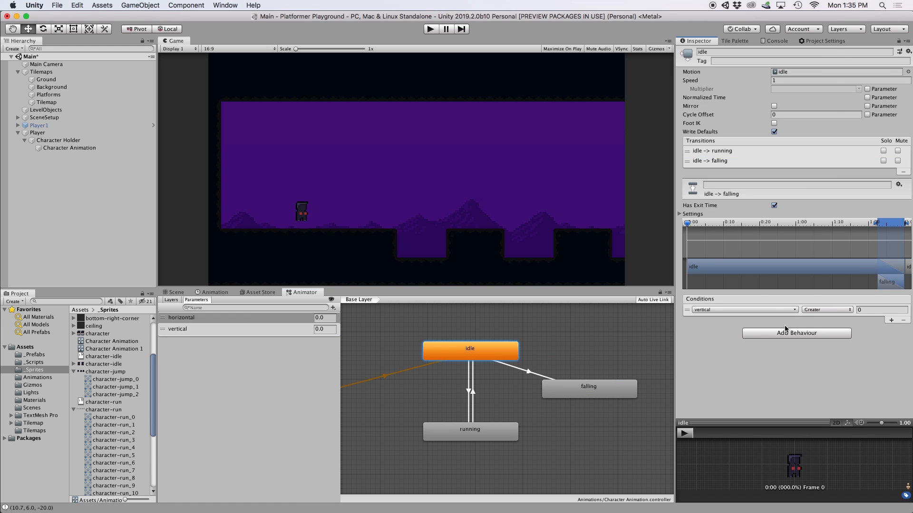
click(468, 429)
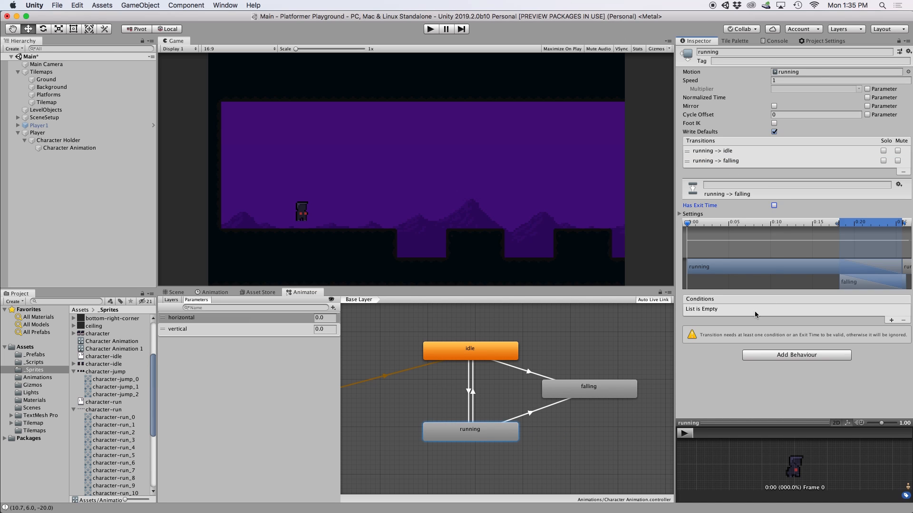
click(891, 319)
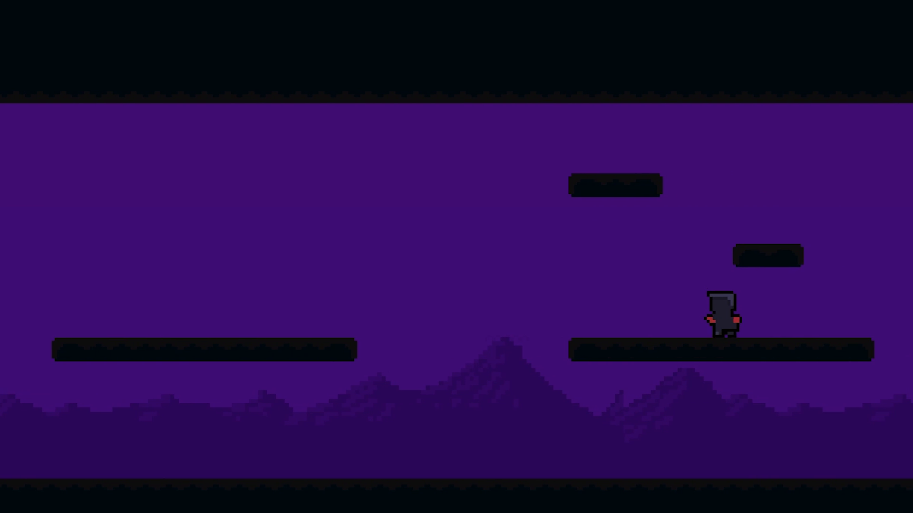
Step: Run the character left along the floating platforms in the play test
key(Left)
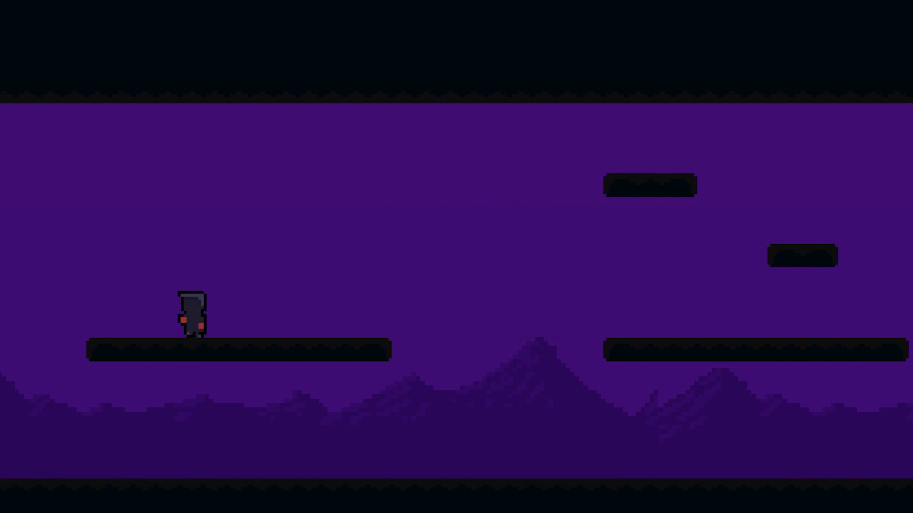